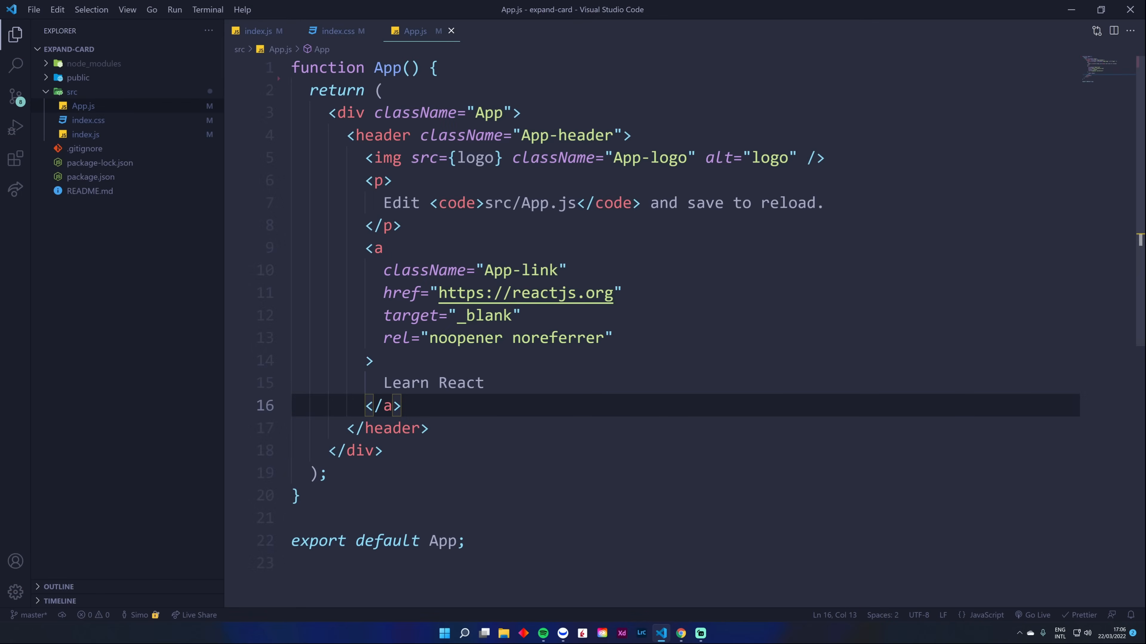
# Step: Preview the finished card in Chrome, expanding it to show its text then collapsing it
pyautogui.click(681, 633)
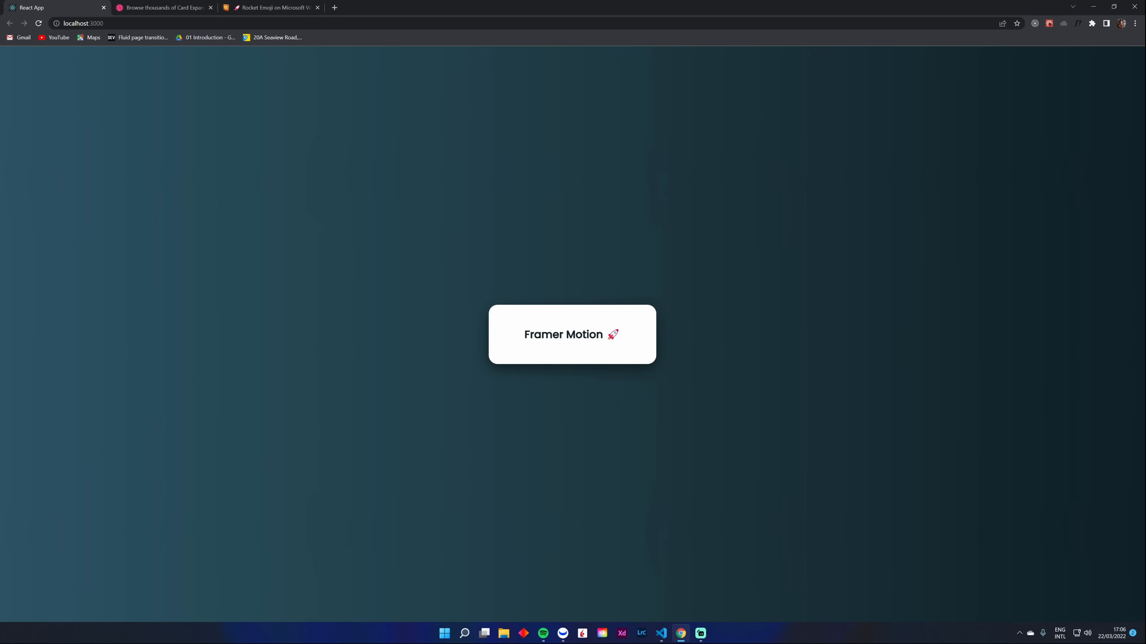
pyautogui.moveTo(637, 384)
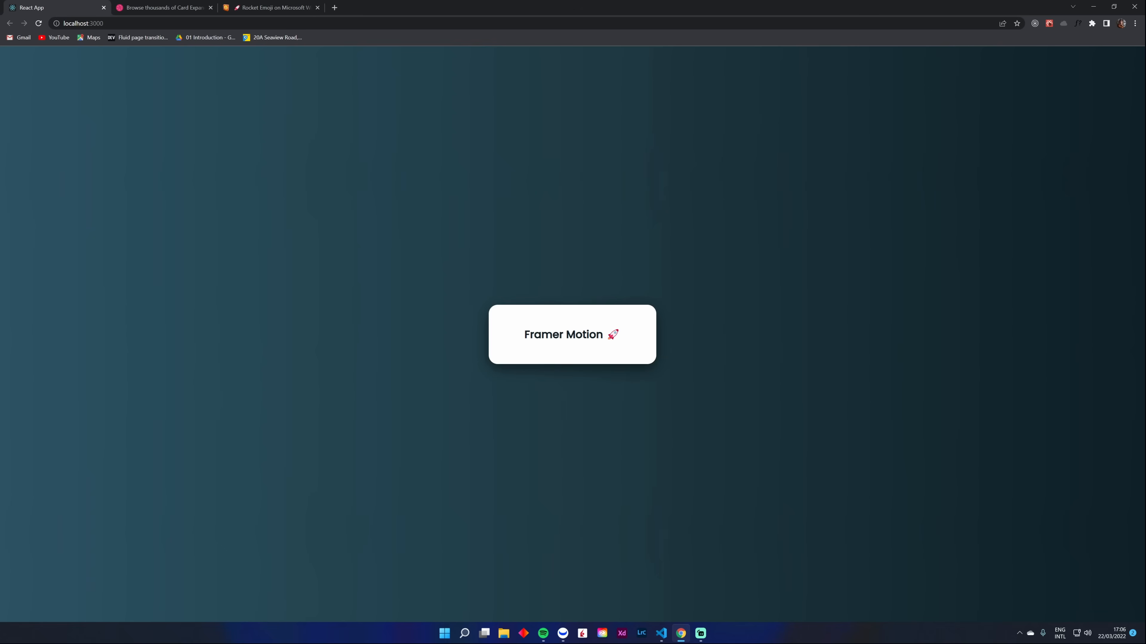
pyautogui.moveTo(618, 370)
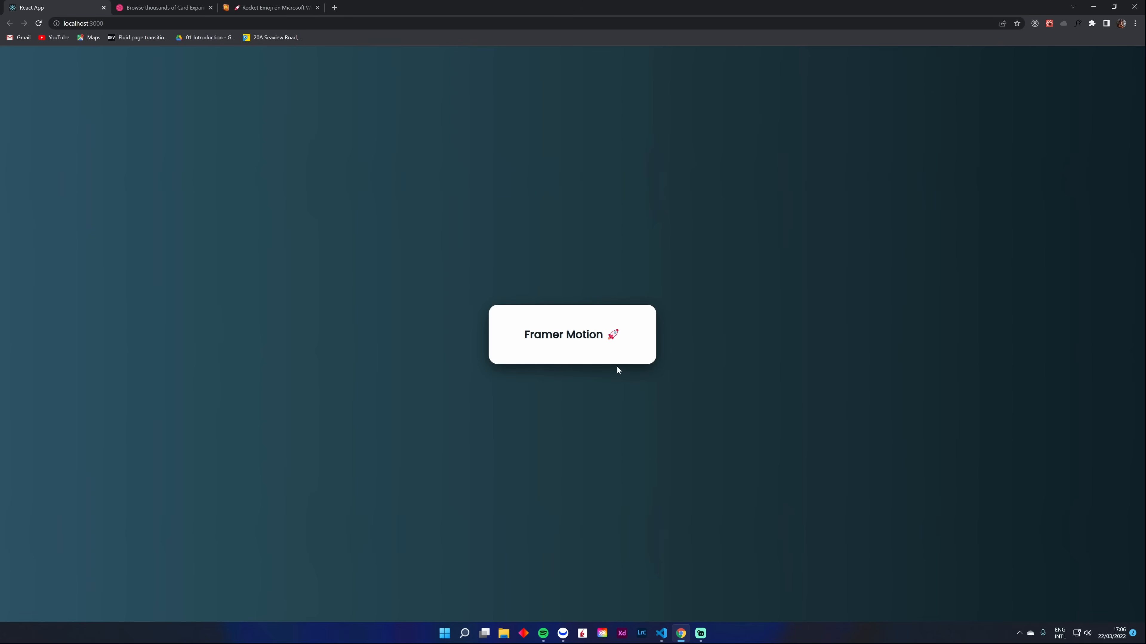
pyautogui.click(572, 334)
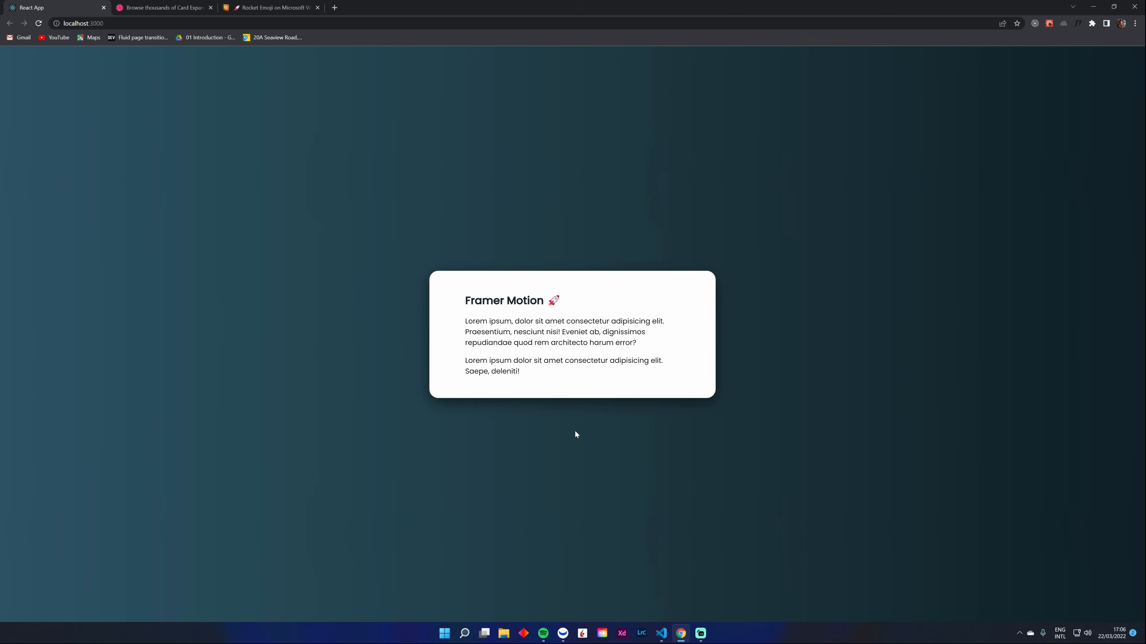
pyautogui.moveTo(575, 435)
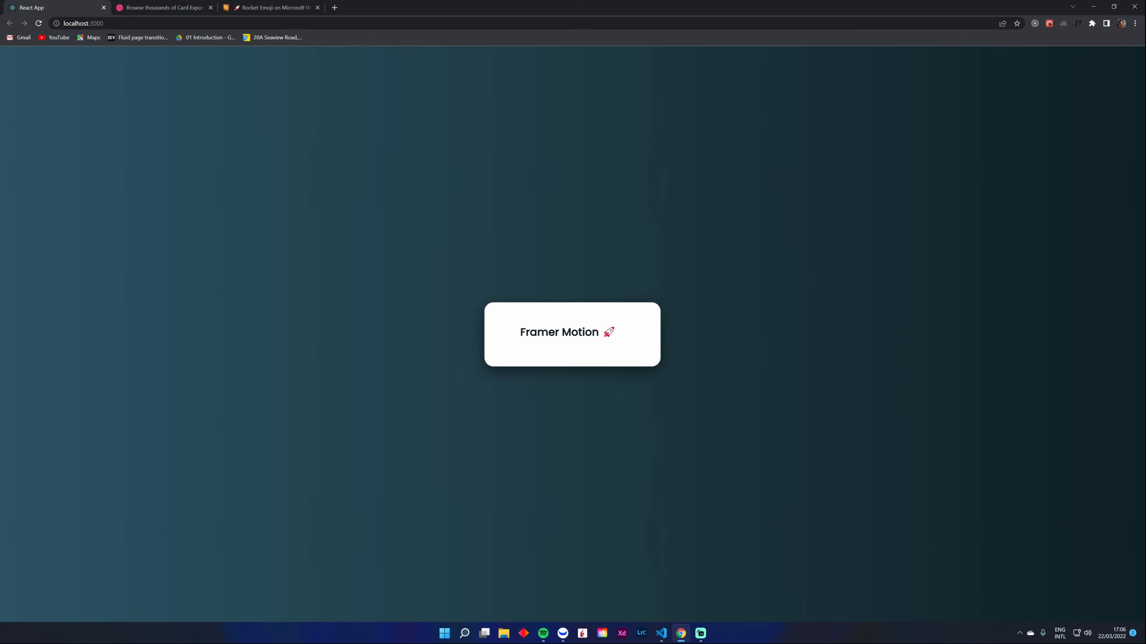
pyautogui.click(572, 334)
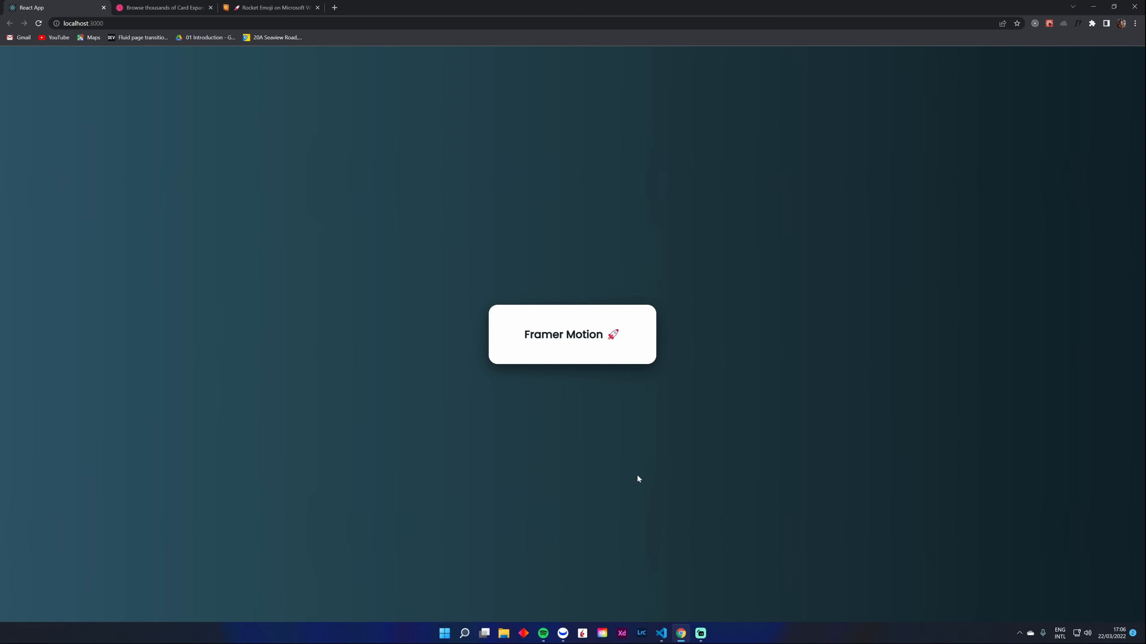
pyautogui.moveTo(653, 459)
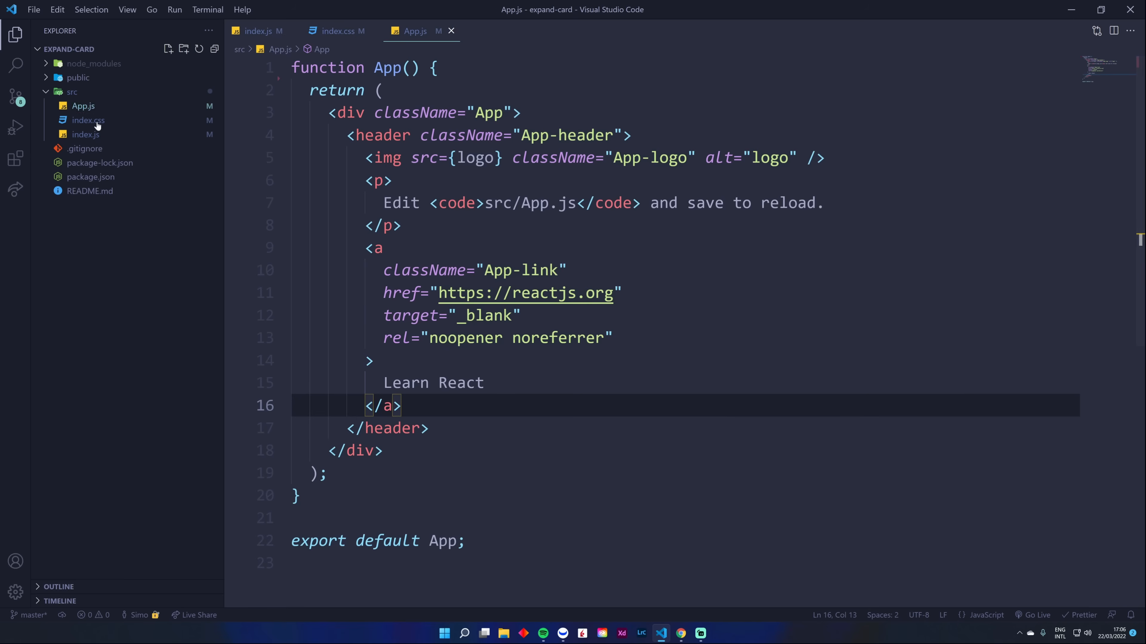
# Step: Run npm install framer-motion then npm start in the integrated terminal
pyautogui.click(88, 120)
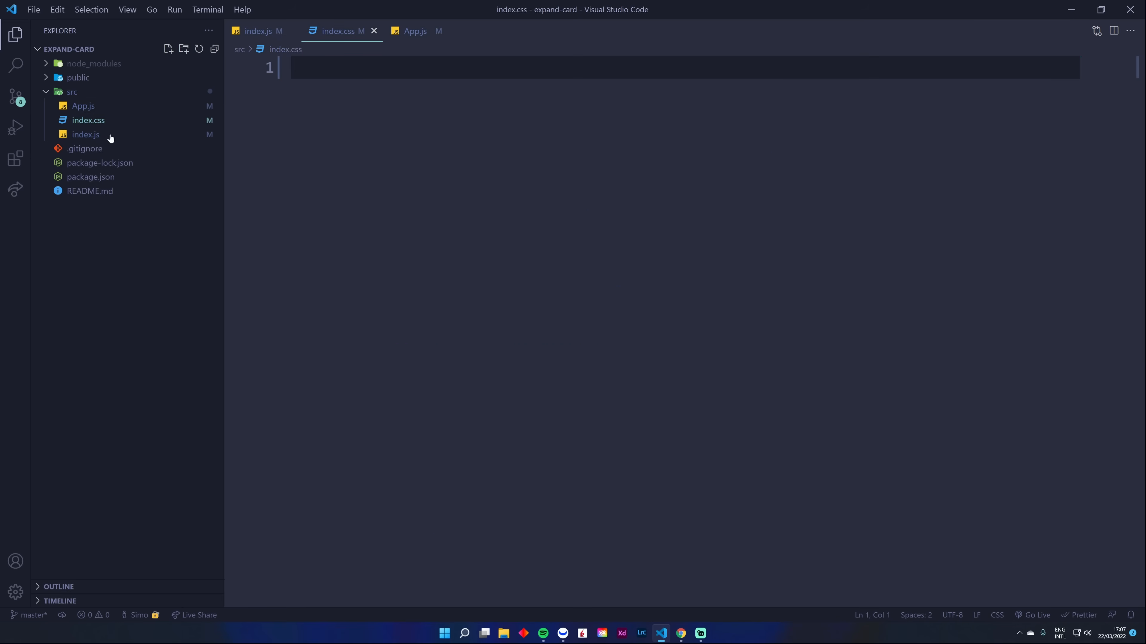
pyautogui.click(415, 30)
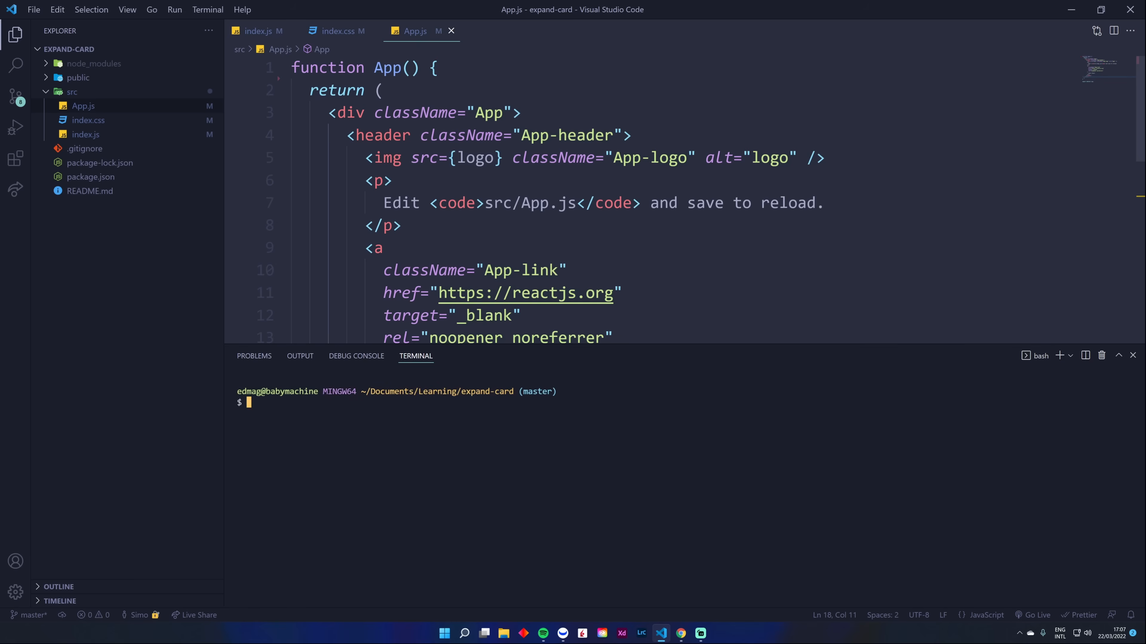
pyautogui.write('npm install')
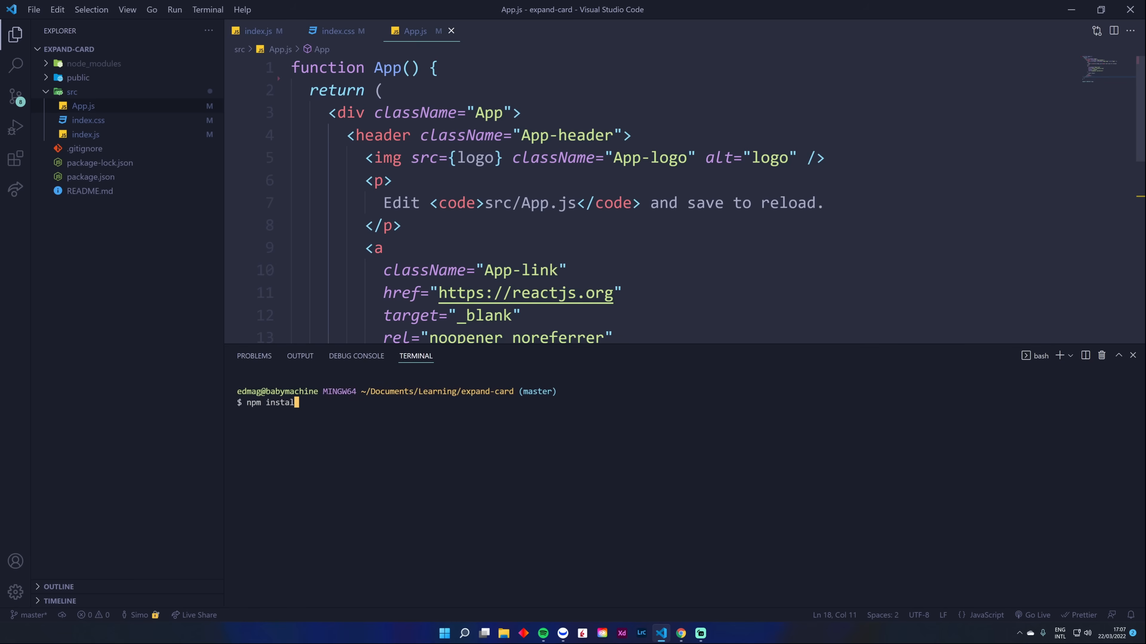
pyautogui.write('framer-motio')
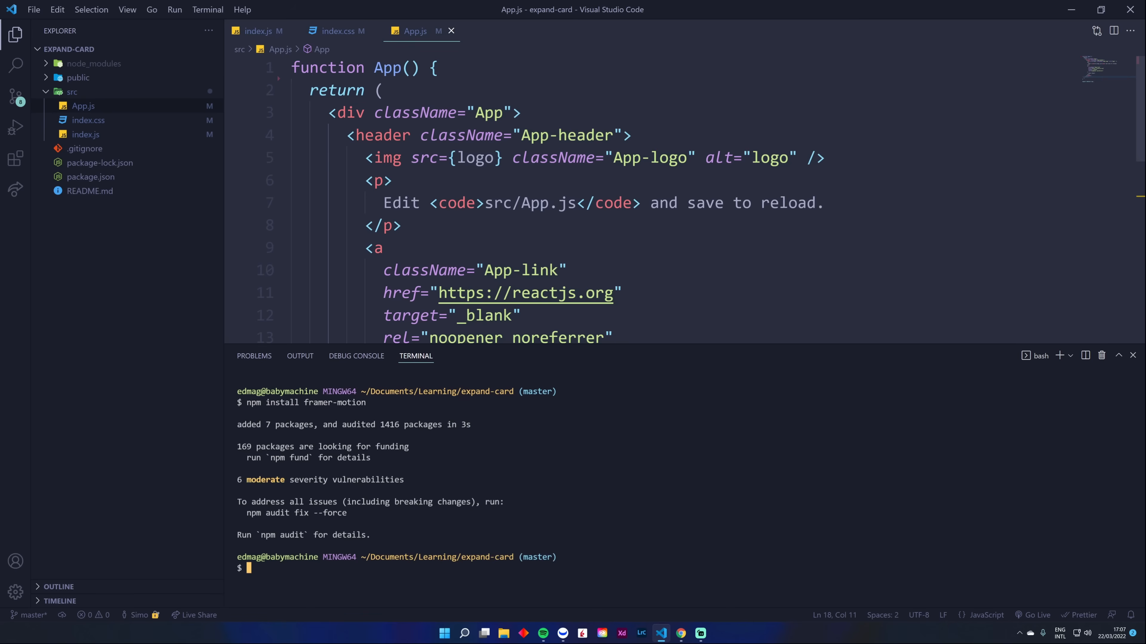
pyautogui.write('npm start')
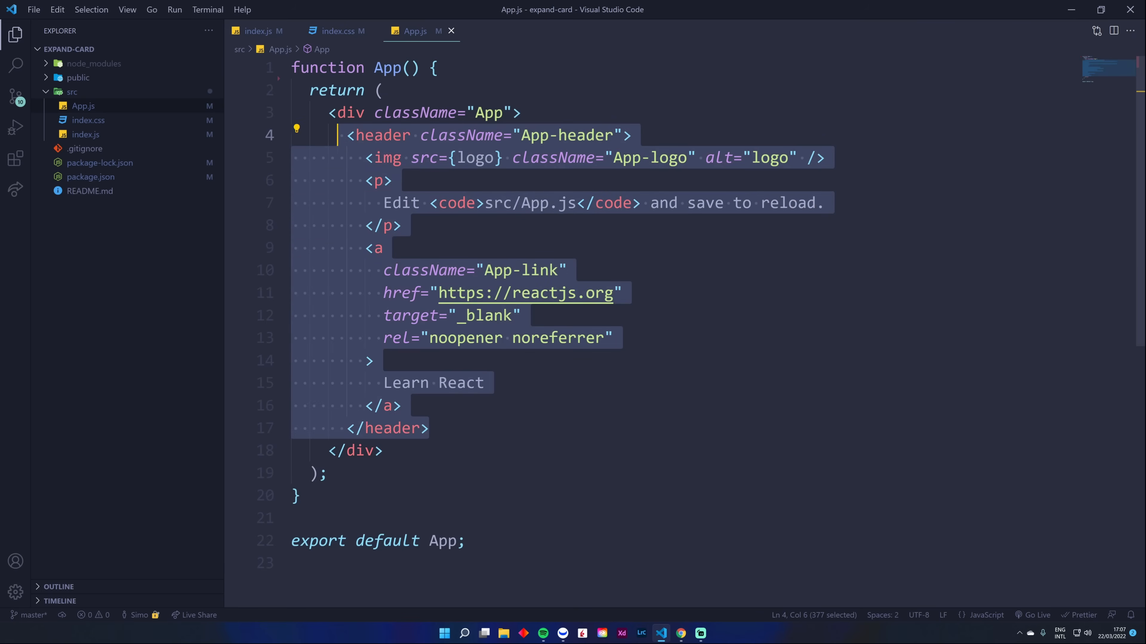
# Step: Delete the header boilerplate and import motion from 'framer-motion'
pyautogui.press('Delete')
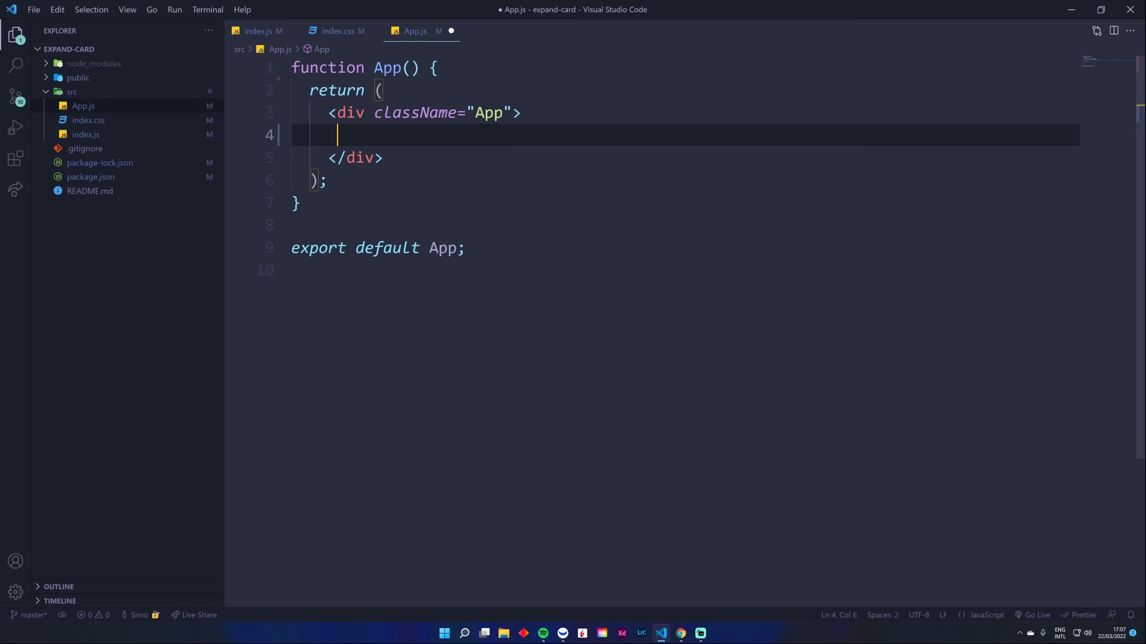
pyautogui.moveTo(459, 19)
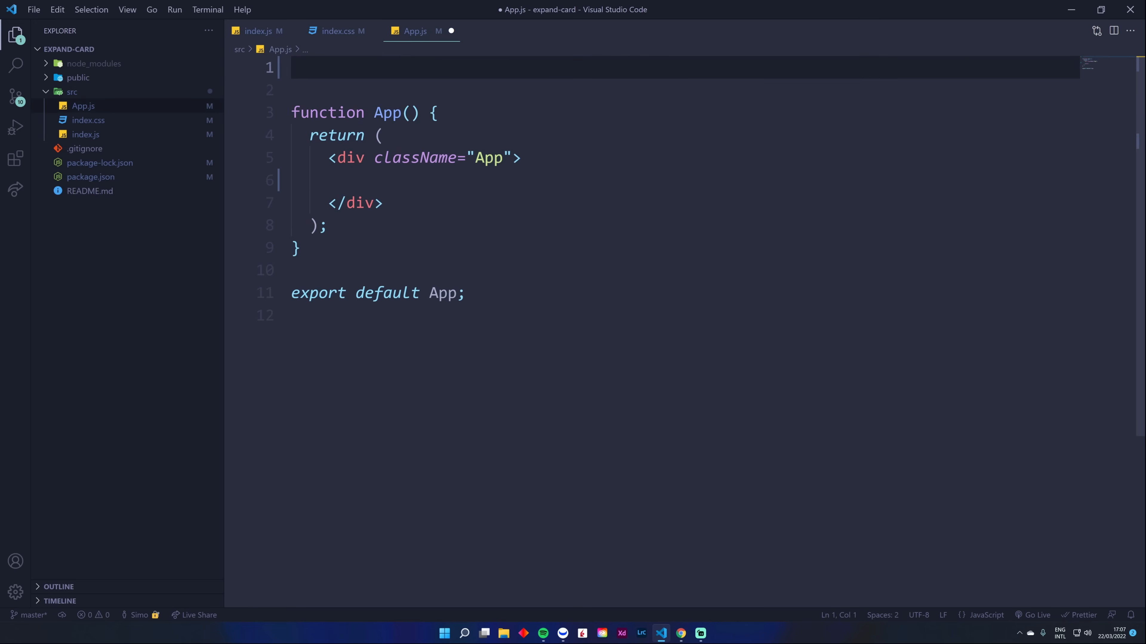
pyautogui.write('import {')
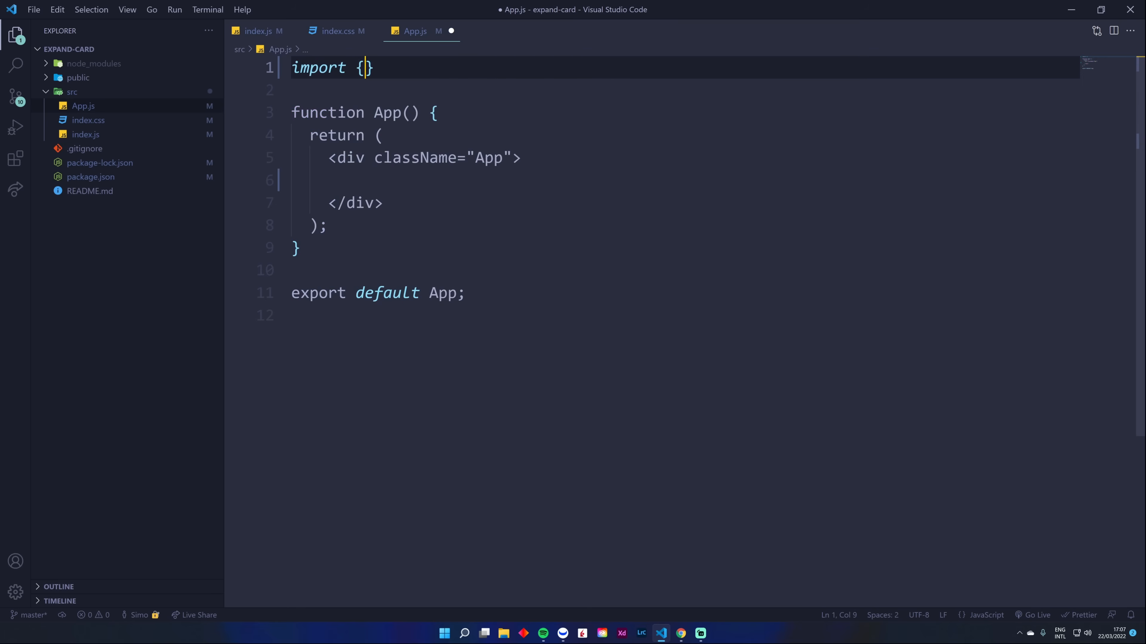
pyautogui.write('motion')
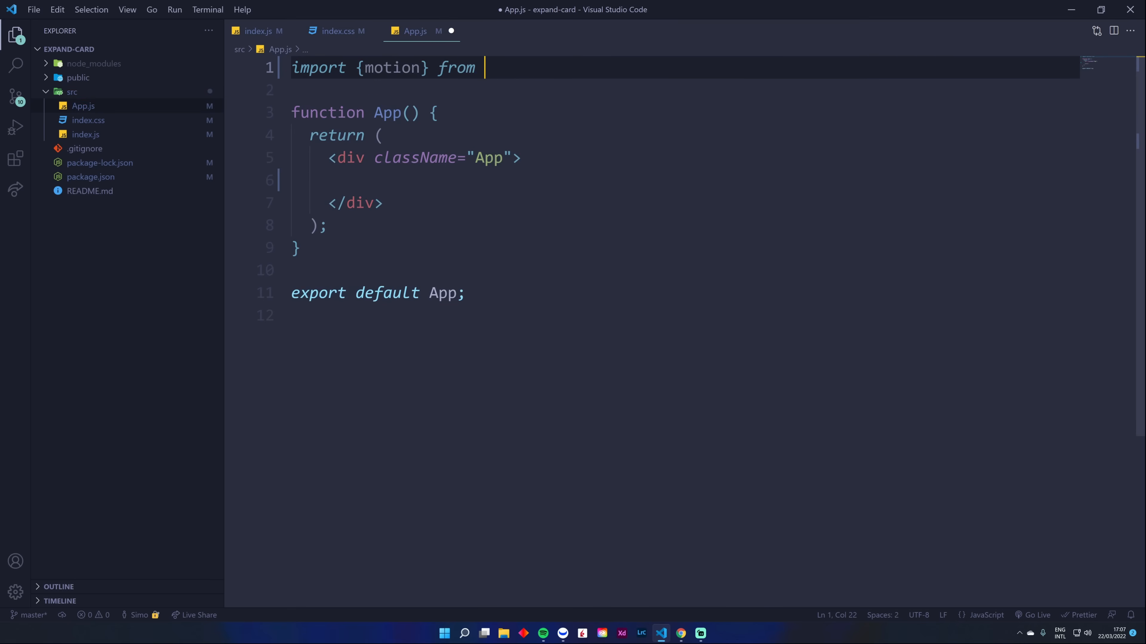
pyautogui.write("'framer-motion';")
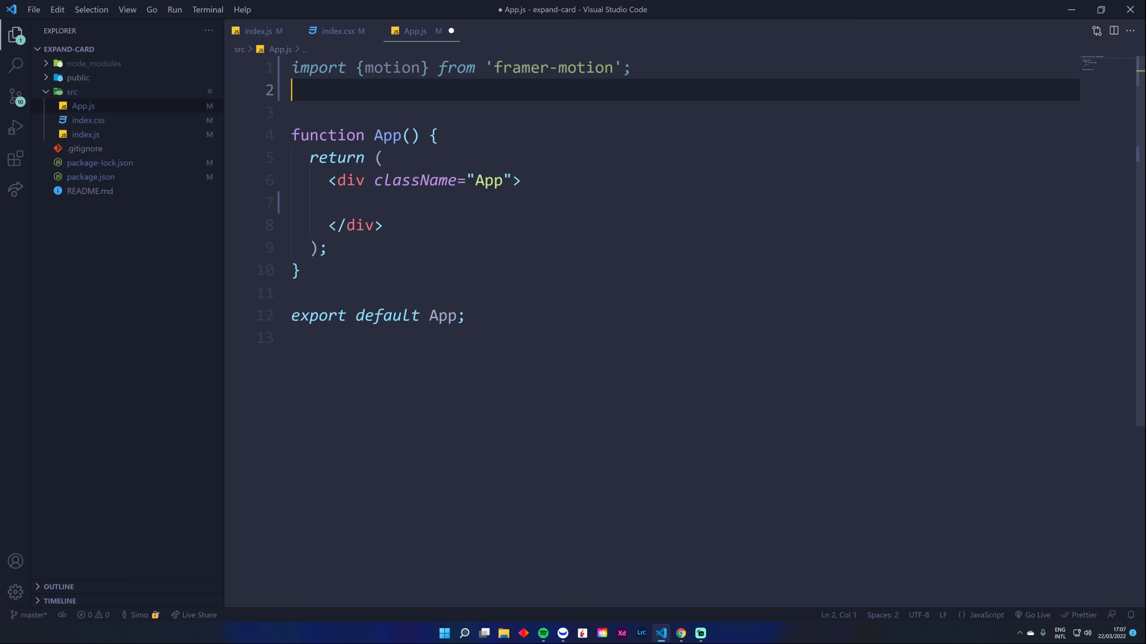
pyautogui.click(319, 67)
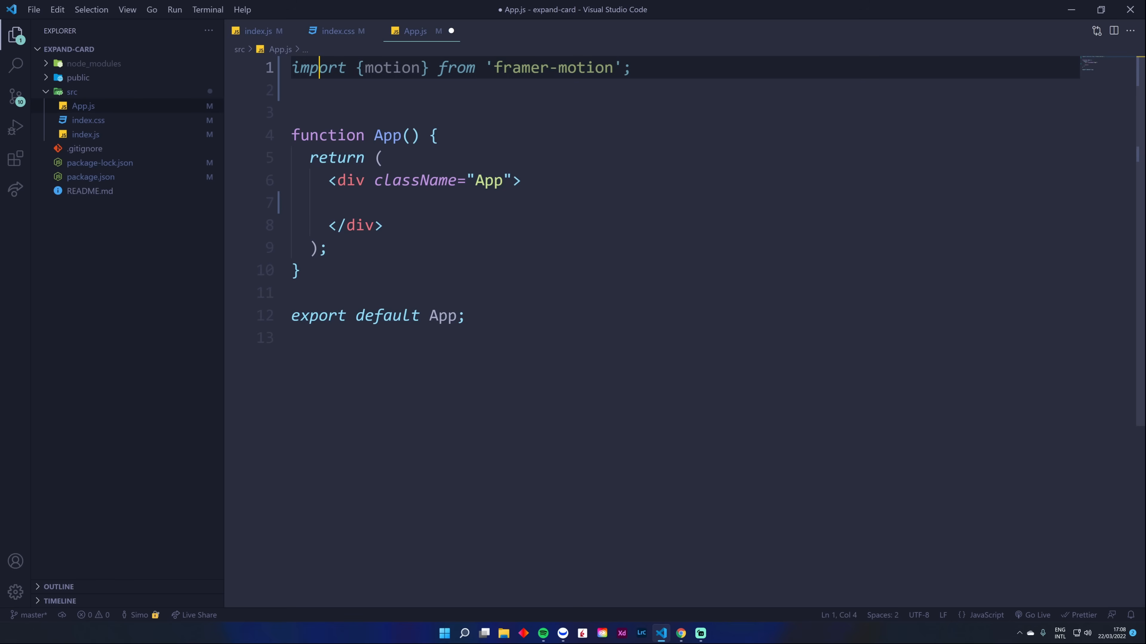
pyautogui.doubleClick(393, 67)
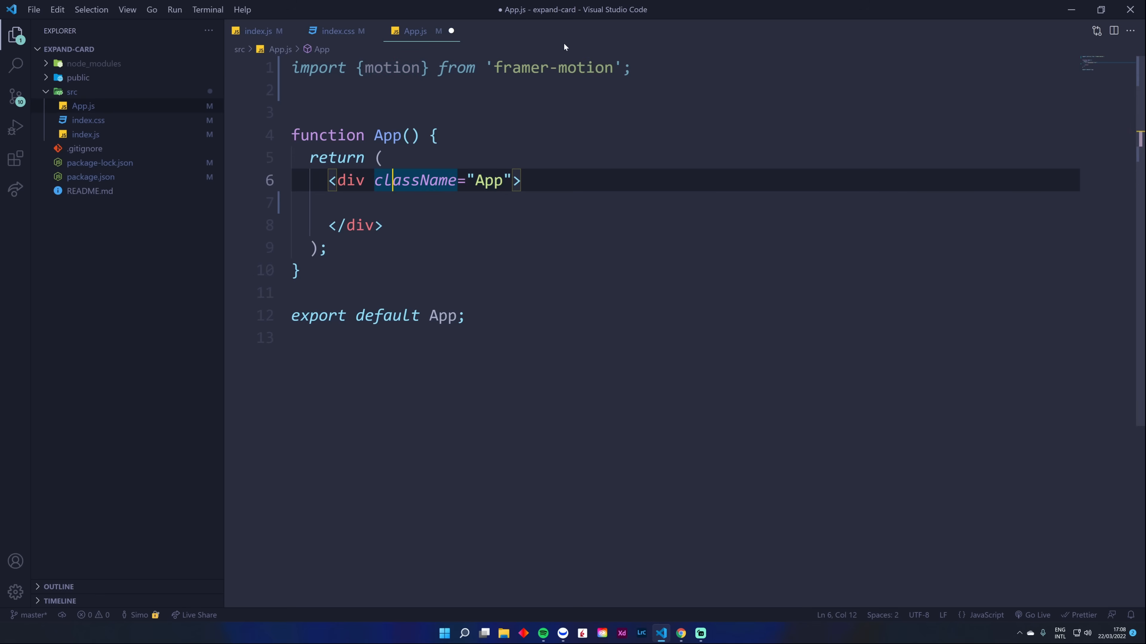
# Step: Import useState from 'react' below the motion import
pyautogui.write('im')
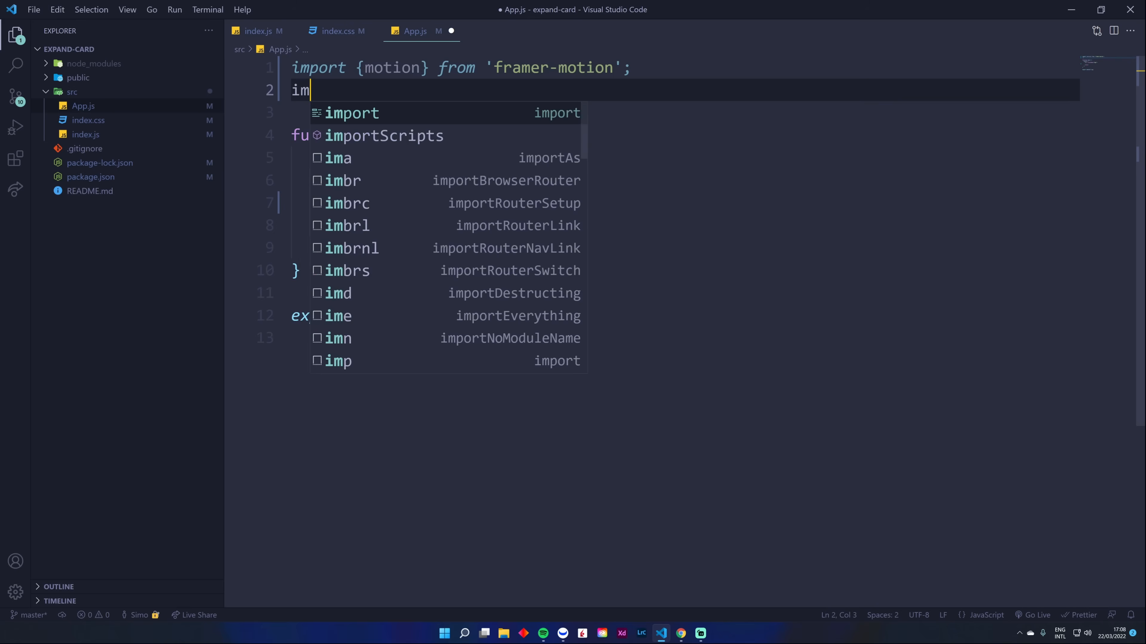
pyautogui.write('port {useState}')
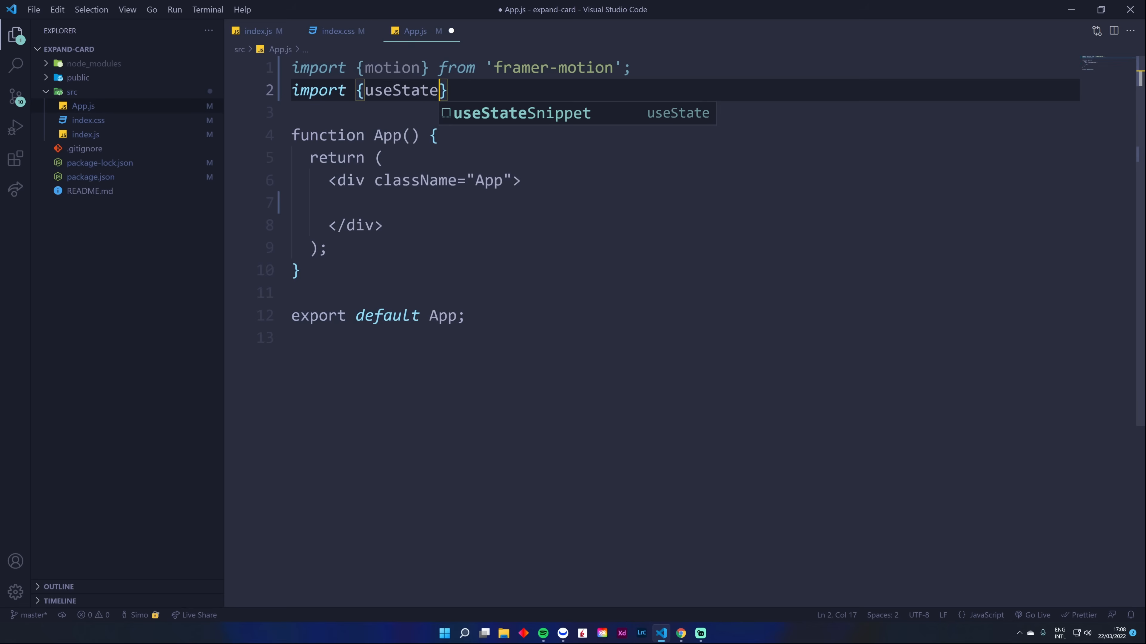
pyautogui.write('from')
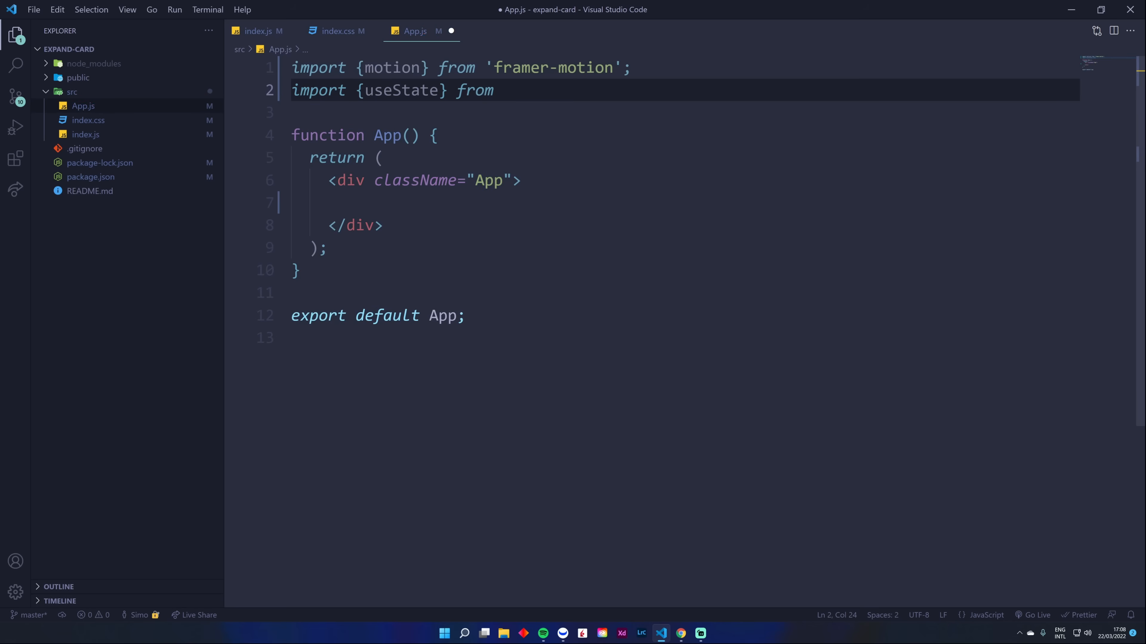
pyautogui.write("''r")
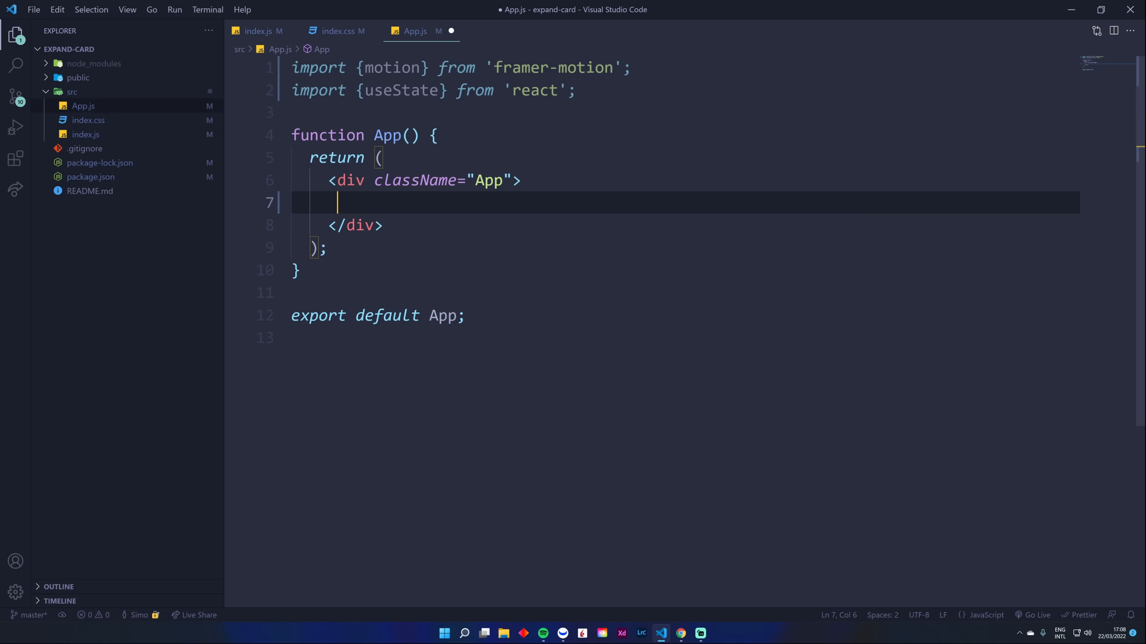
# Step: Add a motion.div with className='card' inside the App div
pyautogui.write('<m')
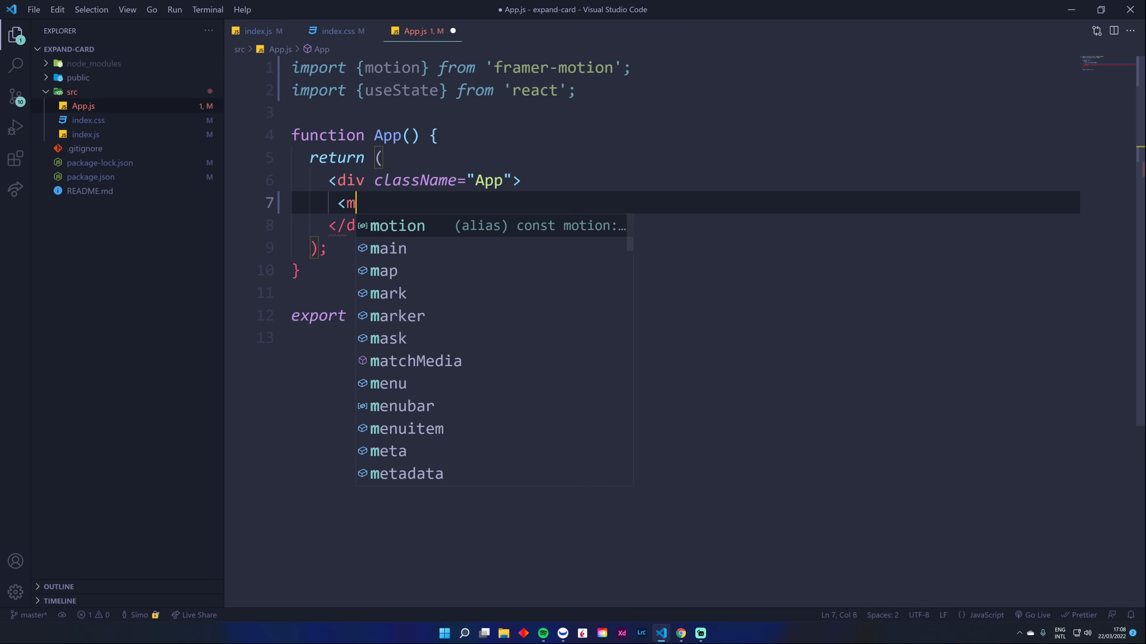
pyautogui.write('otin')
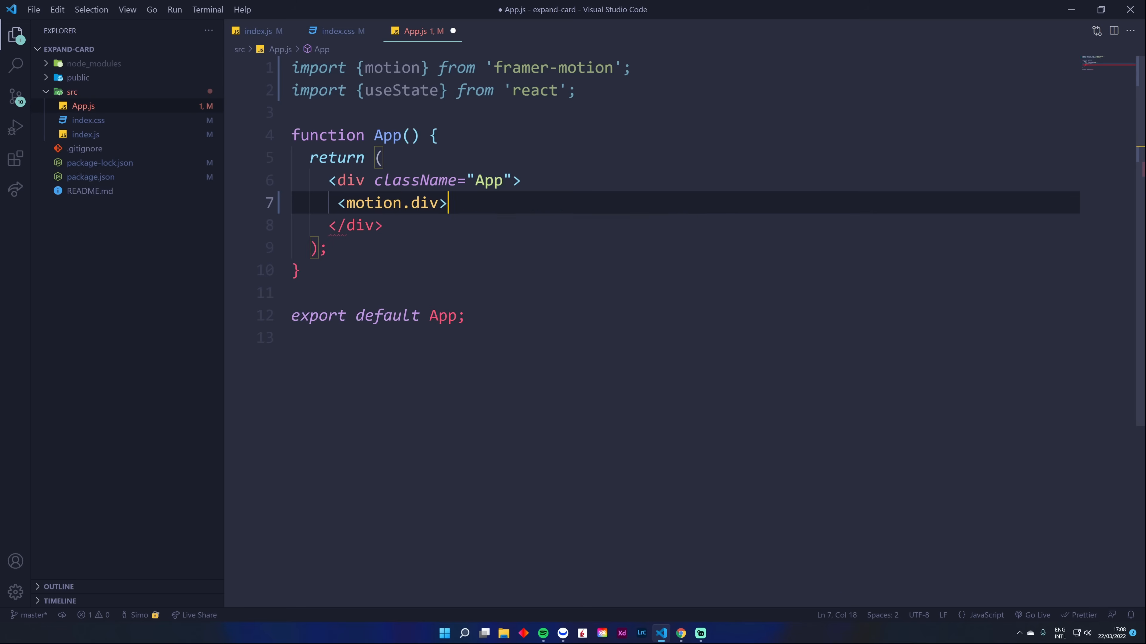
pyautogui.press('Enter')
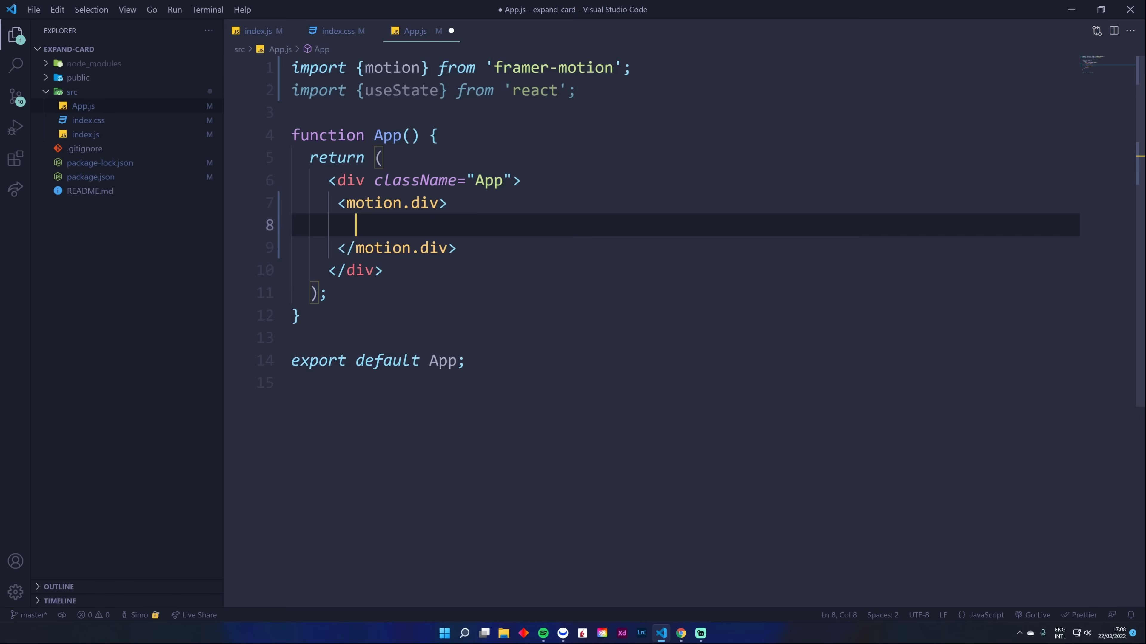
pyautogui.write('c')
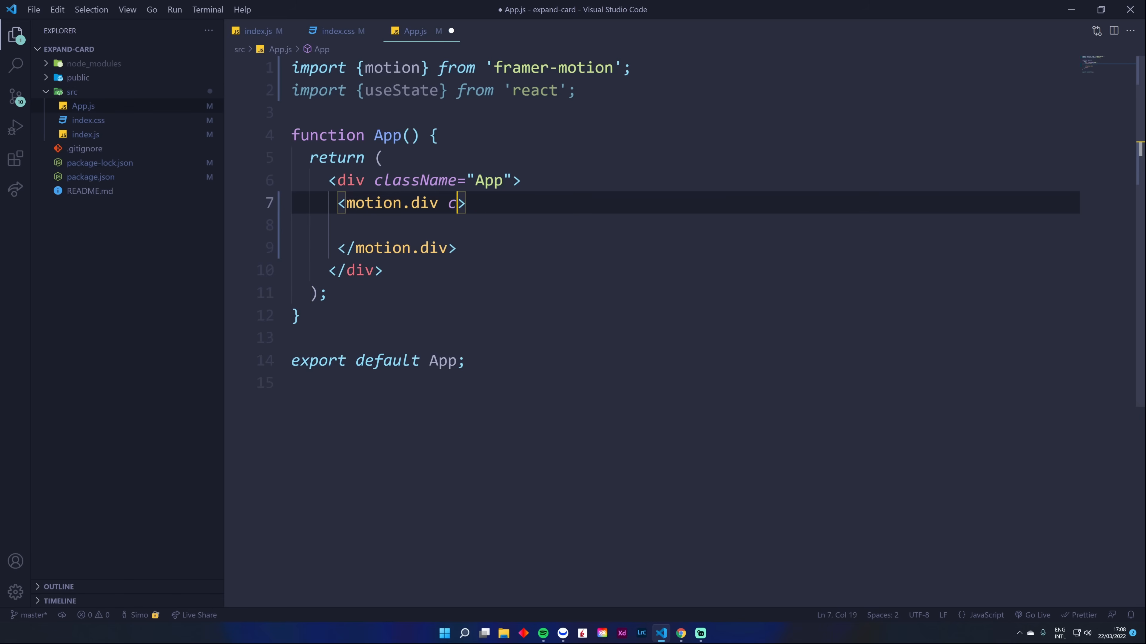
pyautogui.write("className='card'")
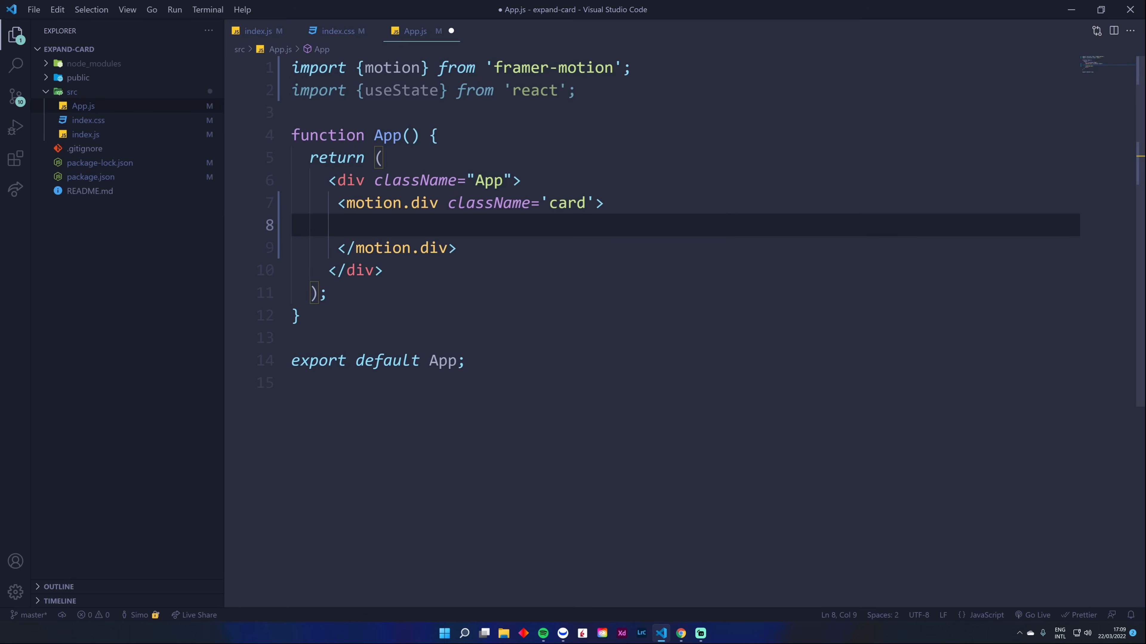
# Step: Add a motion.h2 heading reading 'Framer Motion 🚀' inside the card
pyautogui.write('.mot')
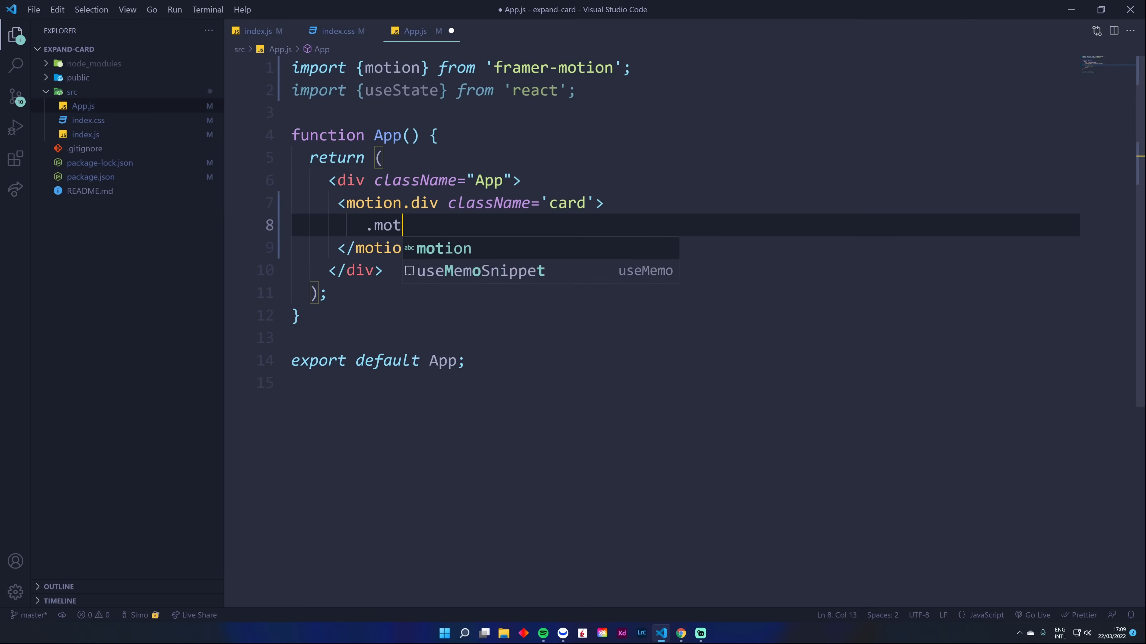
pyautogui.write('<motion.h2>F</motion.h2>')
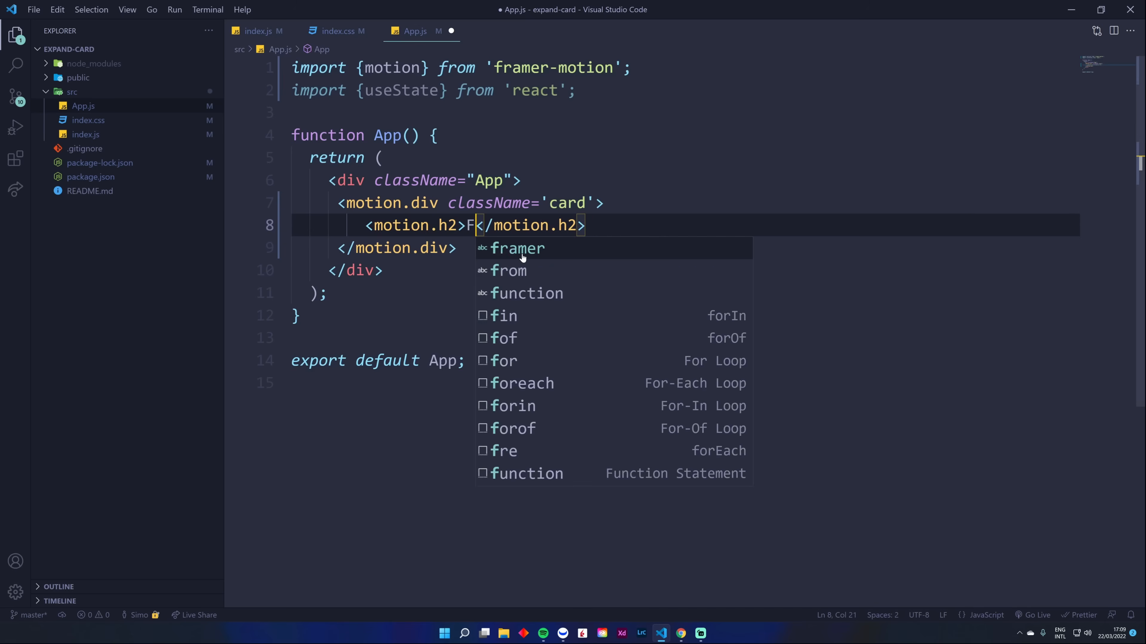
pyautogui.write('ramer Motion 🚀')
pyautogui.write('.')
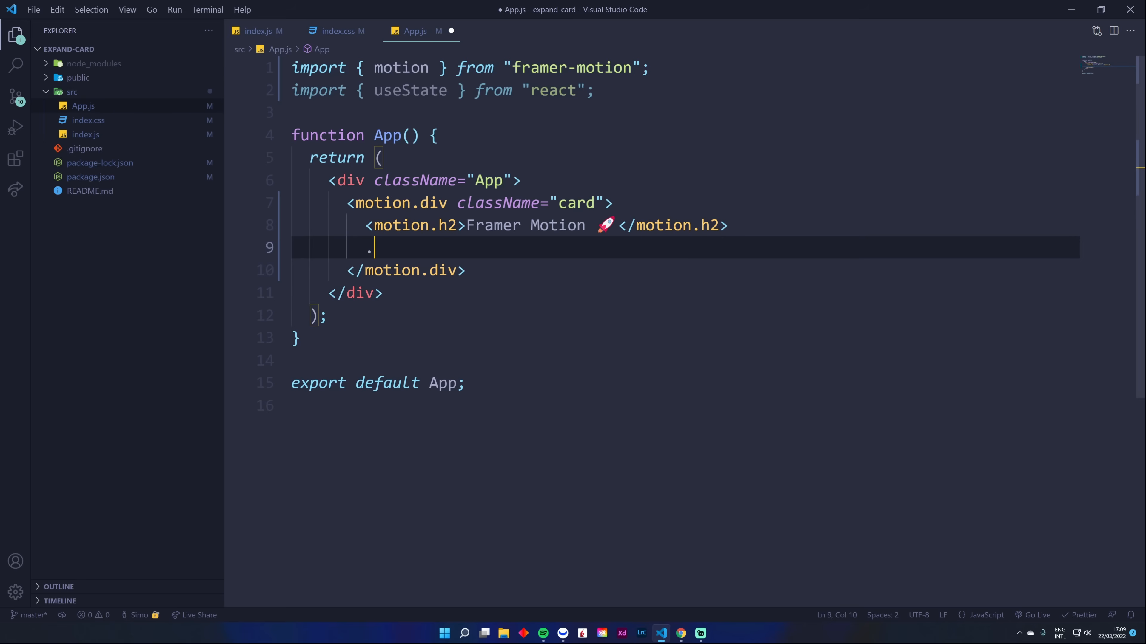
# Step: Add a nested motion.div with a <p> and try expanding lorem20 inside it
pyautogui.write('motion')
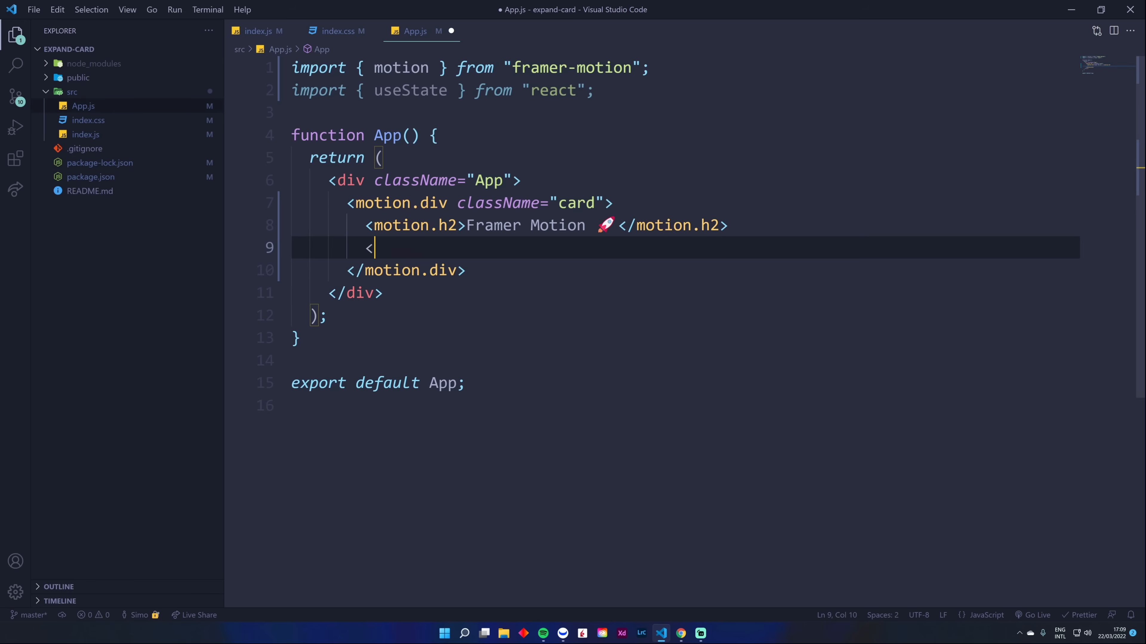
pyautogui.write('motion.div>')
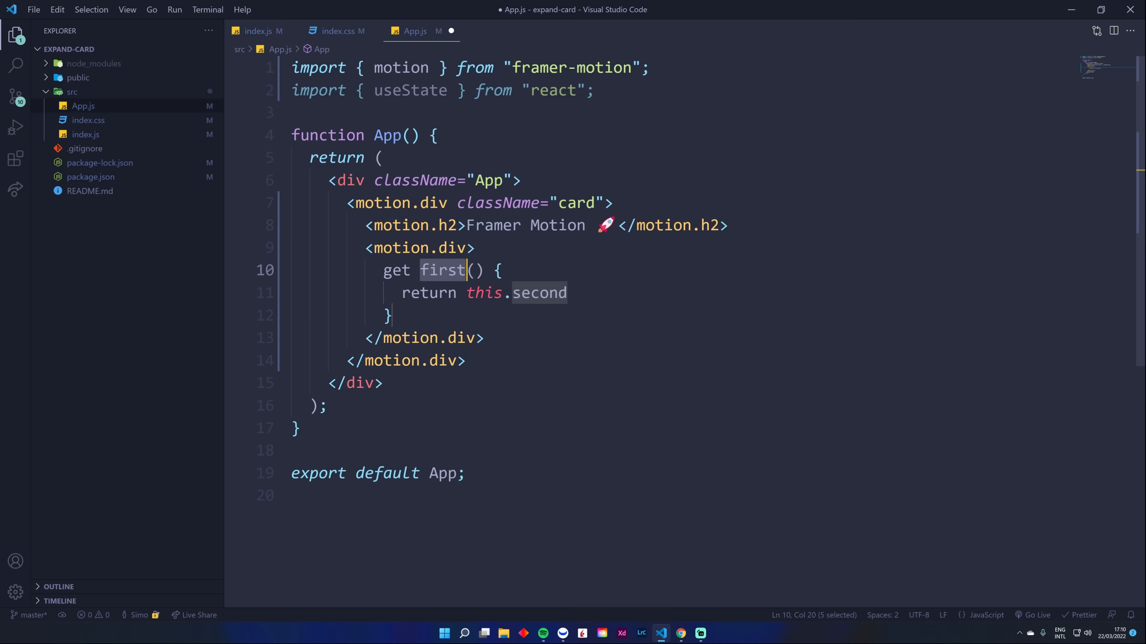
pyautogui.press('Delete')
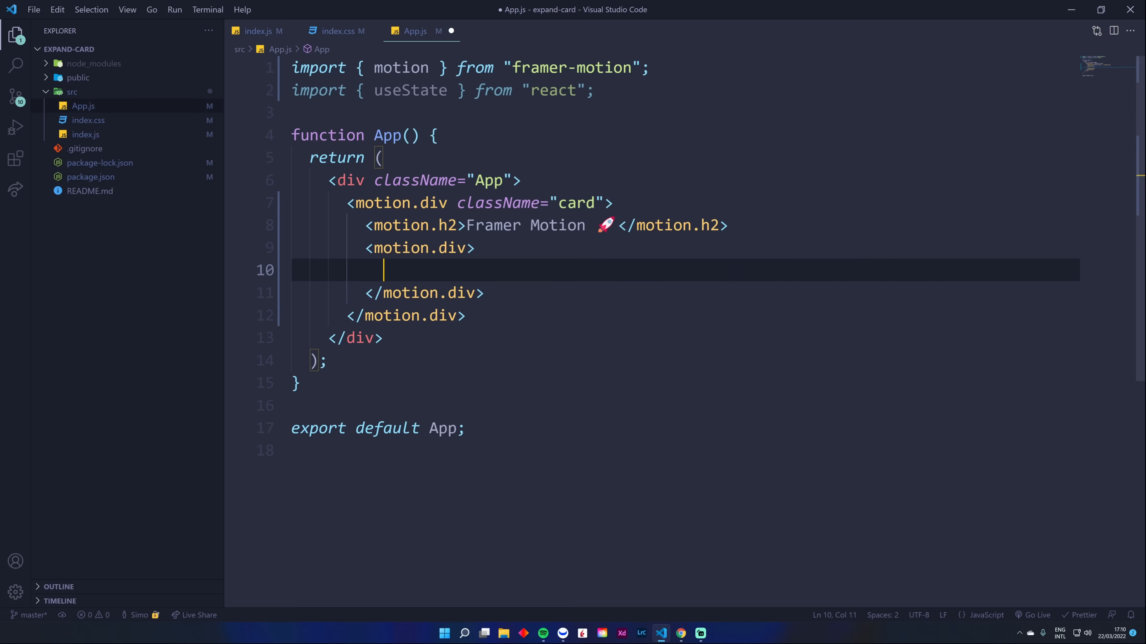
pyautogui.write('p></p>')
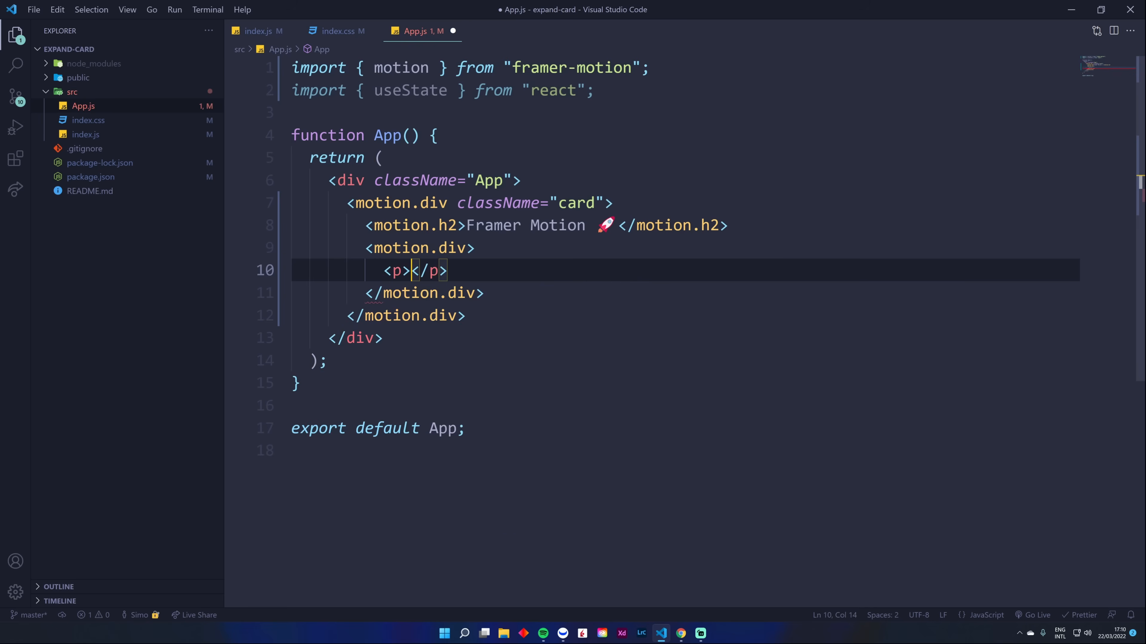
pyautogui.write('lorem20')
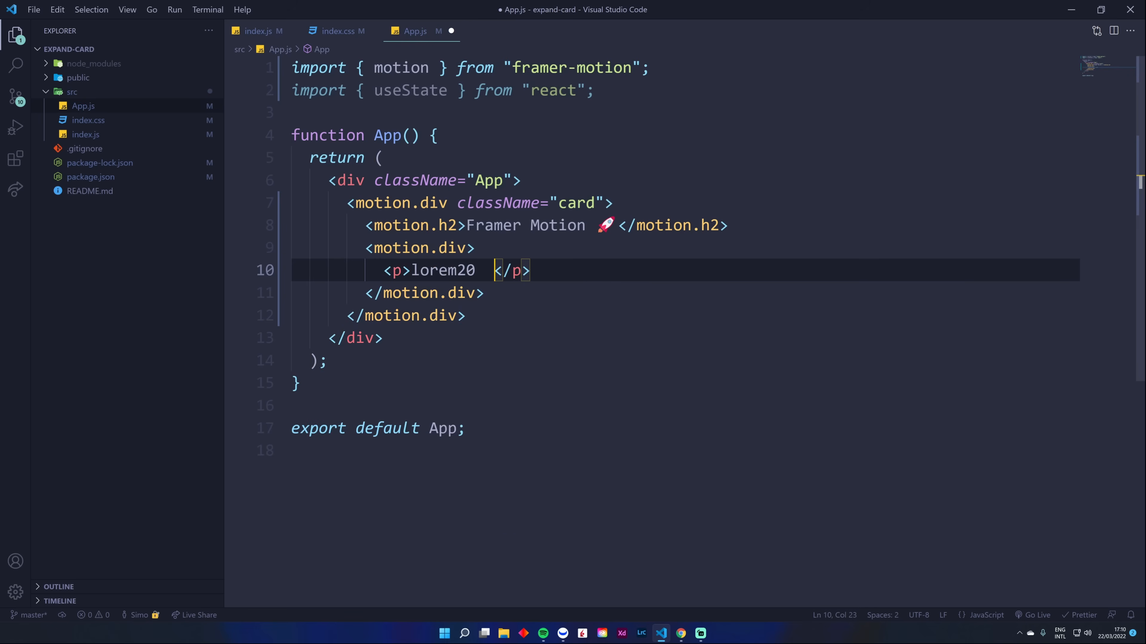
pyautogui.press('Backspace')
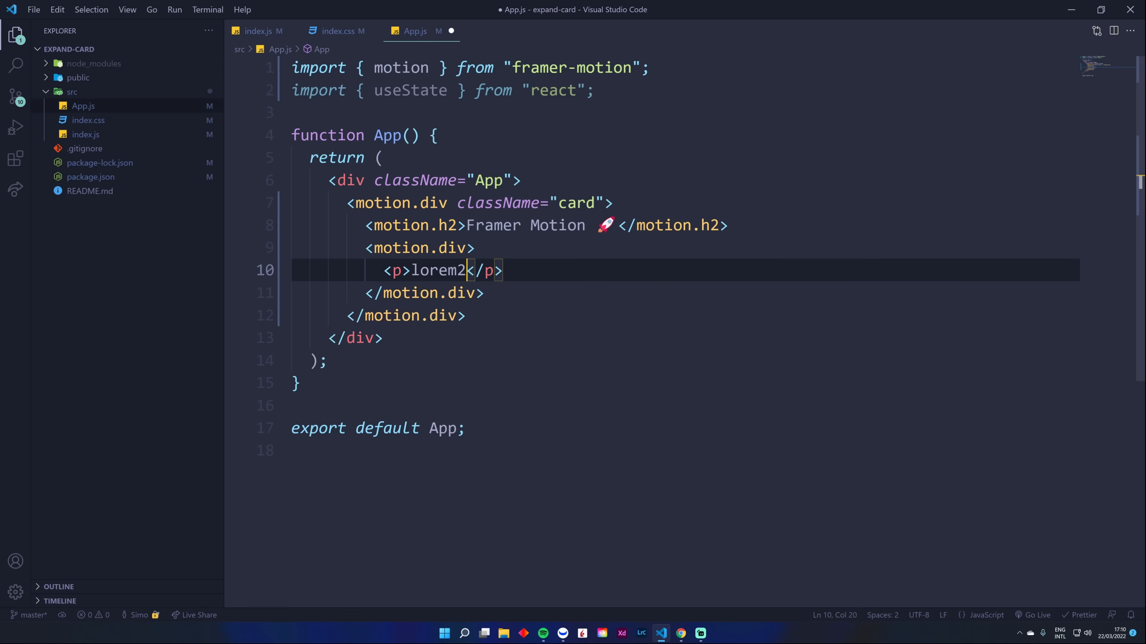
pyautogui.write('0')
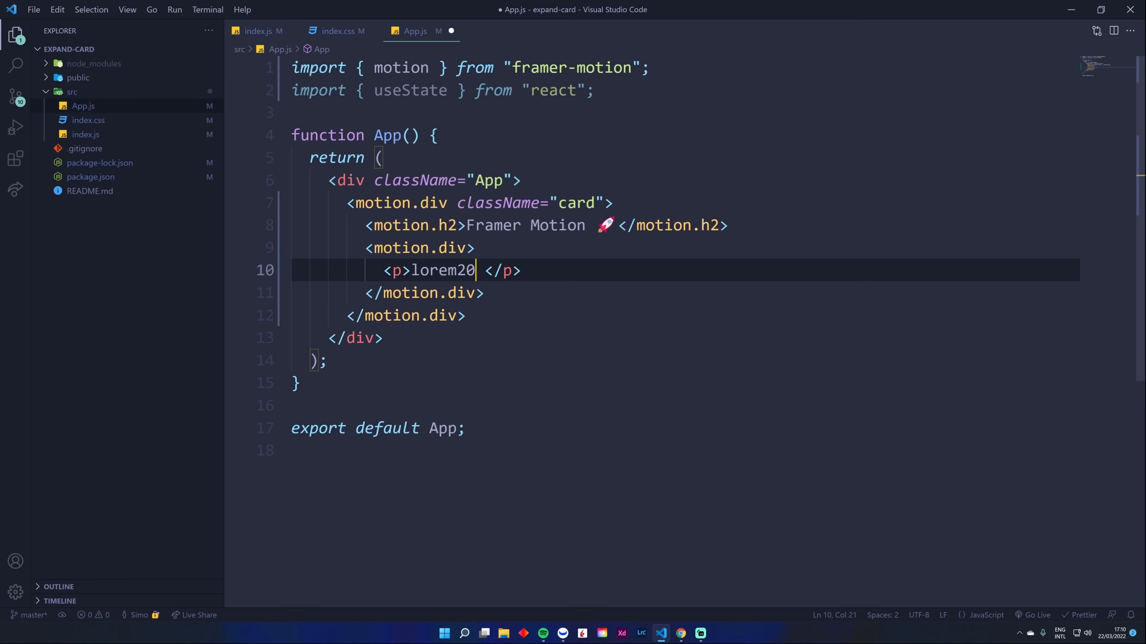
# Step: Set the language mode to JavaScript React and expand lorem10 into a paragraph
pyautogui.press('Backspace')
pyautogui.write('r')
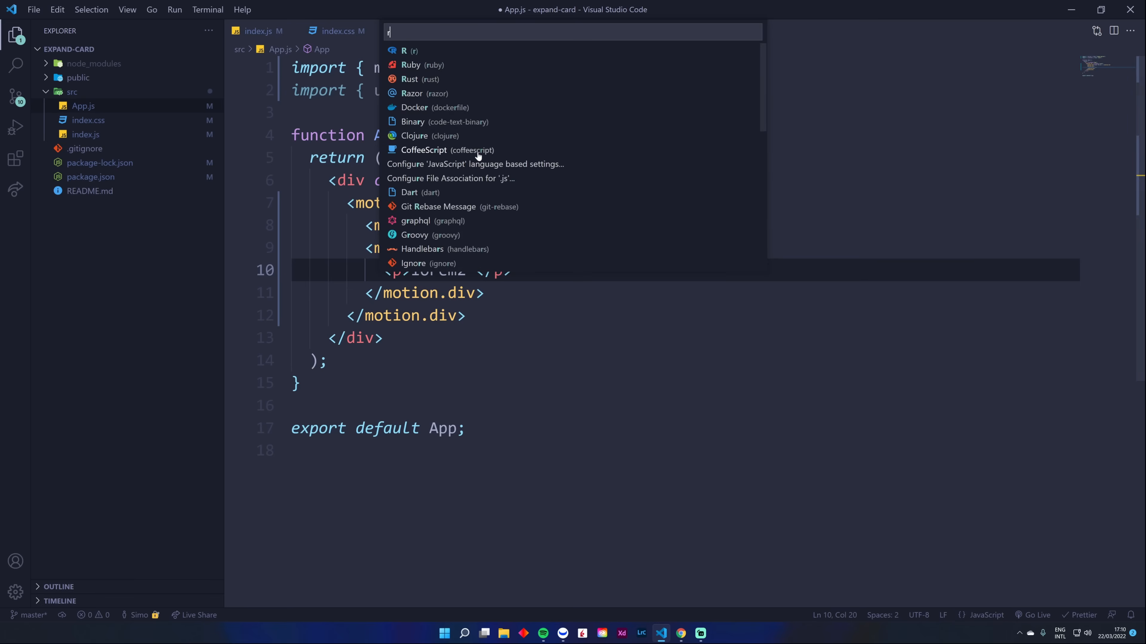
pyautogui.press('Escape')
pyautogui.write('<p>lorem10</p>')
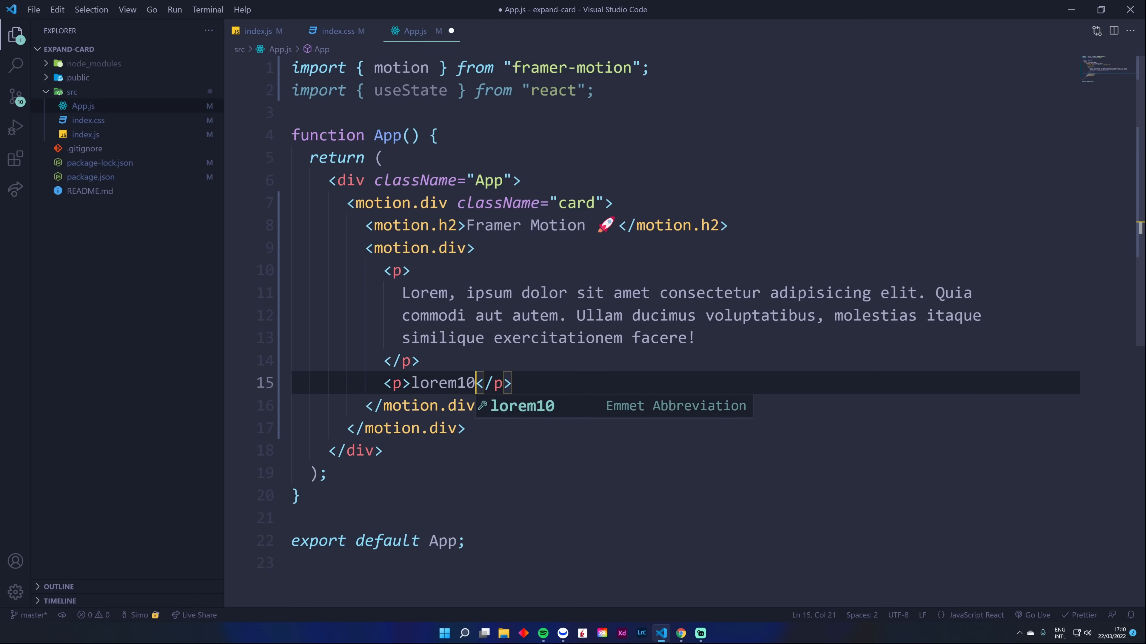
pyautogui.press('Tab')
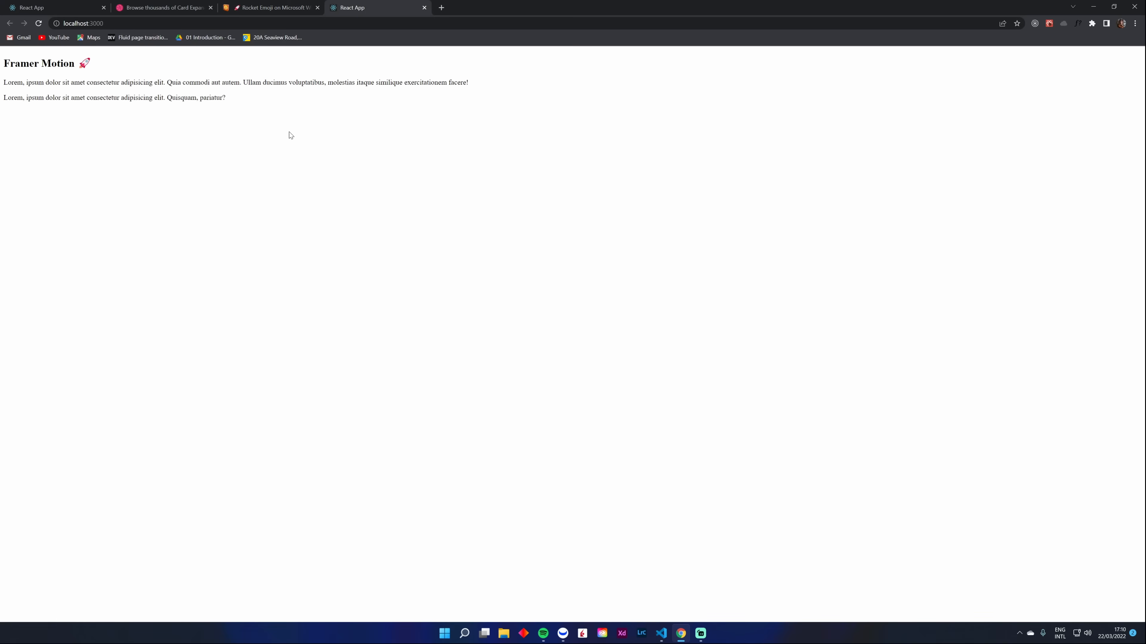
pyautogui.moveTo(130, 146)
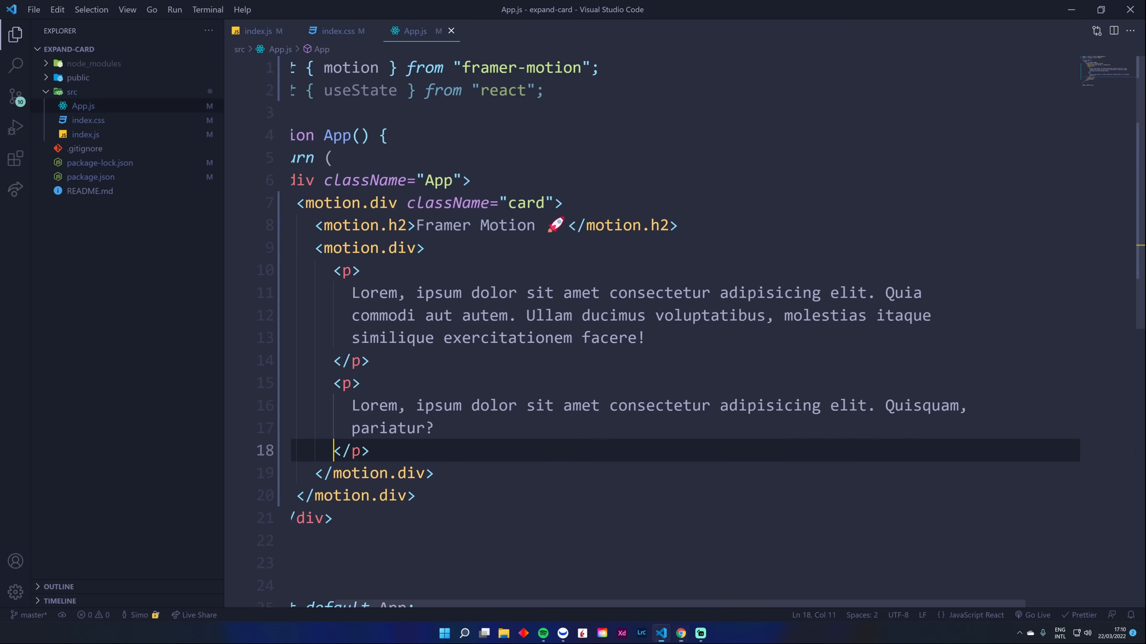
# Step: In index.css write a * reset with margin 0, padding 0, box-sizing border-box and an empty .App rule
pyautogui.click(336, 30)
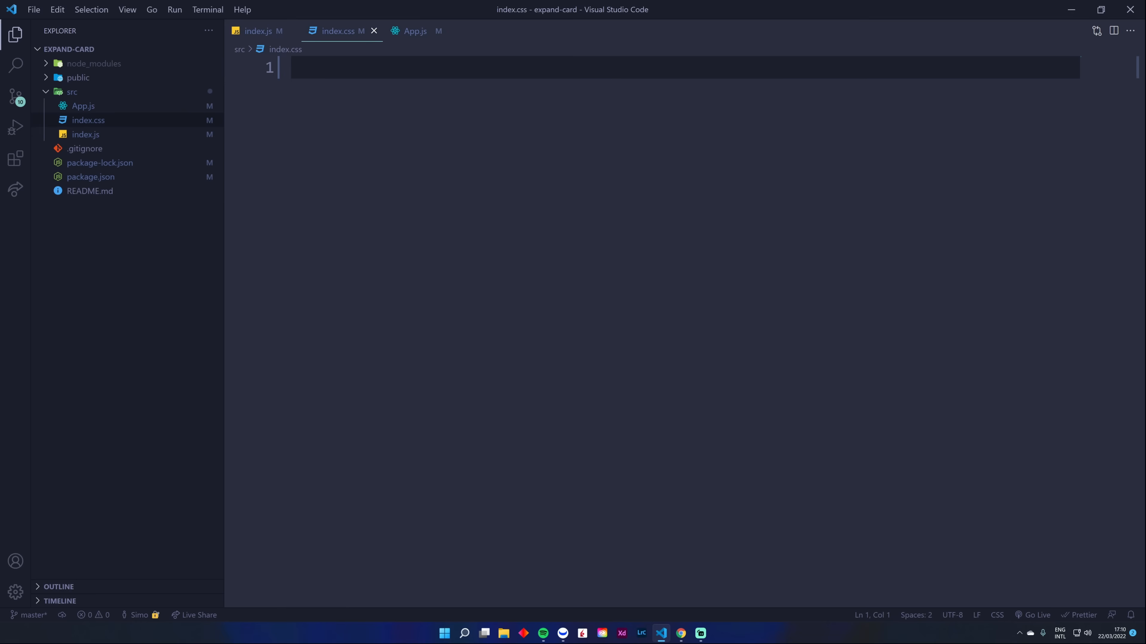
pyautogui.write('*')
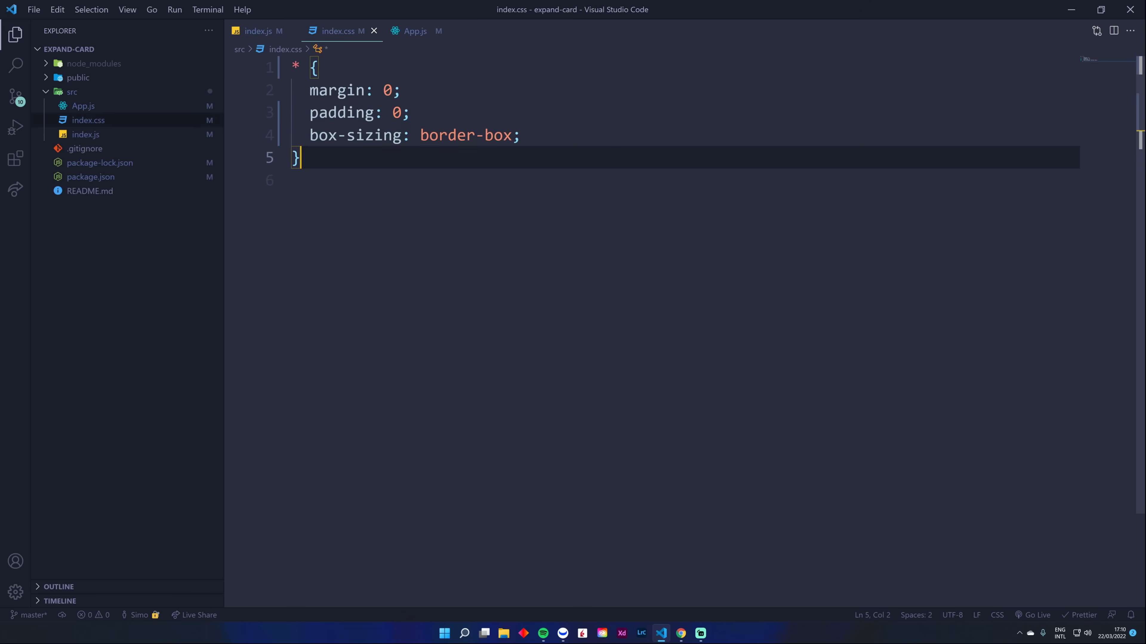
pyautogui.write('.A')
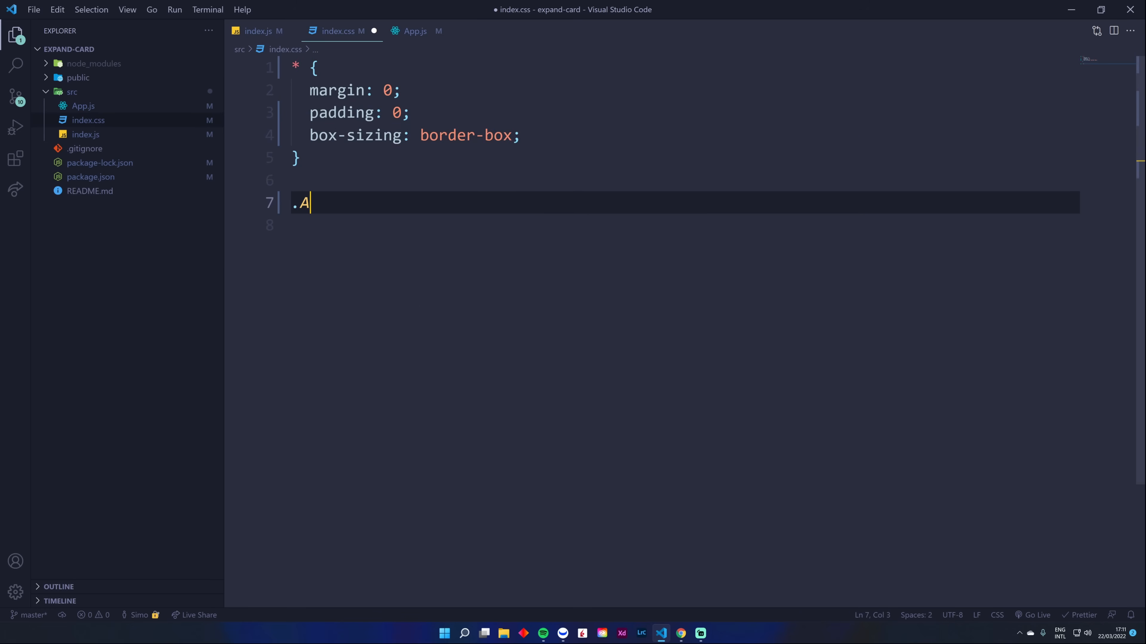
pyautogui.write('pp{')
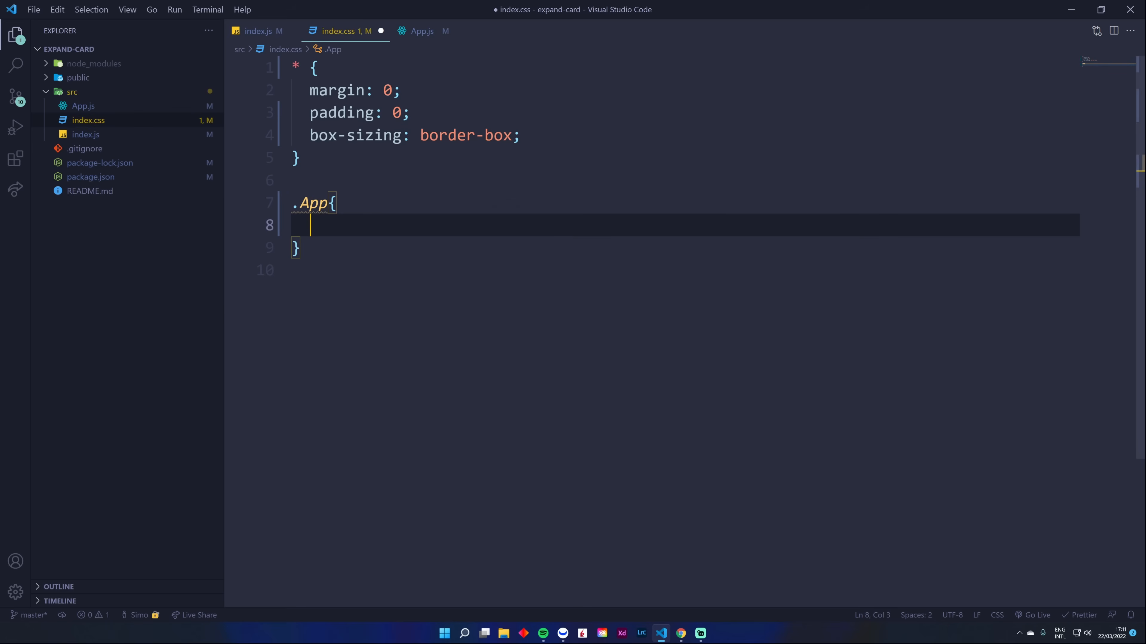
# Step: Give body a linear-gradient(to right, #2c5364, #203a43) background and save
pyautogui.write('body')
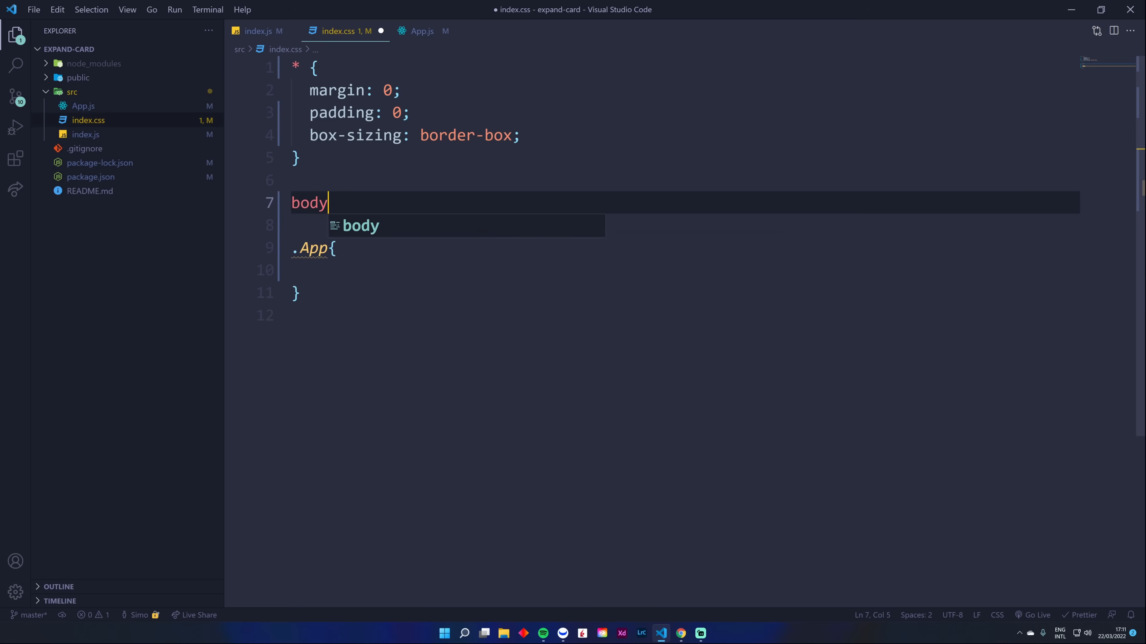
pyautogui.write('{')
pyautogui.click(685, 225)
pyautogui.write('background: linear-gradient();')
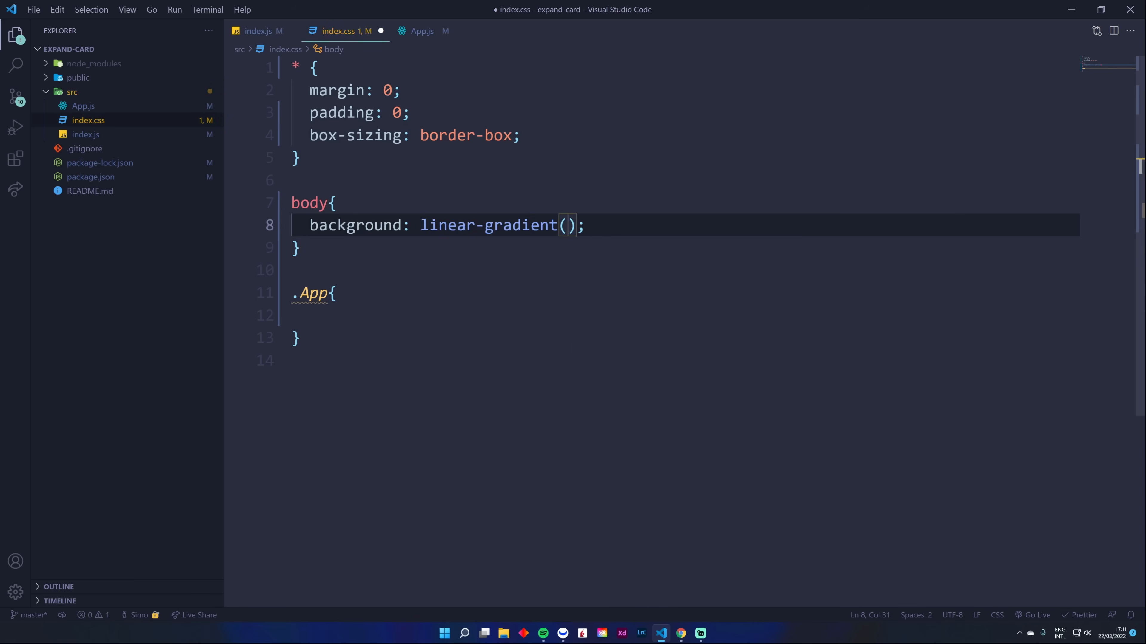
pyautogui.write('to right,')
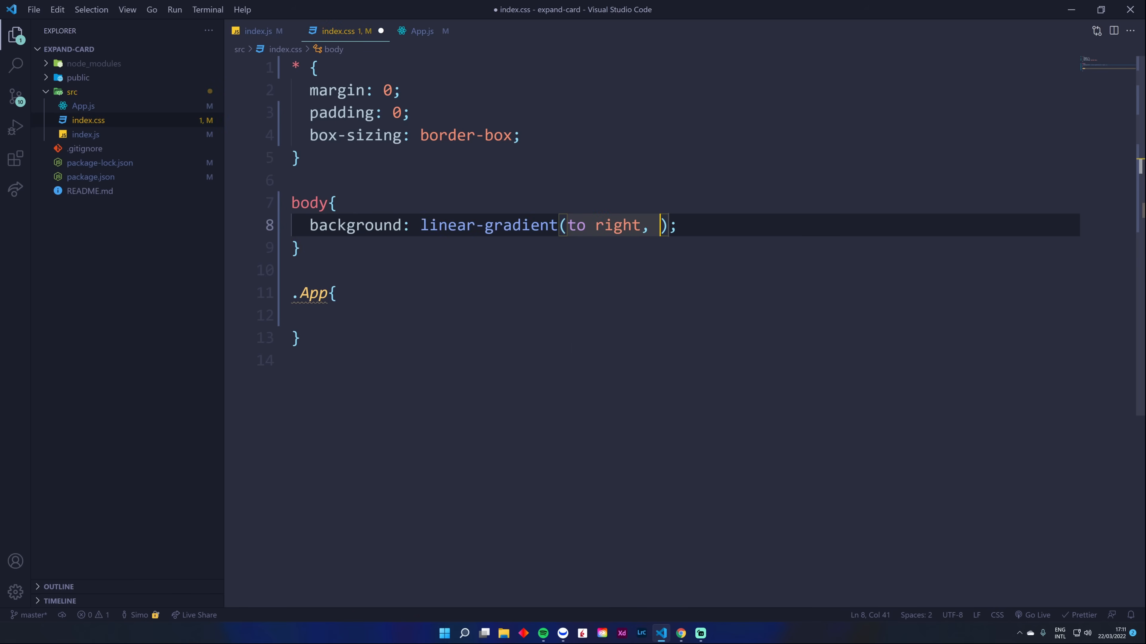
pyautogui.write('@')
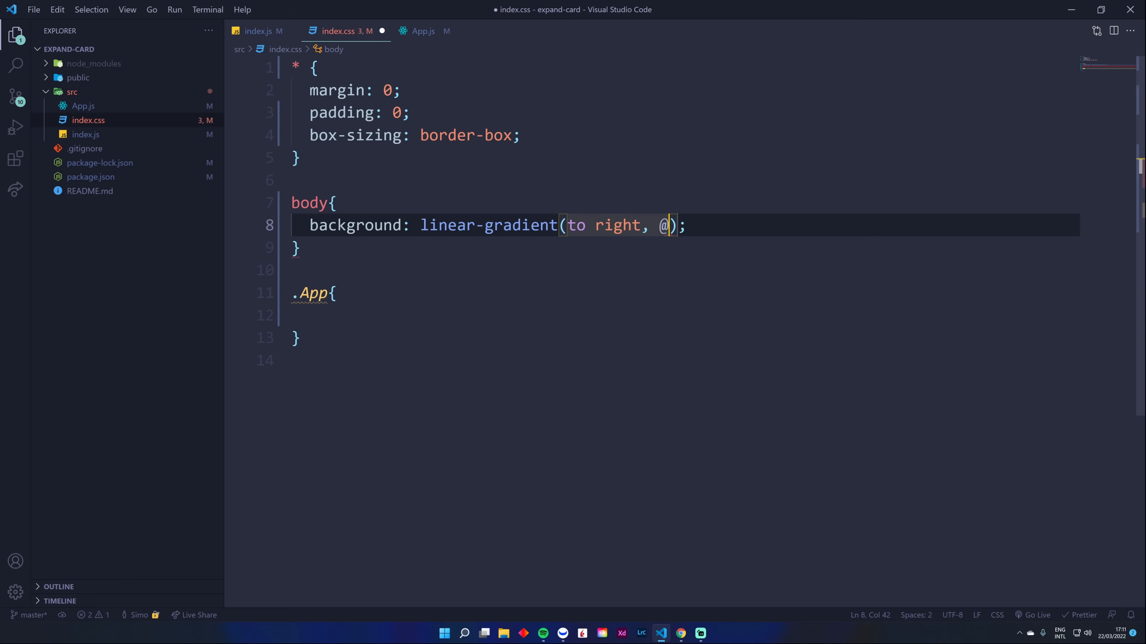
pyautogui.write('#')
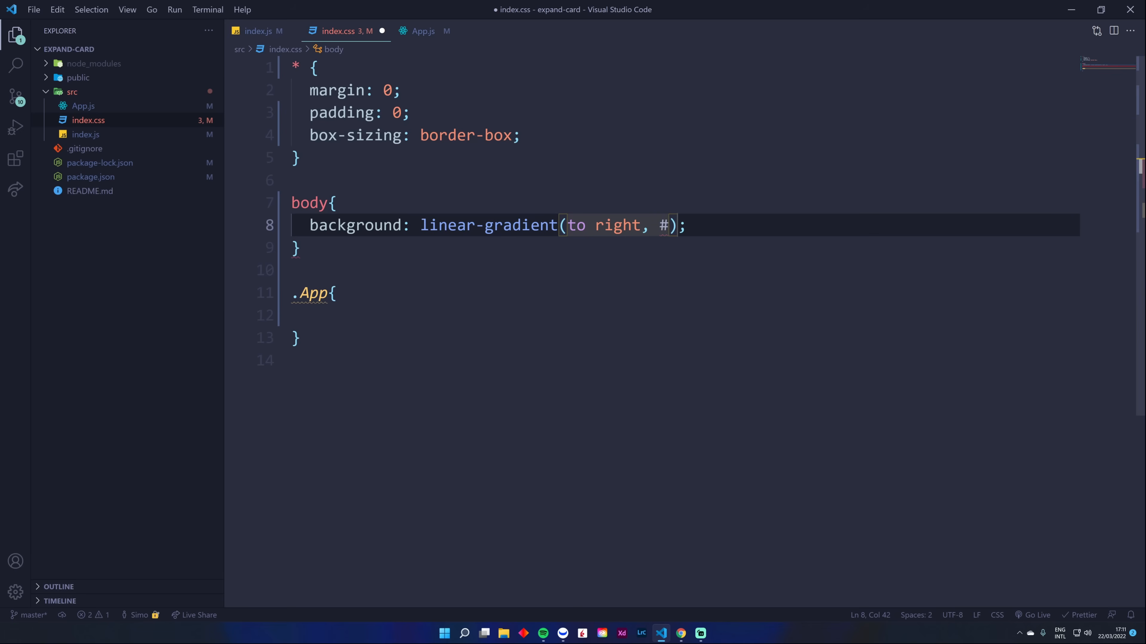
pyautogui.write('2c5364,')
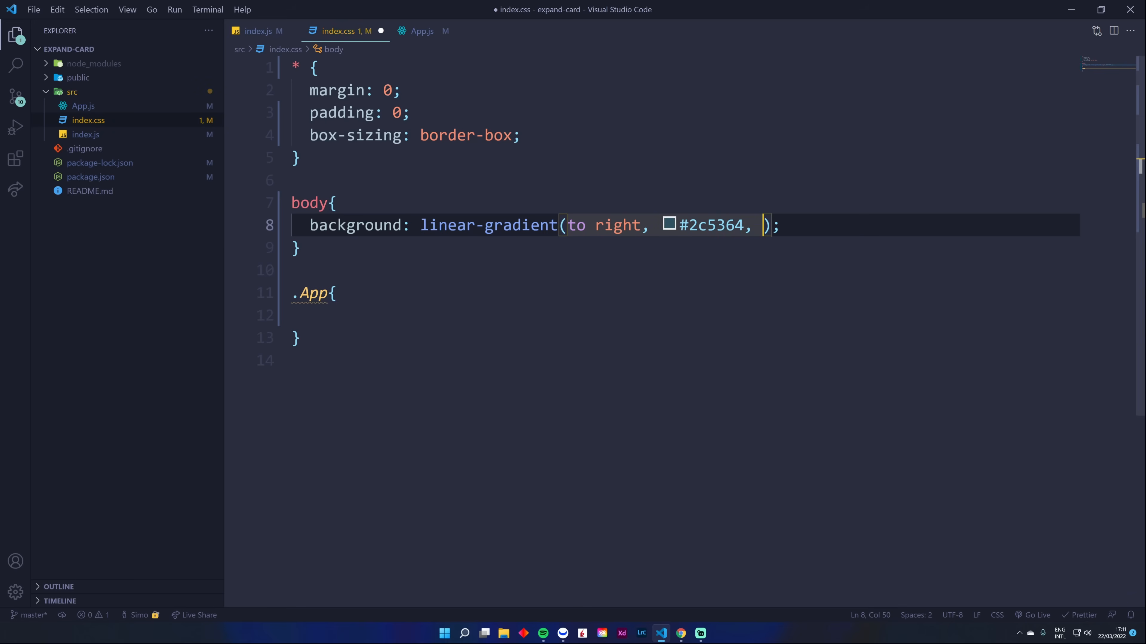
pyautogui.write('@2')
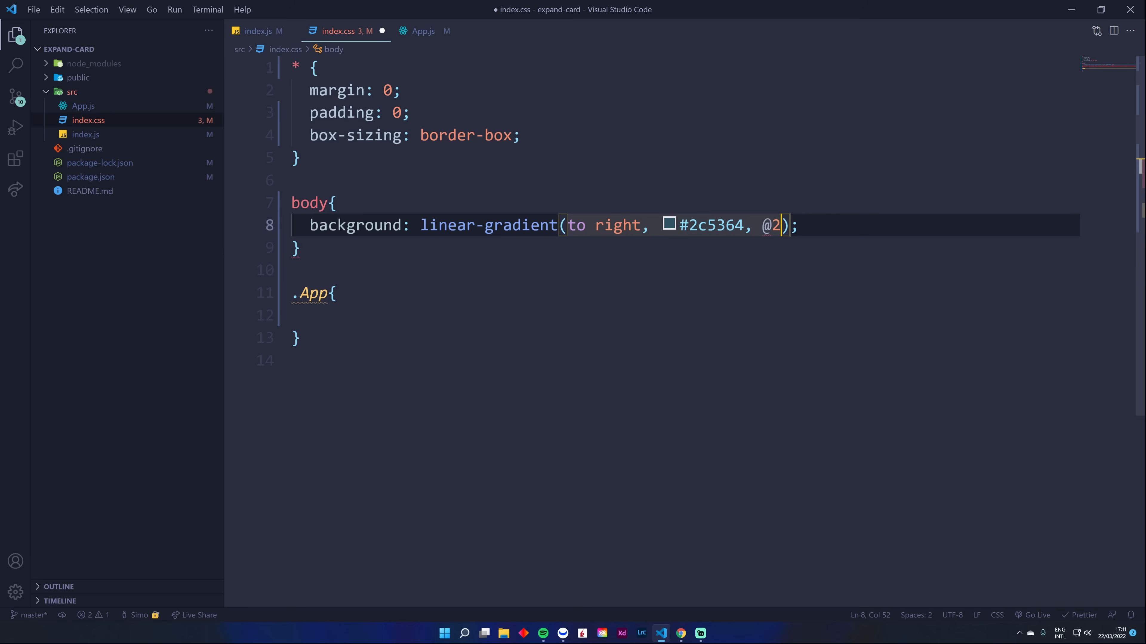
pyautogui.write('#203')
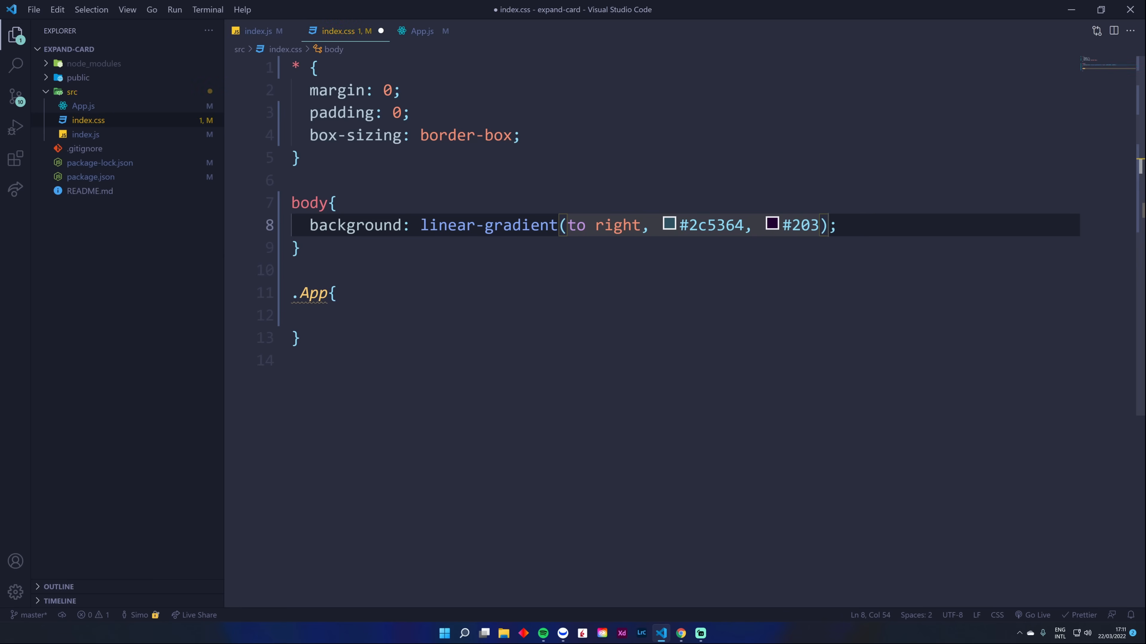
pyautogui.write('a43')
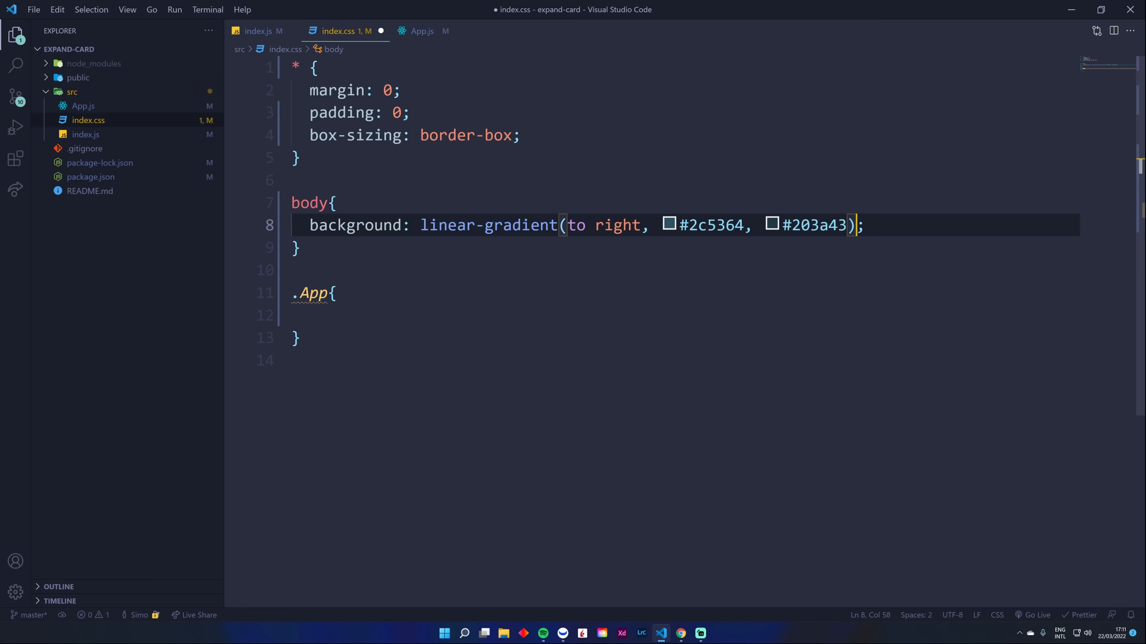
pyautogui.press('ctrl+s')
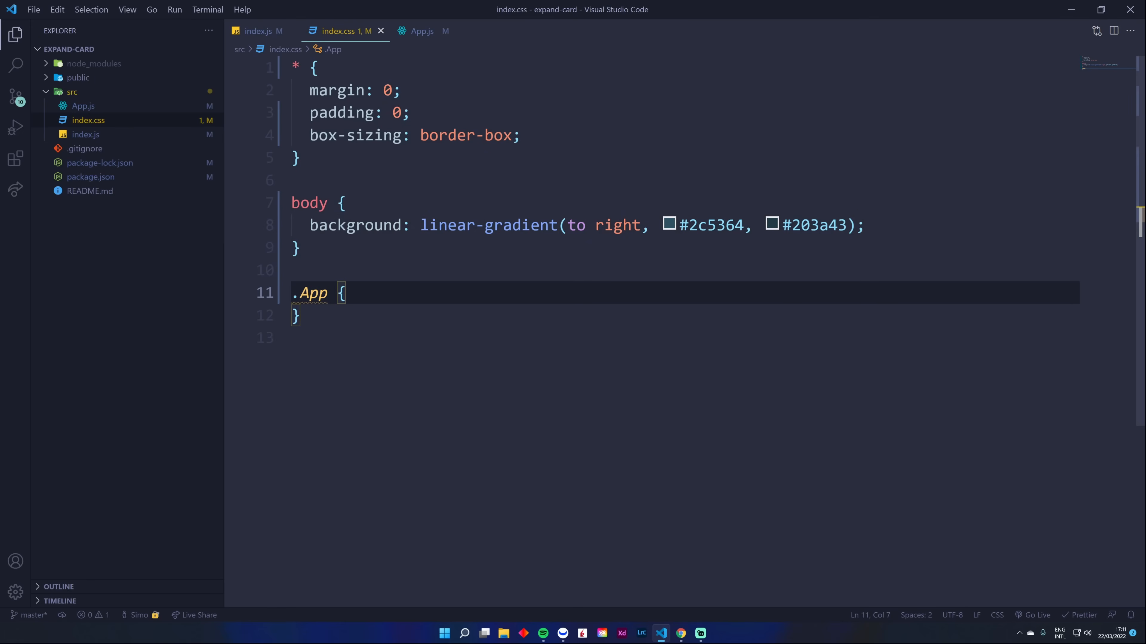
# Step: Make .App min-height full screen with flex centring via align and justify
pyautogui.write('min-height: 100vh;')
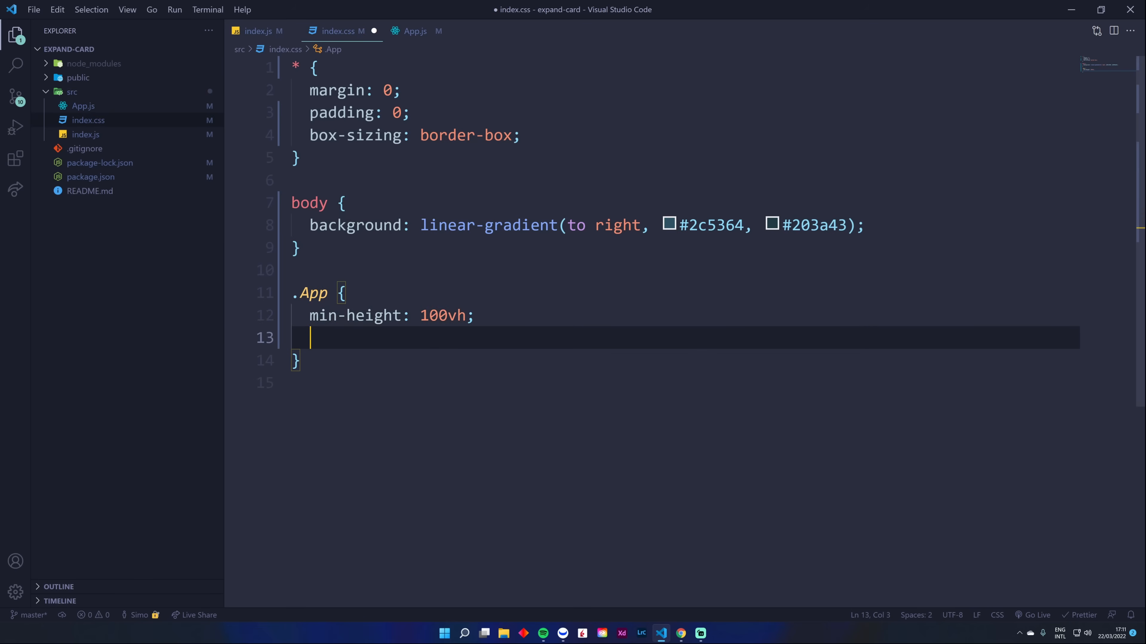
pyautogui.write('display: flex;')
pyautogui.write('justify-content: center;')
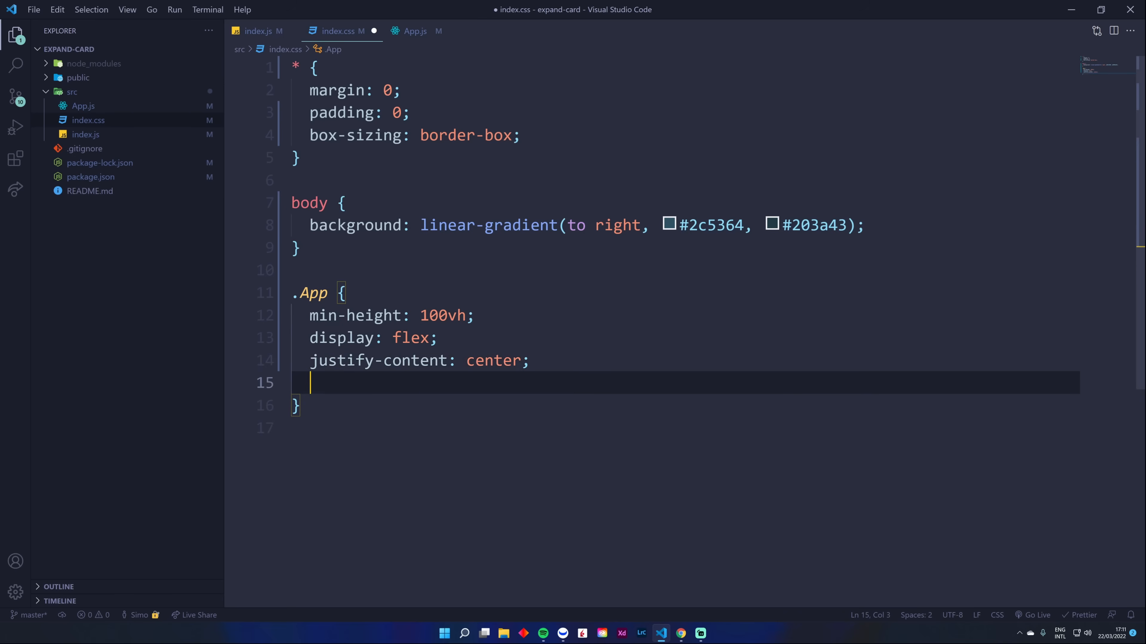
pyautogui.write('align-items: center;')
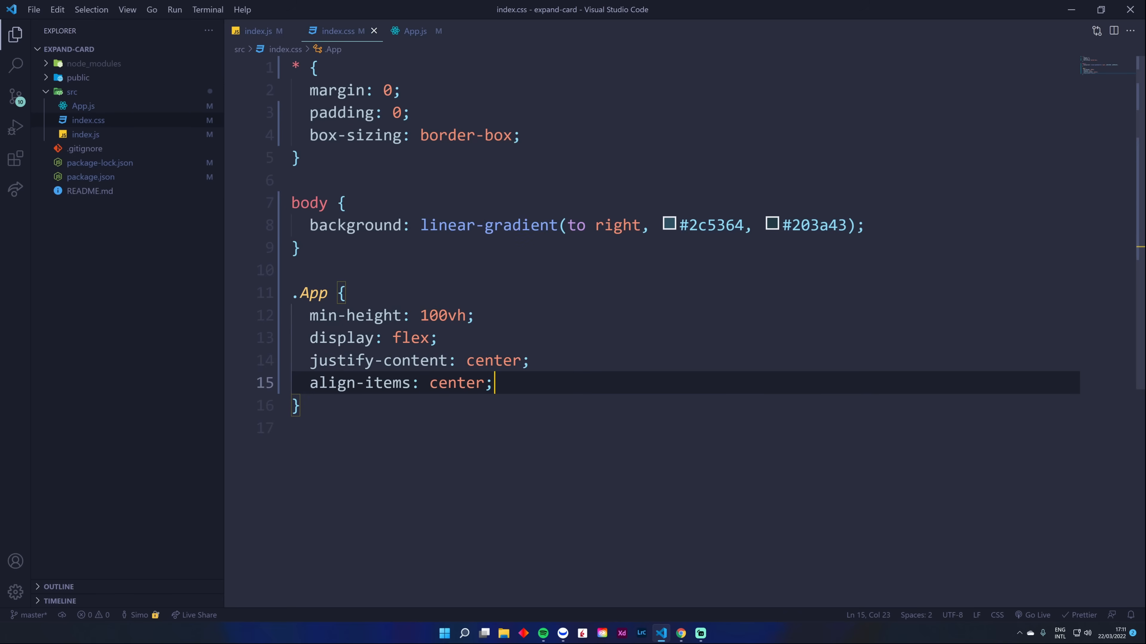
# Step: Style .card white with padding, .card p with 1rem top padding and line-height, and start an html rule
pyautogui.write('.cad')
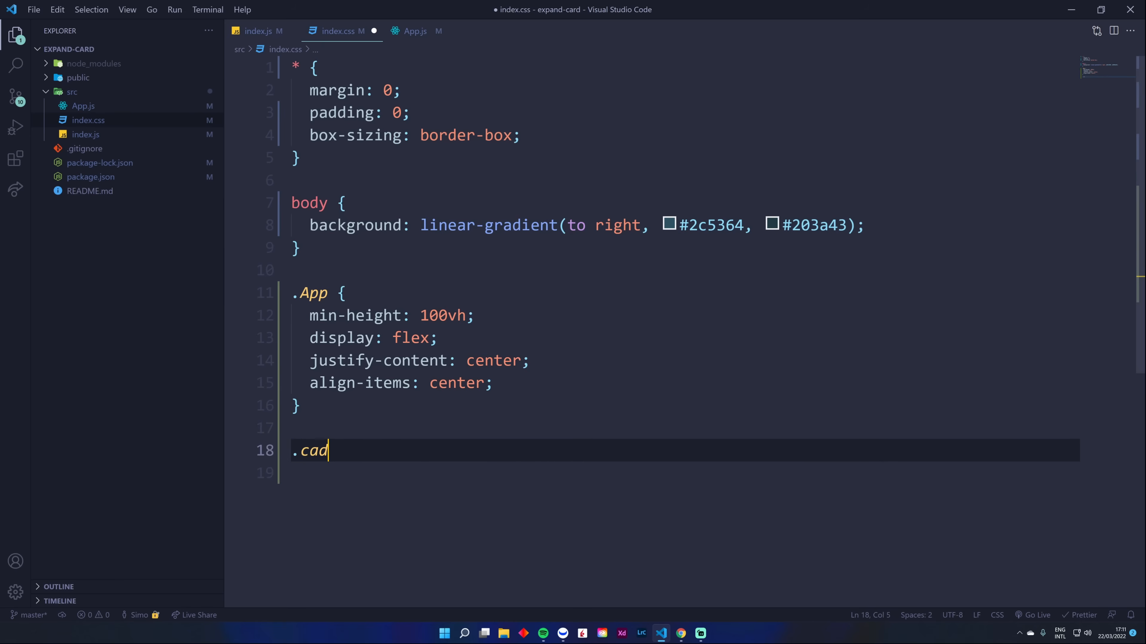
pyautogui.write('rd{')
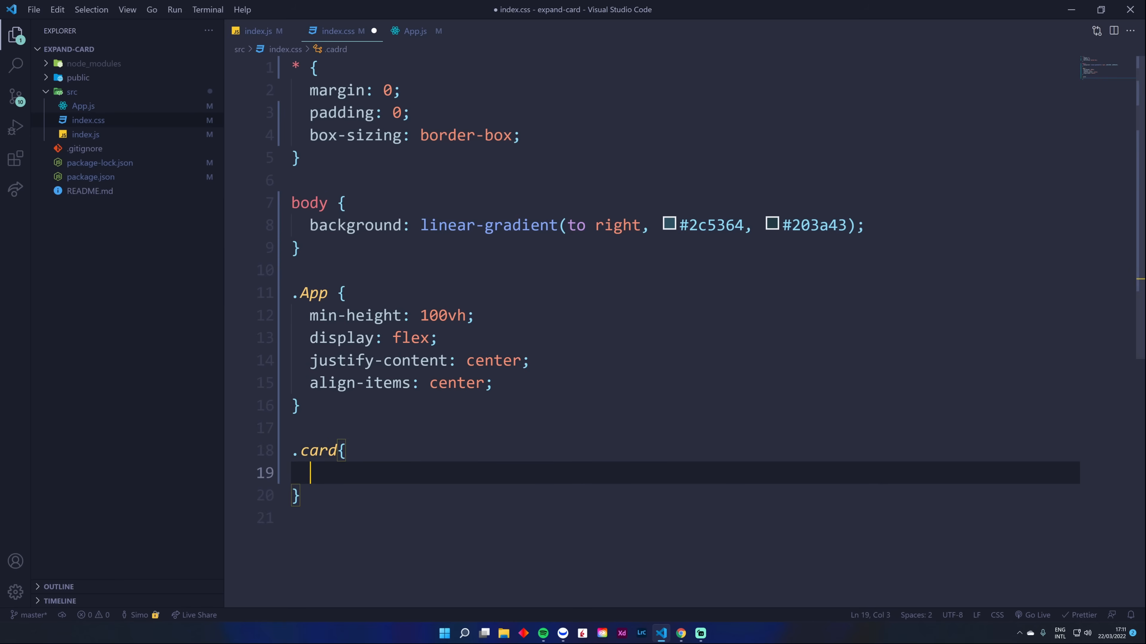
pyautogui.write('background: white;')
pyautogui.write('padding: 3rem 5rem;')
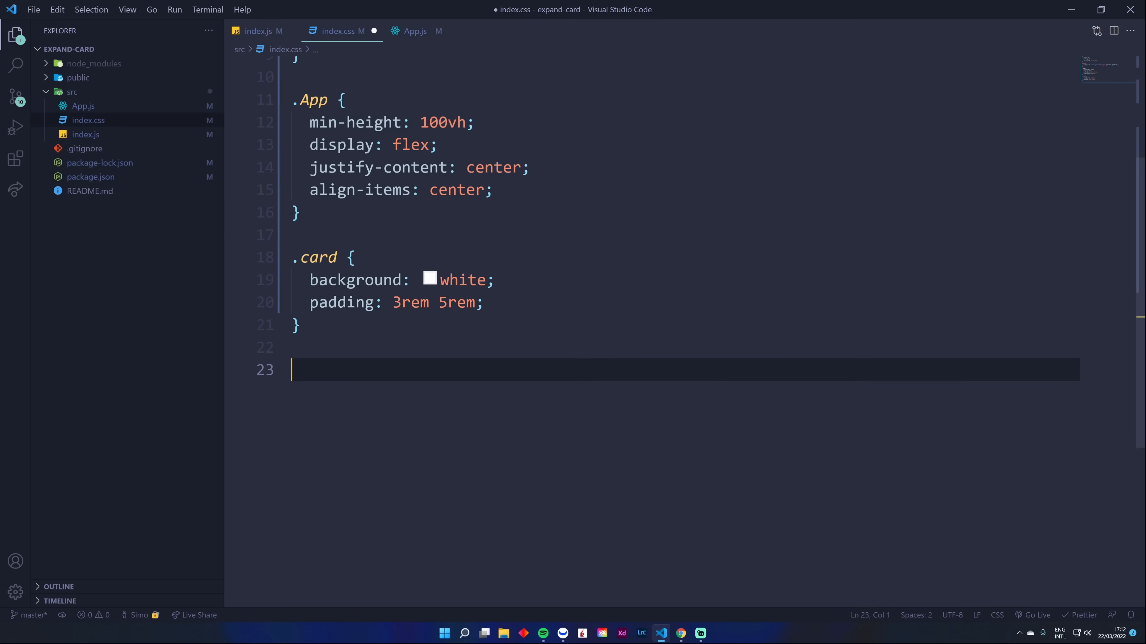
pyautogui.write('card p{')
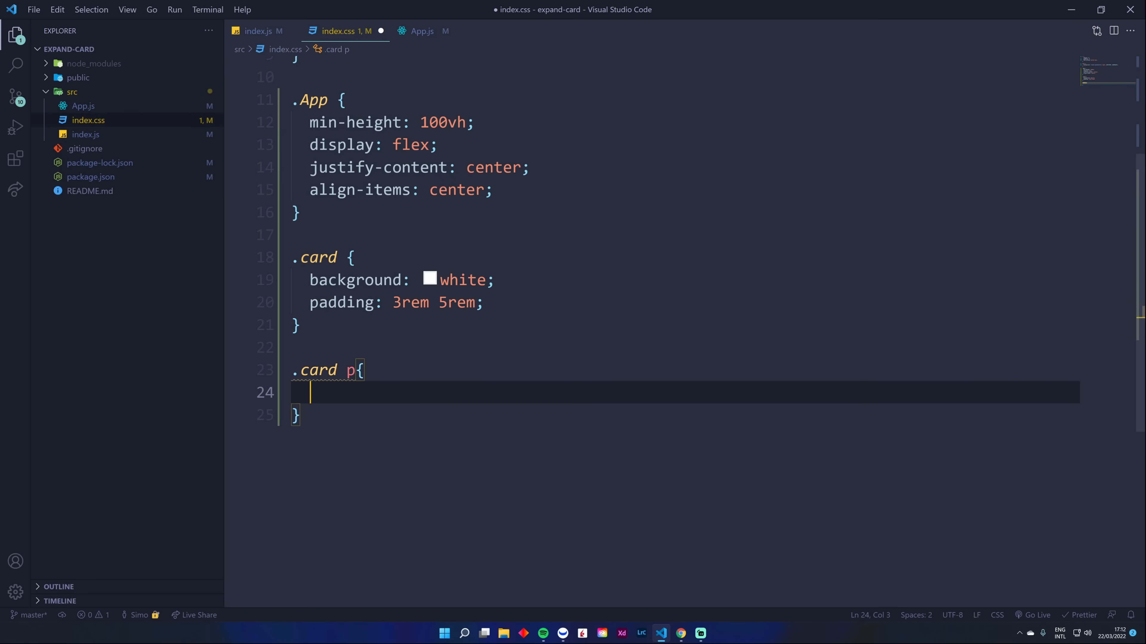
pyautogui.write('padding-to')
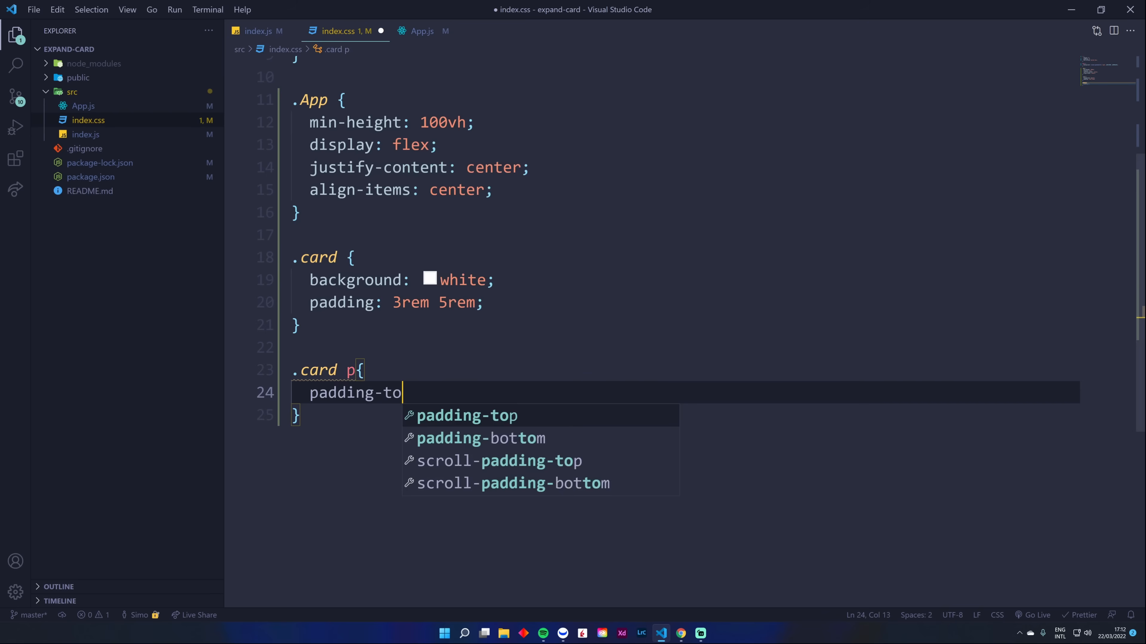
pyautogui.write('p: 1rem;')
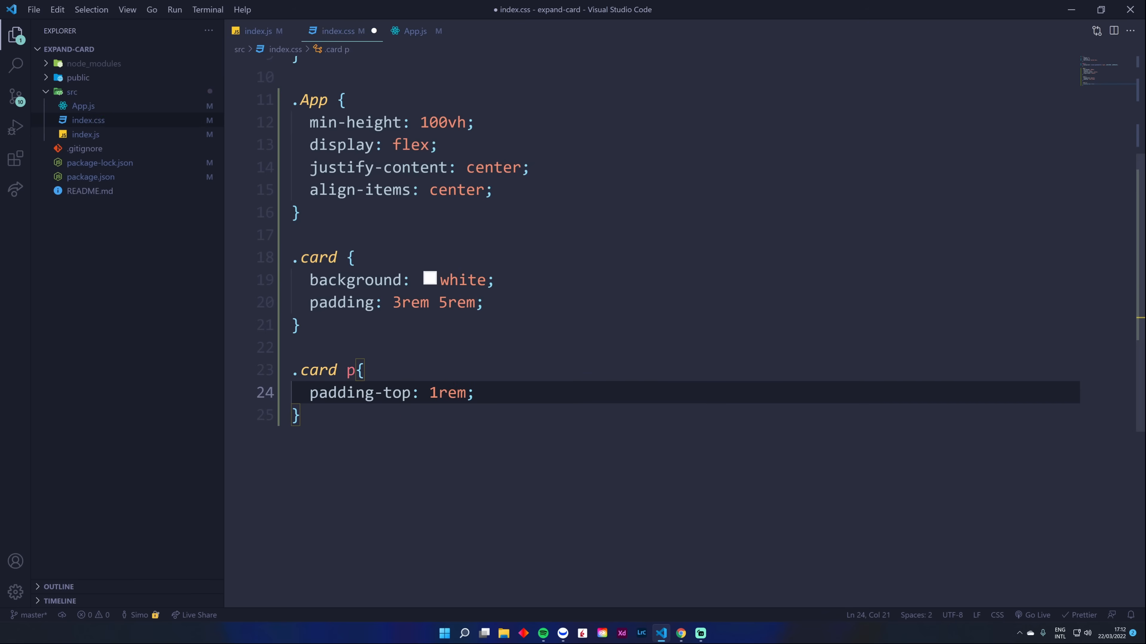
pyautogui.write('width')
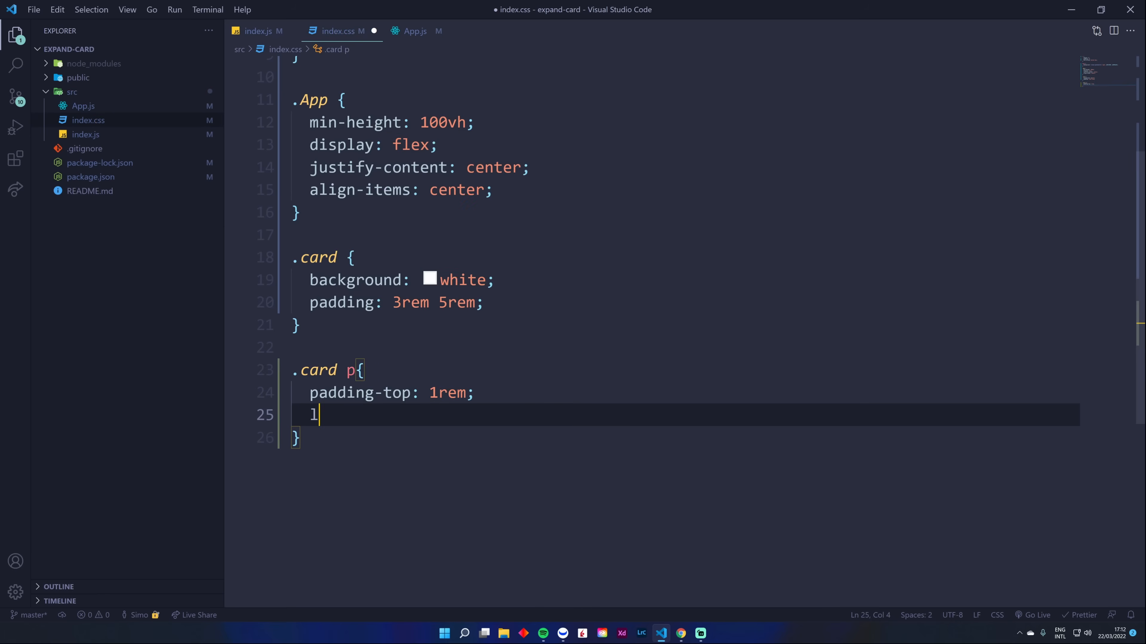
pyautogui.write('ine-height: 150%;')
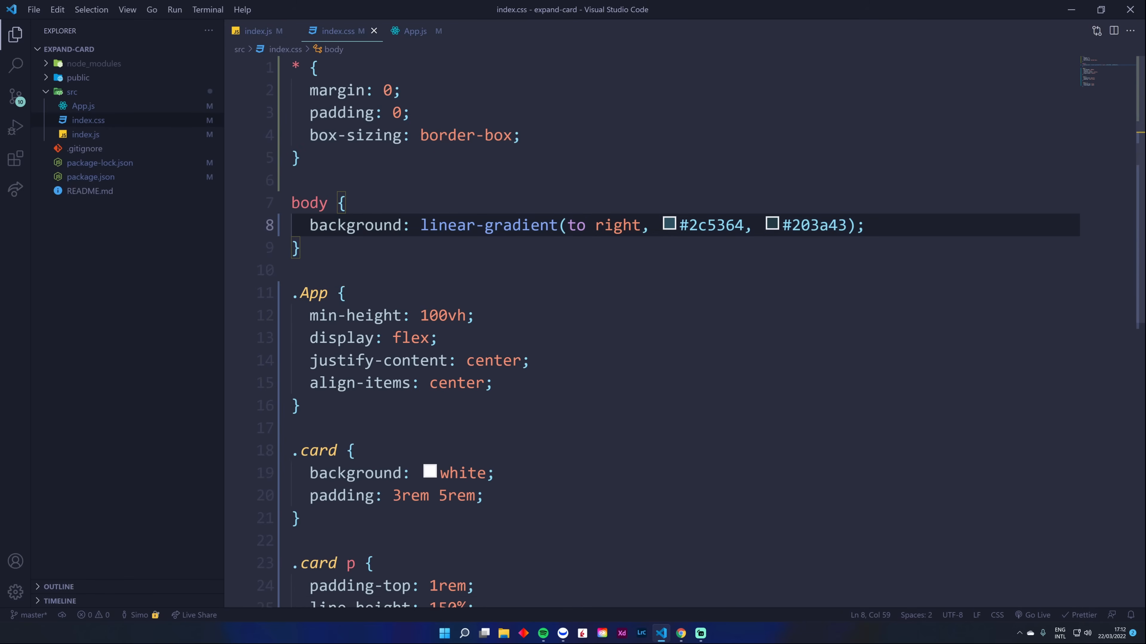
pyautogui.write('h')
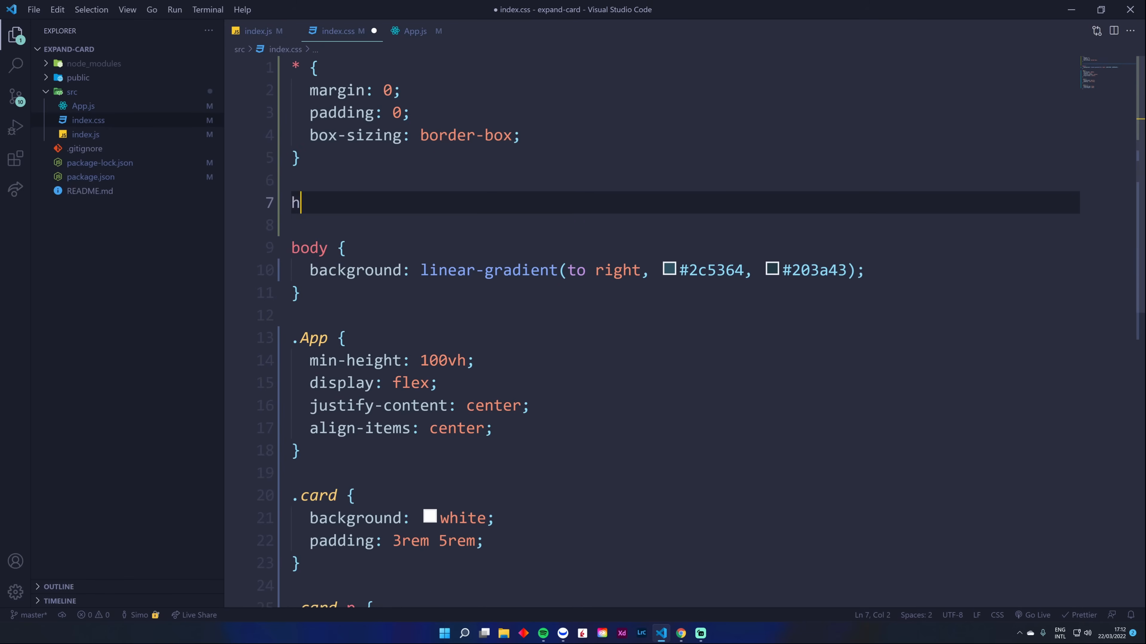
pyautogui.write('tml{')
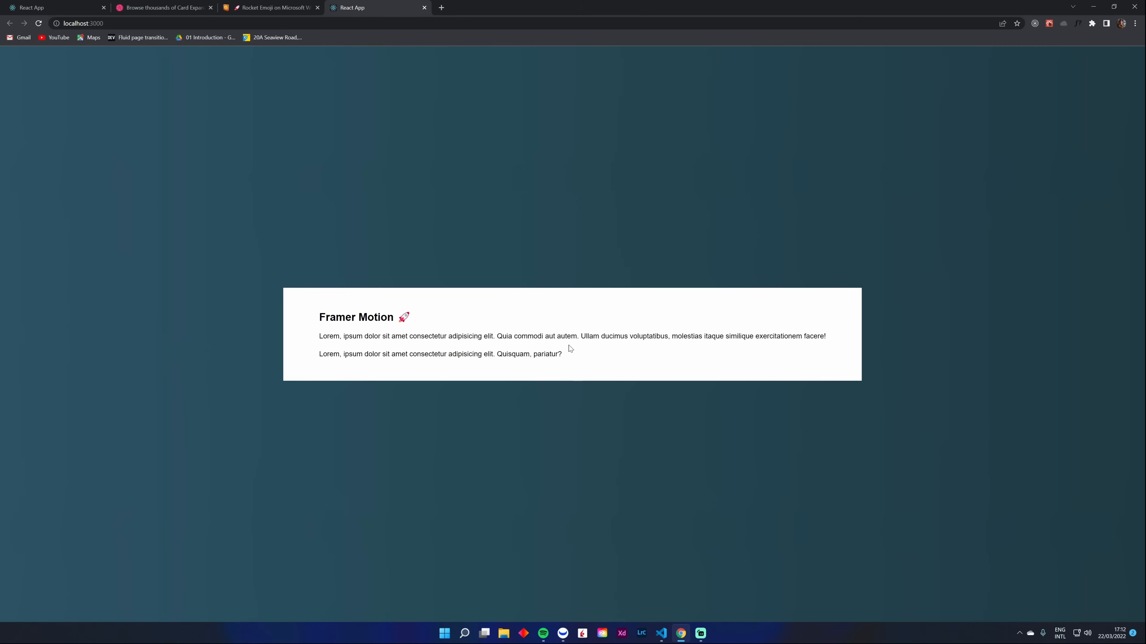
pyautogui.moveTo(520, 336)
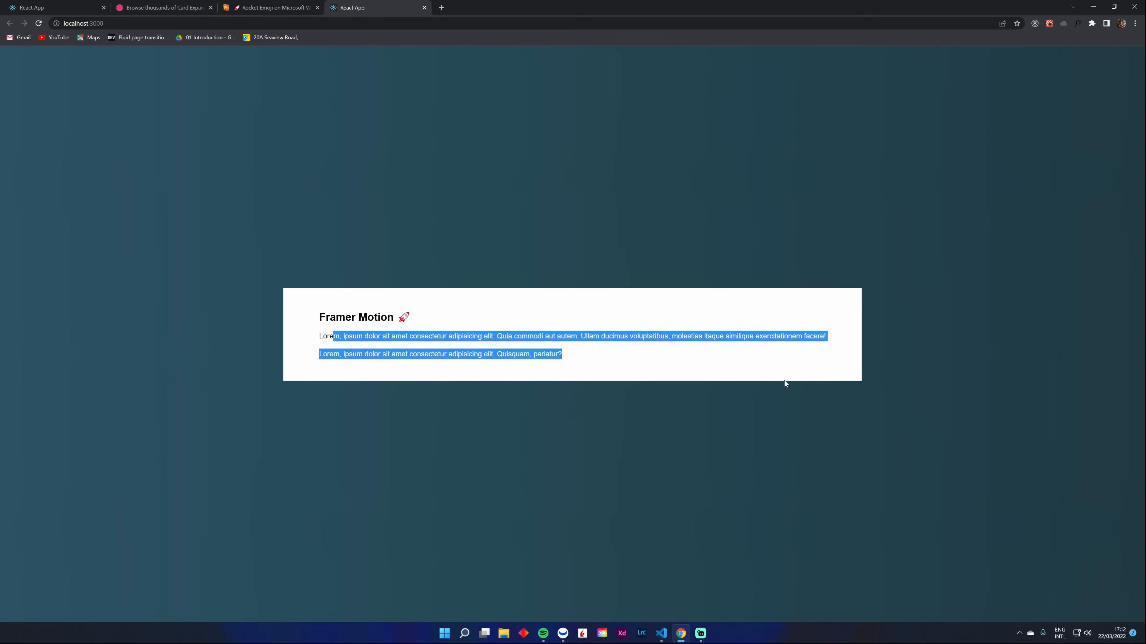
pyautogui.moveTo(705, 351)
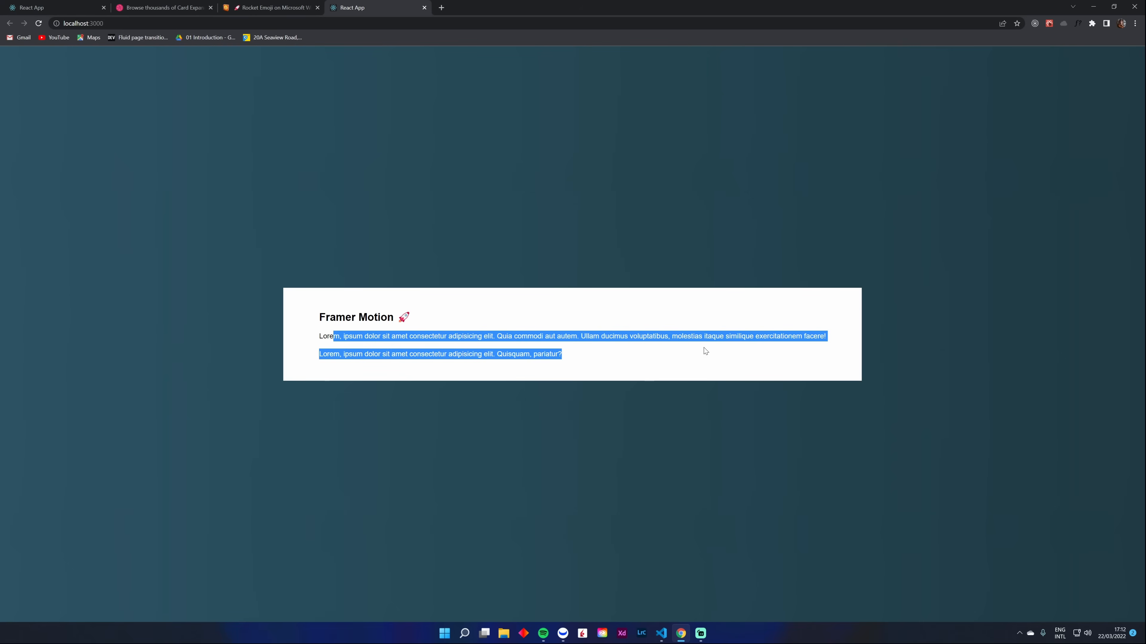
pyautogui.click(523, 279)
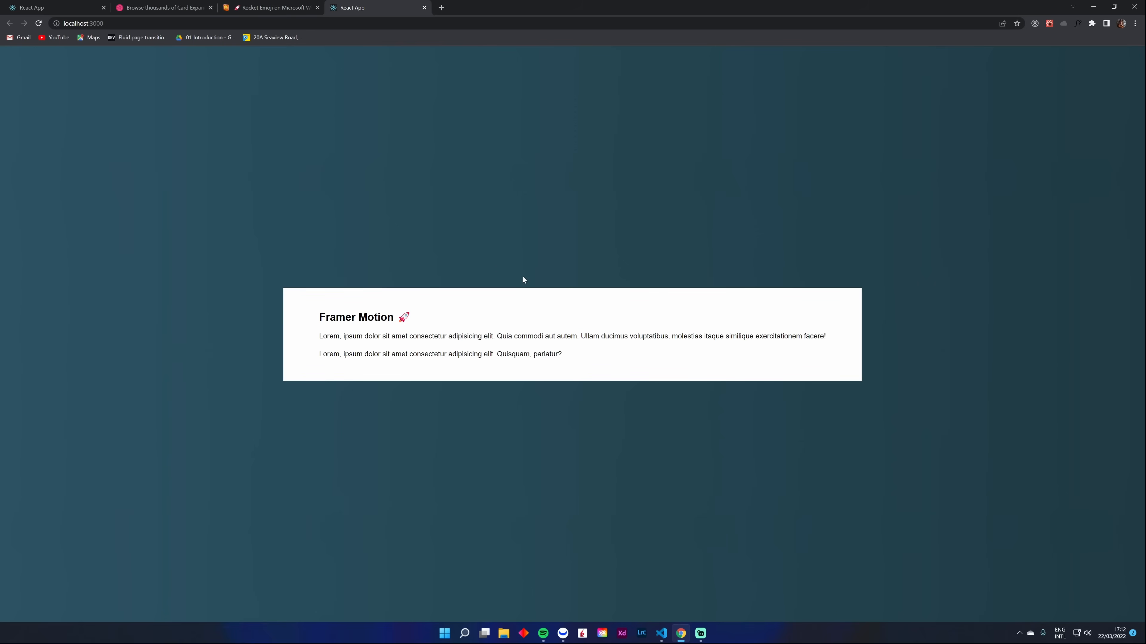
pyautogui.moveTo(528, 296)
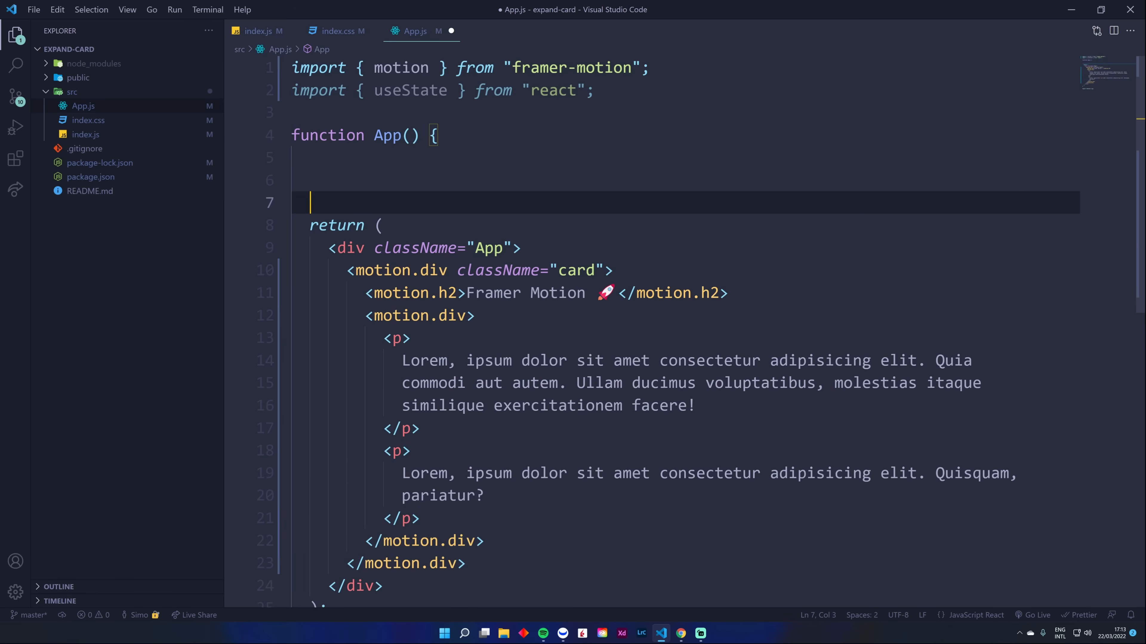
# Step: Declare const [isOpen, setIsOpen] = useState(false) in the App component
pyautogui.write('const []')
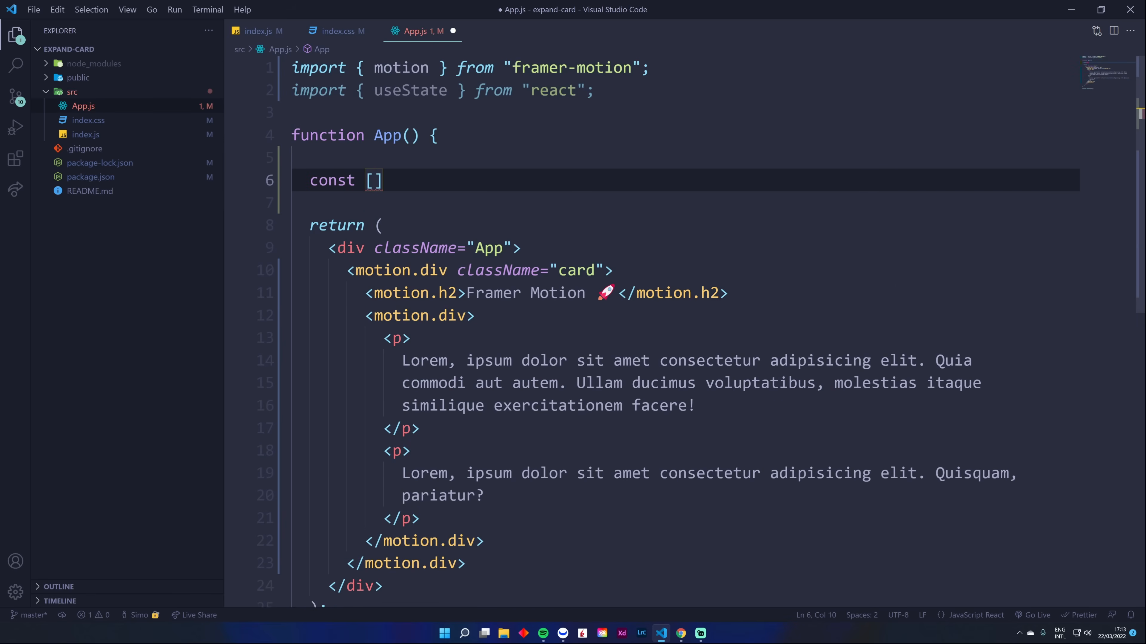
pyautogui.write('isOpen,')
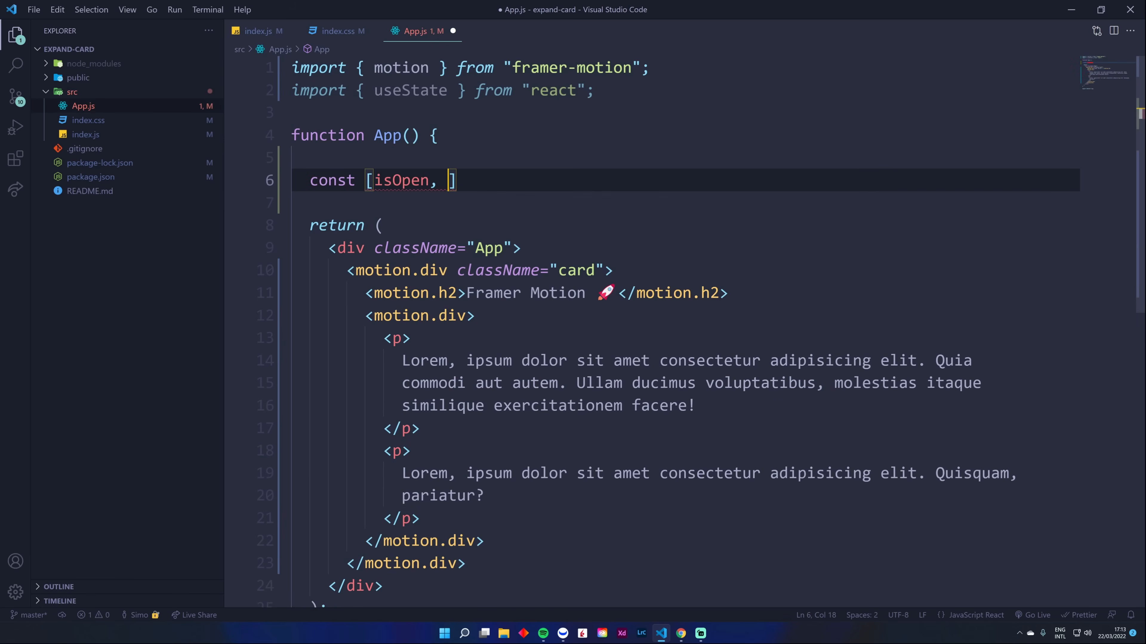
pyautogui.write('set')
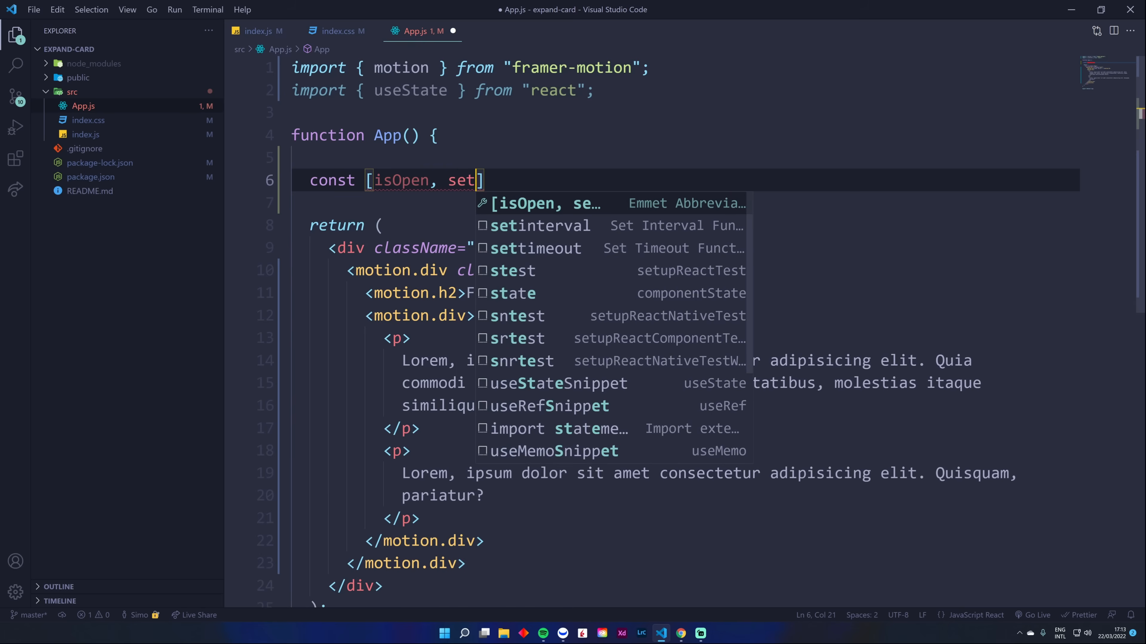
pyautogui.write('IsOpen] =')
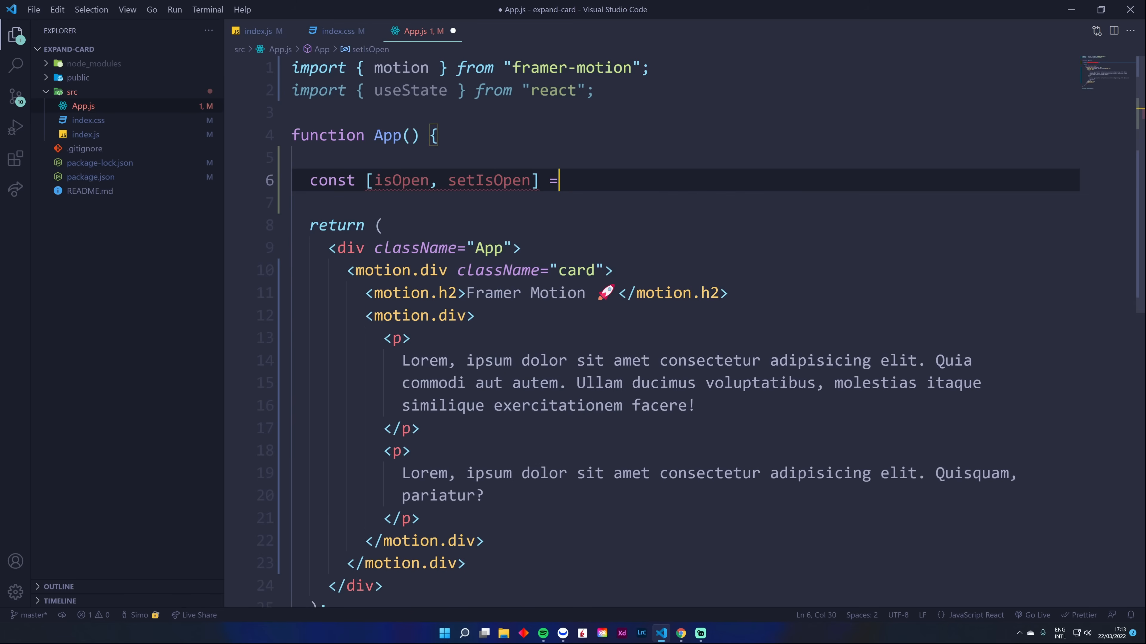
pyautogui.write('useState')
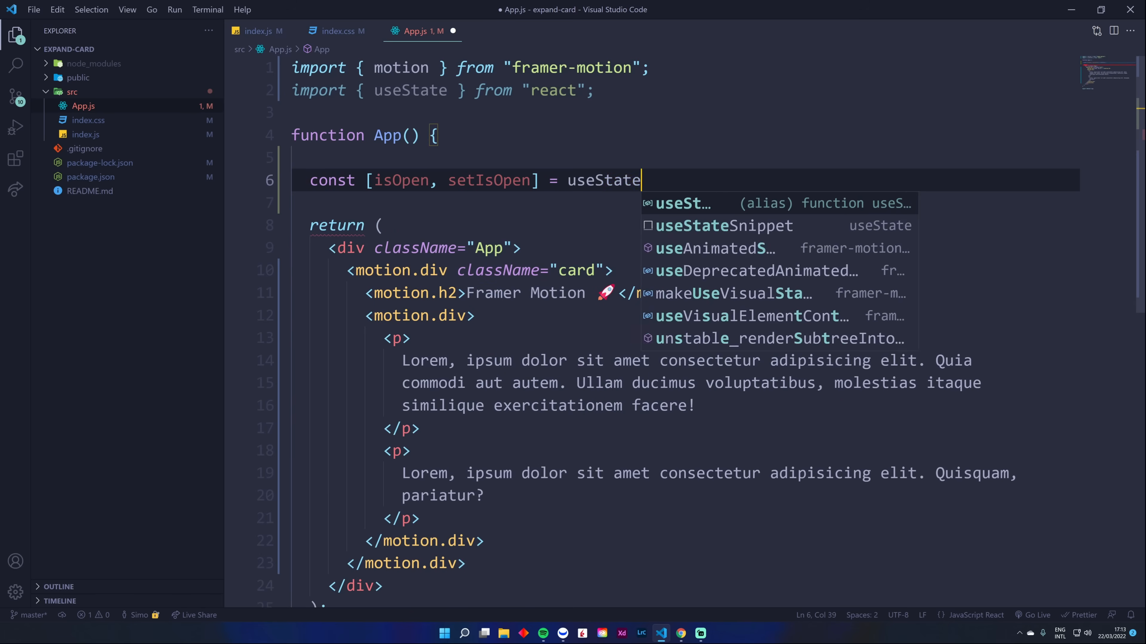
pyautogui.write('(false);')
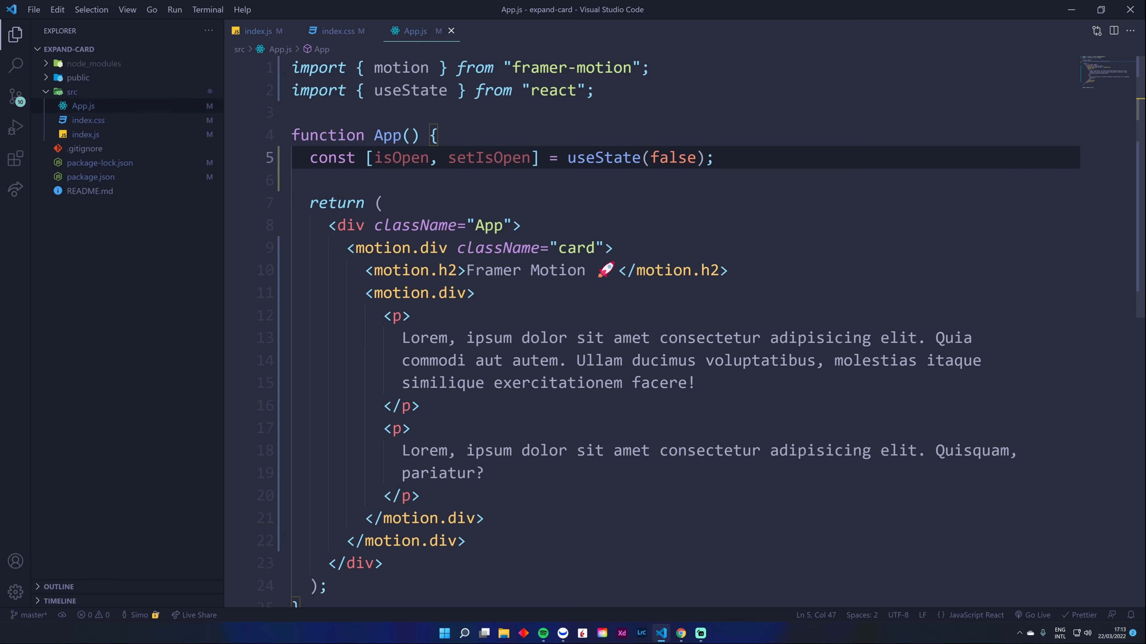
# Step: Add onClick={() => setIsOpen(!isOpen)} to the card motion.div
pyautogui.click(521, 225)
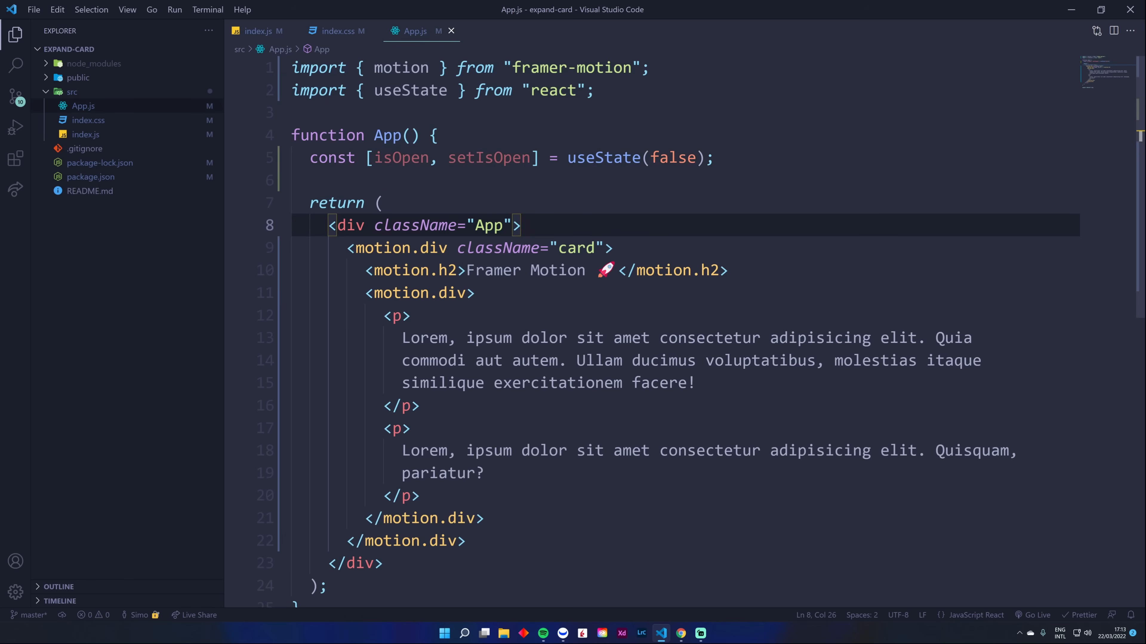
pyautogui.moveTo(449, 157); pyautogui.dragTo(713, 157)
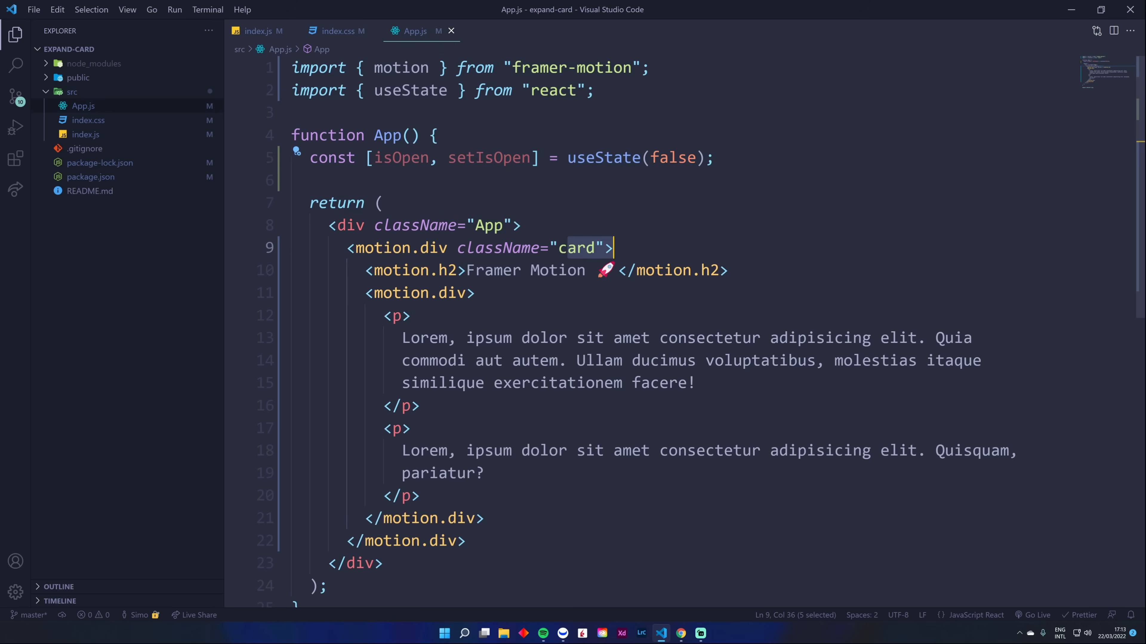
pyautogui.click(435, 248)
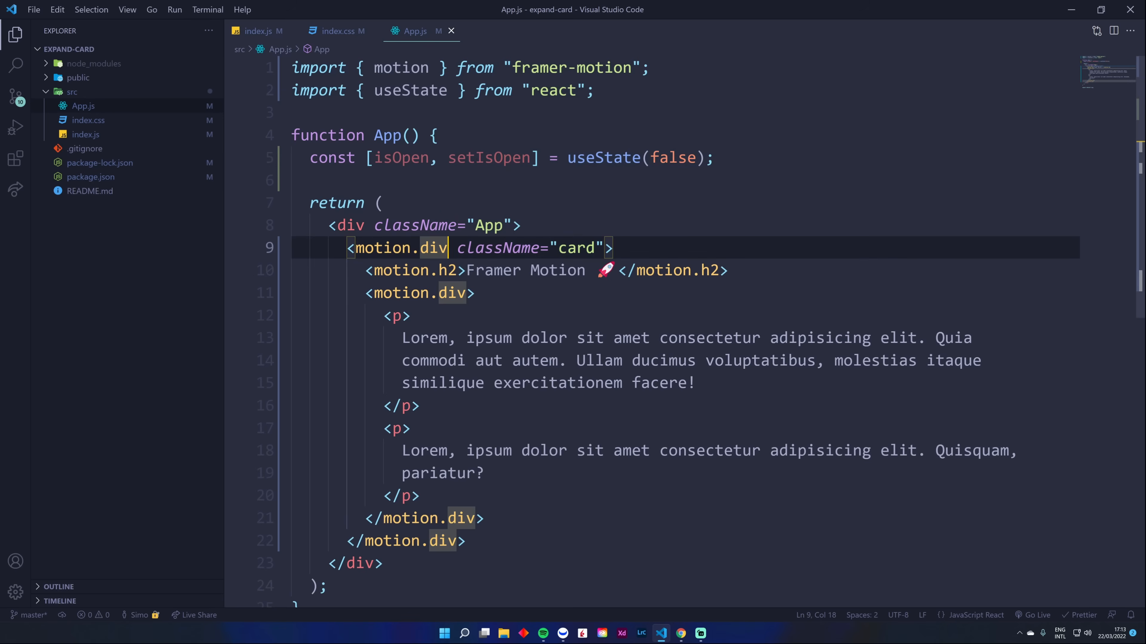
pyautogui.write('onClick={}')
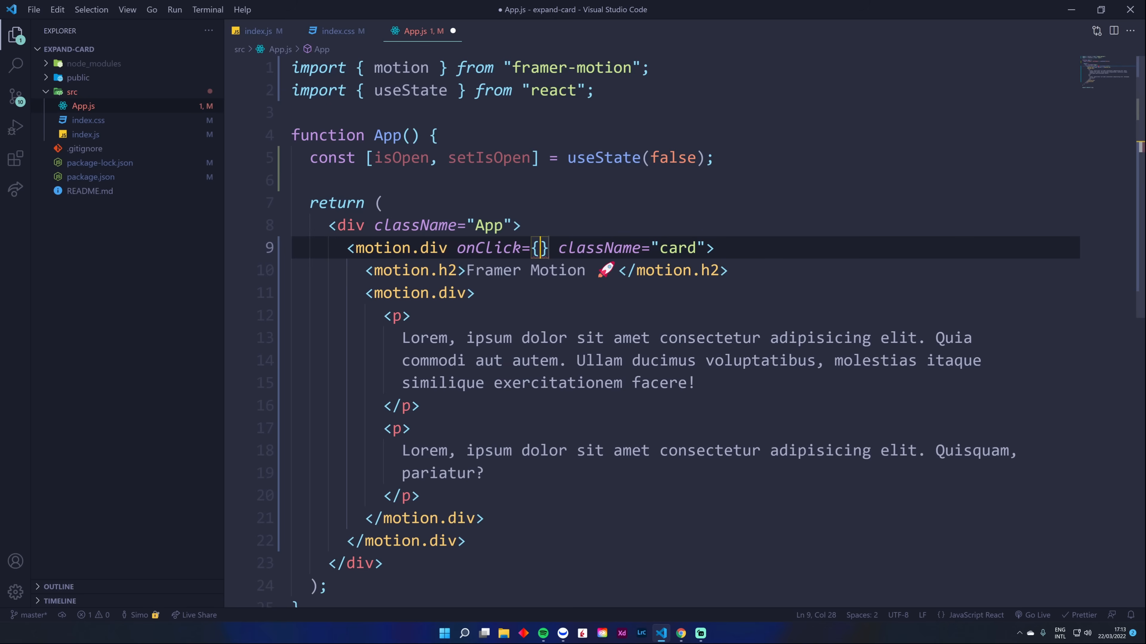
pyautogui.write('() => setIsOpen(')
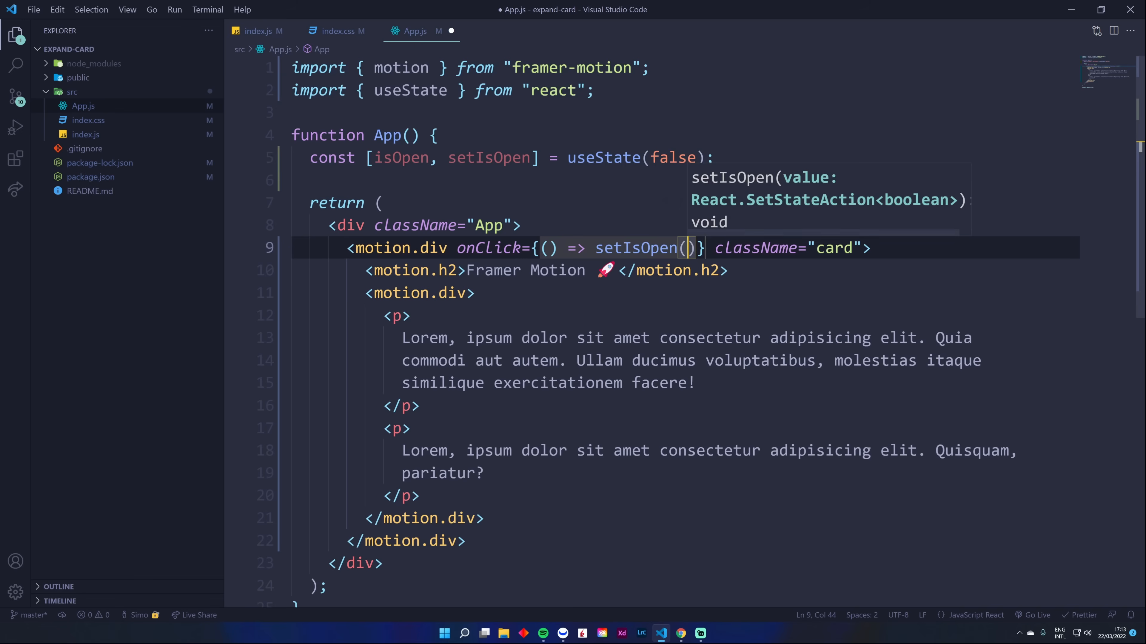
pyautogui.write('!isOpen')
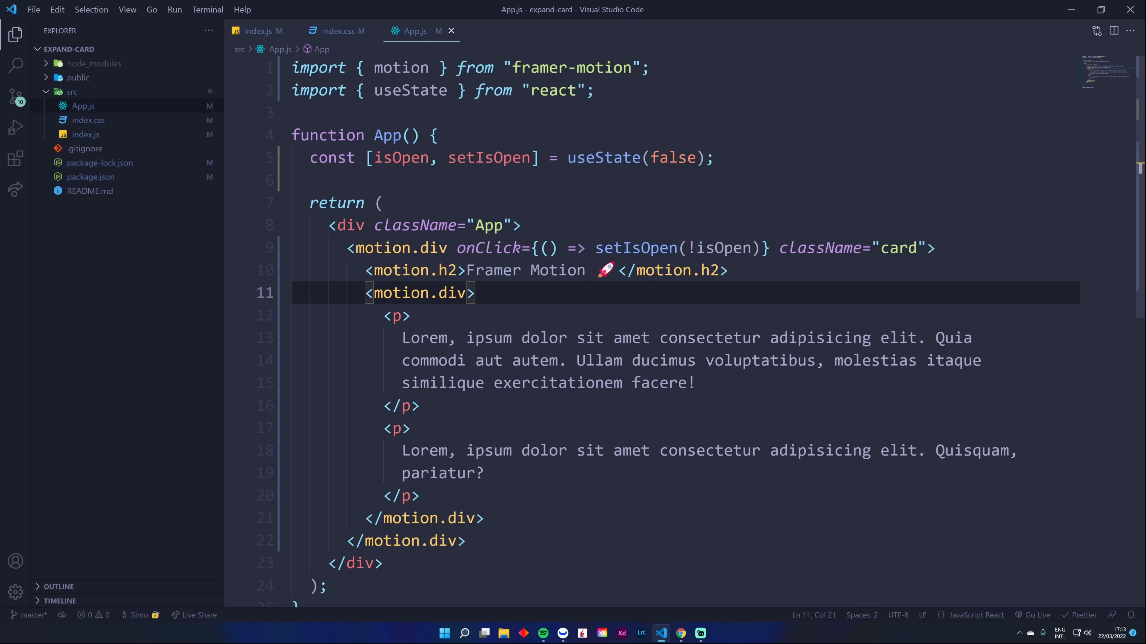
# Step: Wrap the inner motion.div in {isOpen && (…)} and check the collapsed card in the browser
pyautogui.scroll(-3)
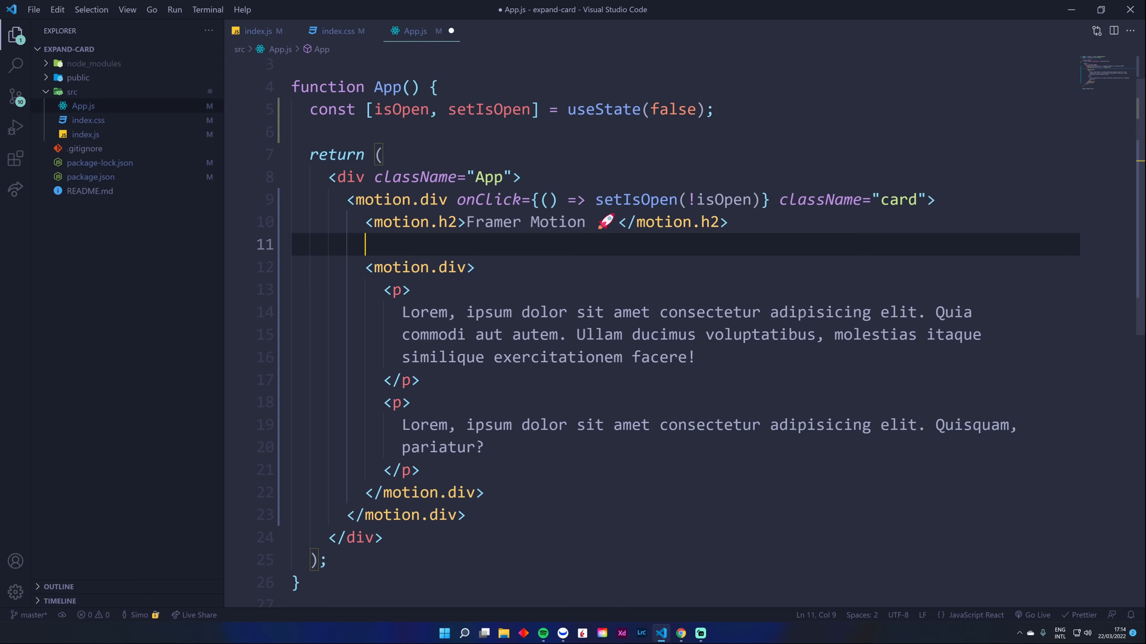
pyautogui.write('{')
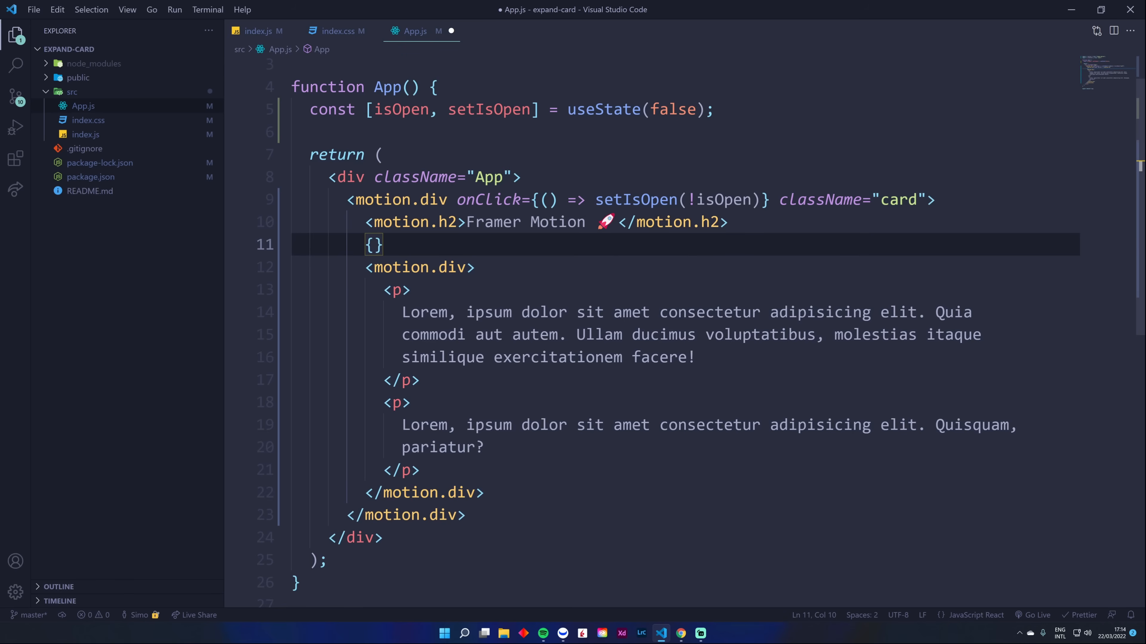
pyautogui.write('isOpen')
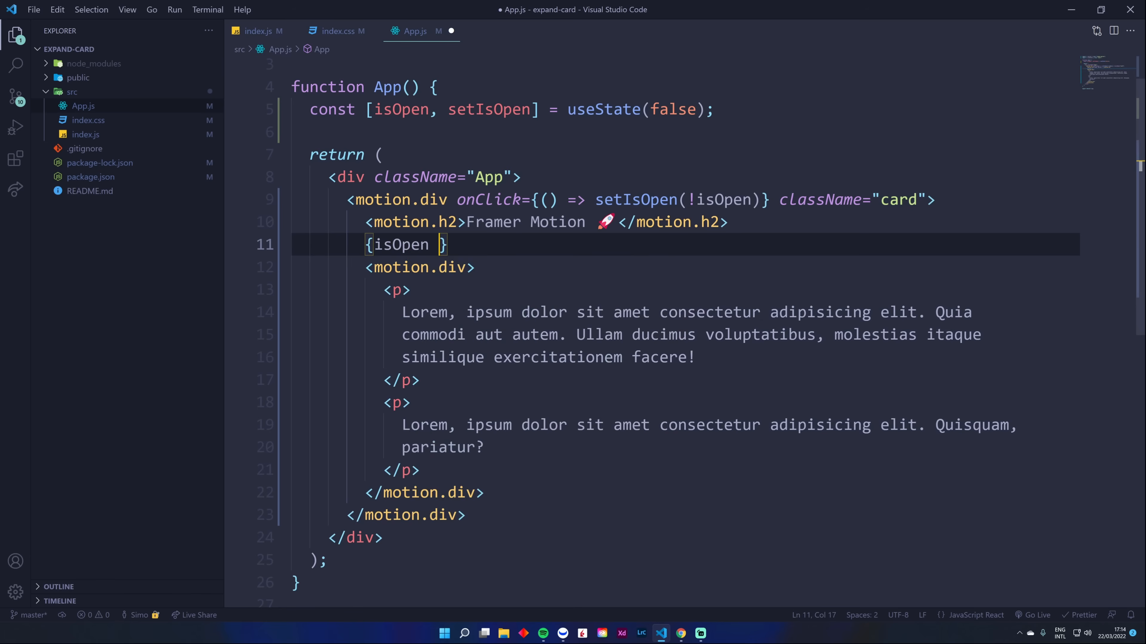
pyautogui.write('&')
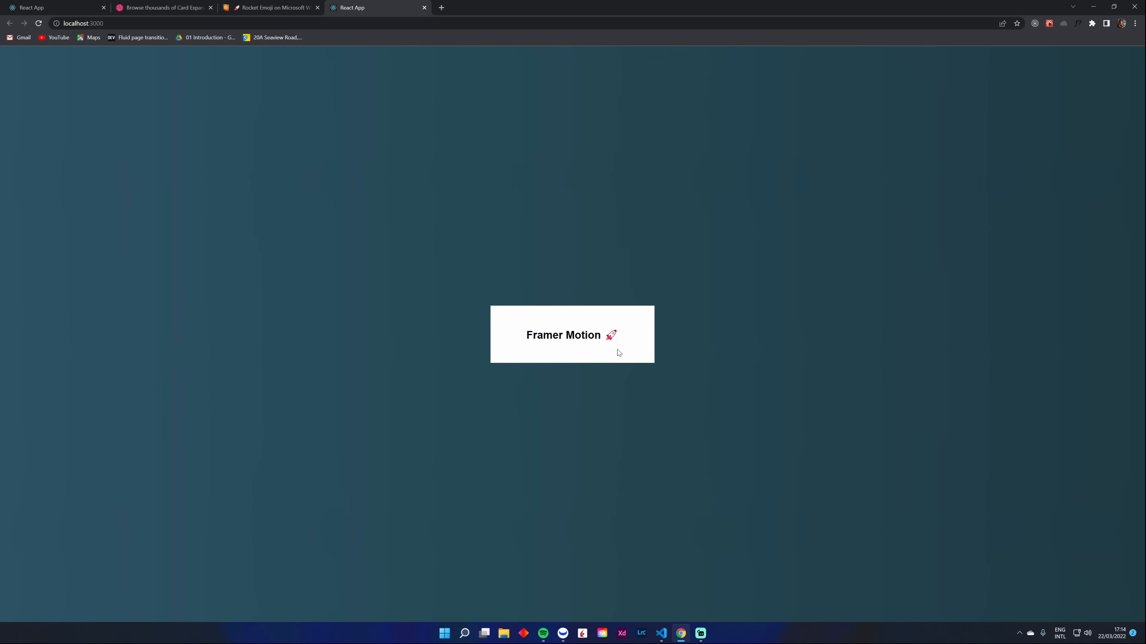
pyautogui.moveTo(593, 384)
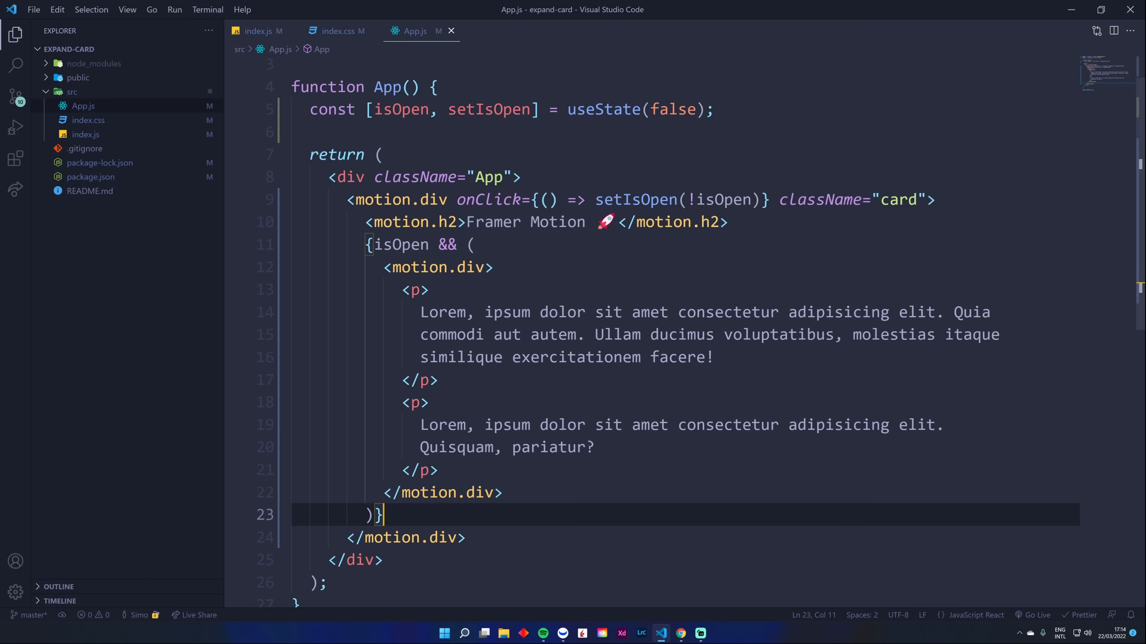
pyautogui.click(680, 634)
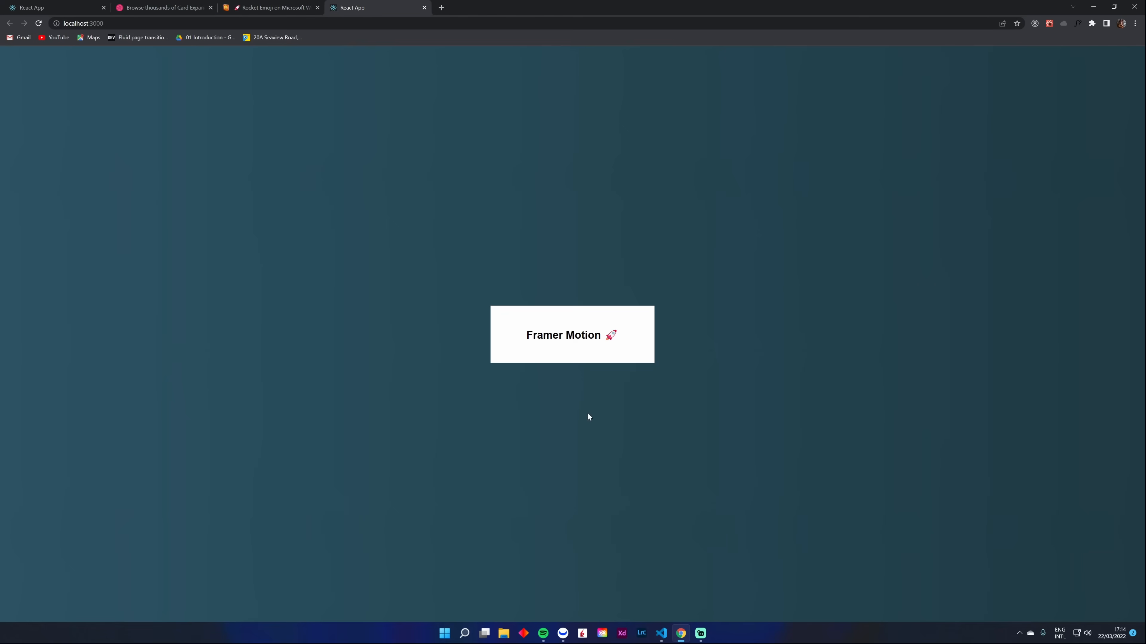
pyautogui.moveTo(622, 336)
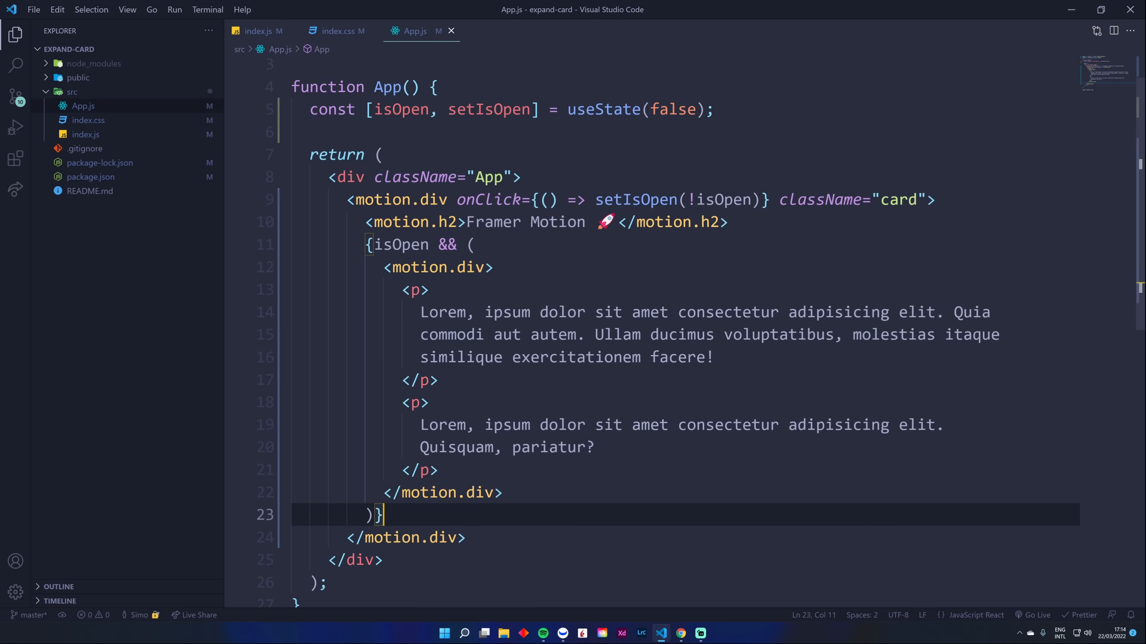
# Step: Add the layout prop to the card's outer motion.div and test the expand animation in the browser
pyautogui.click(681, 633)
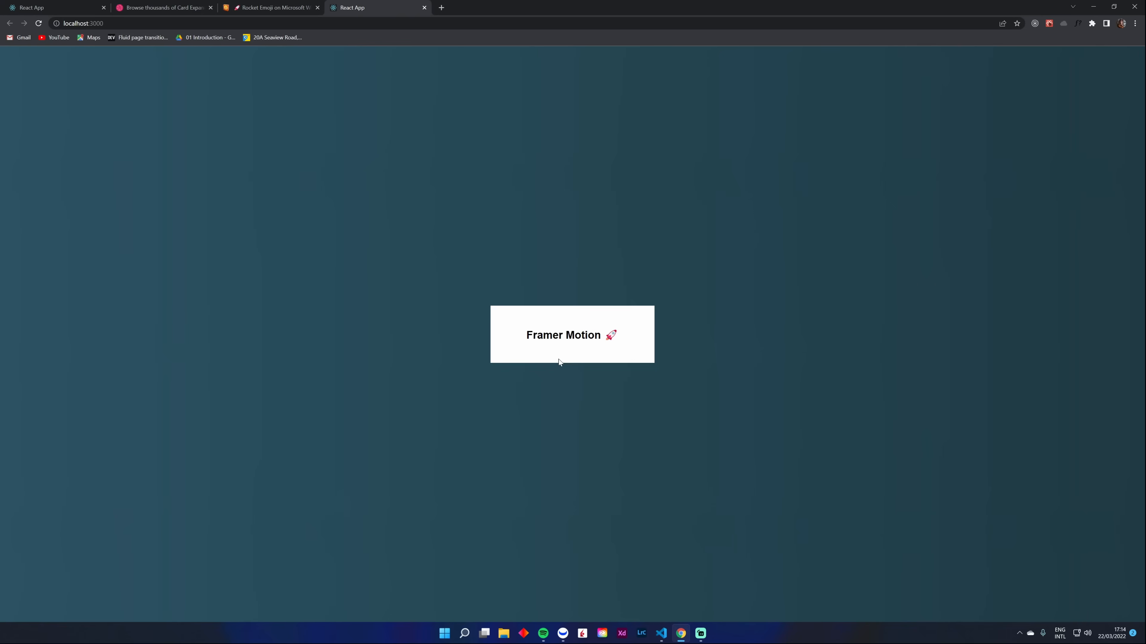
pyautogui.click(661, 634)
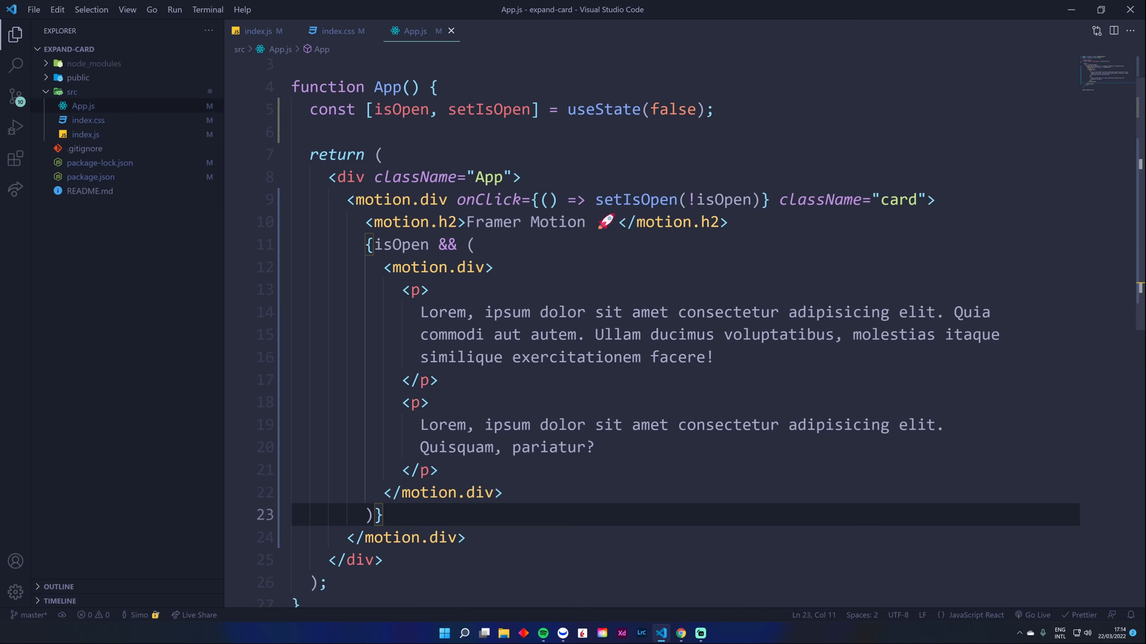
pyautogui.click(456, 199)
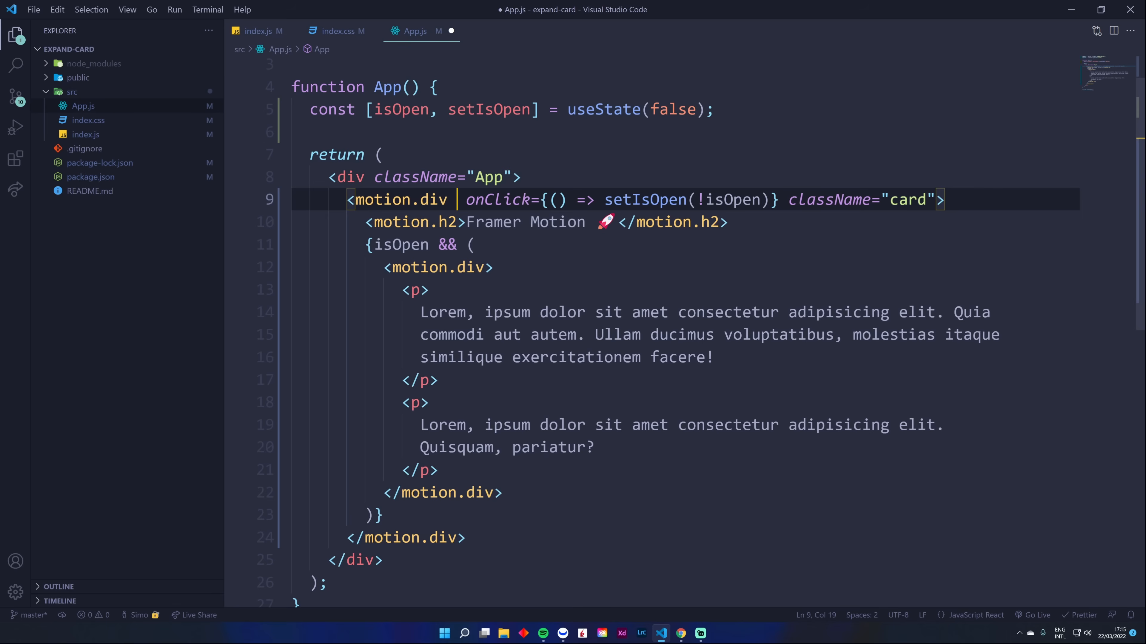
pyautogui.write('layout')
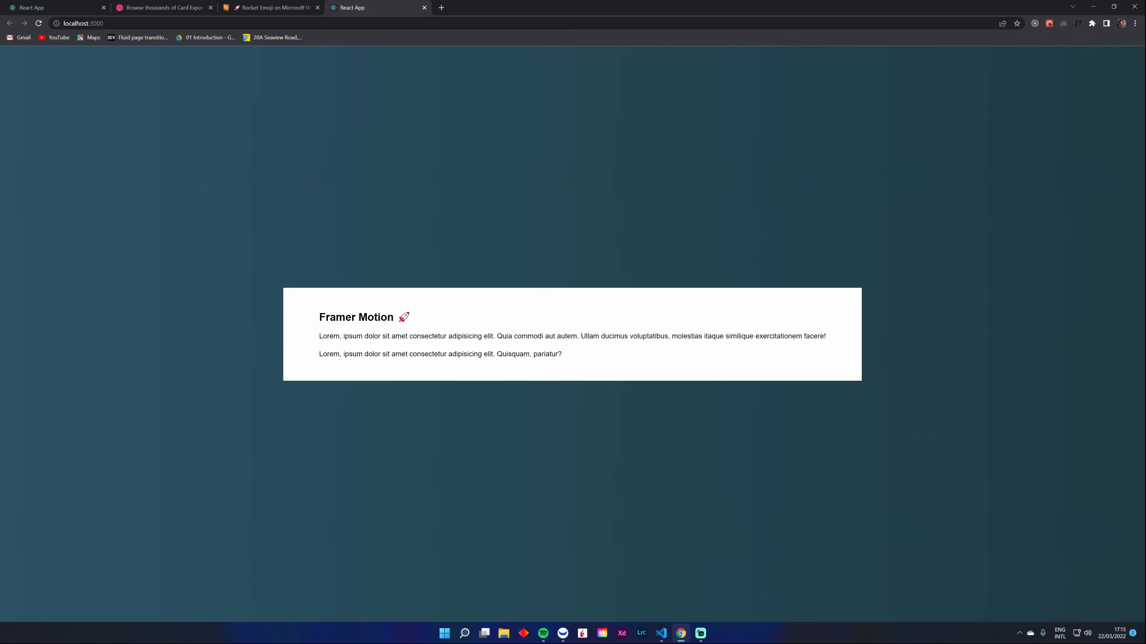
pyautogui.moveTo(618, 326)
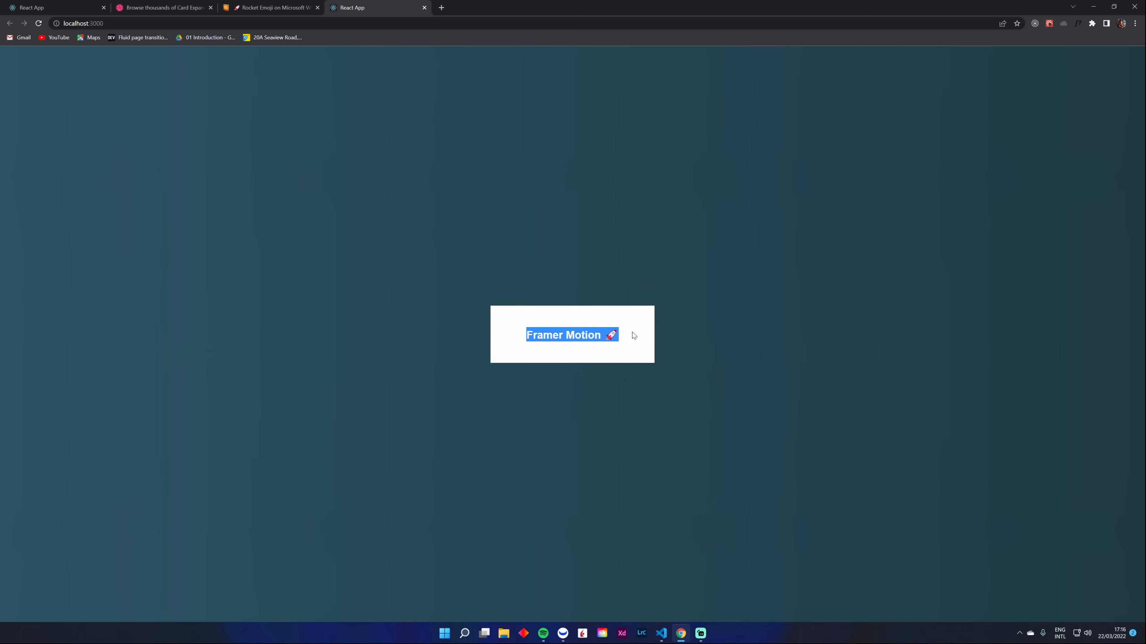
pyautogui.click(632, 335)
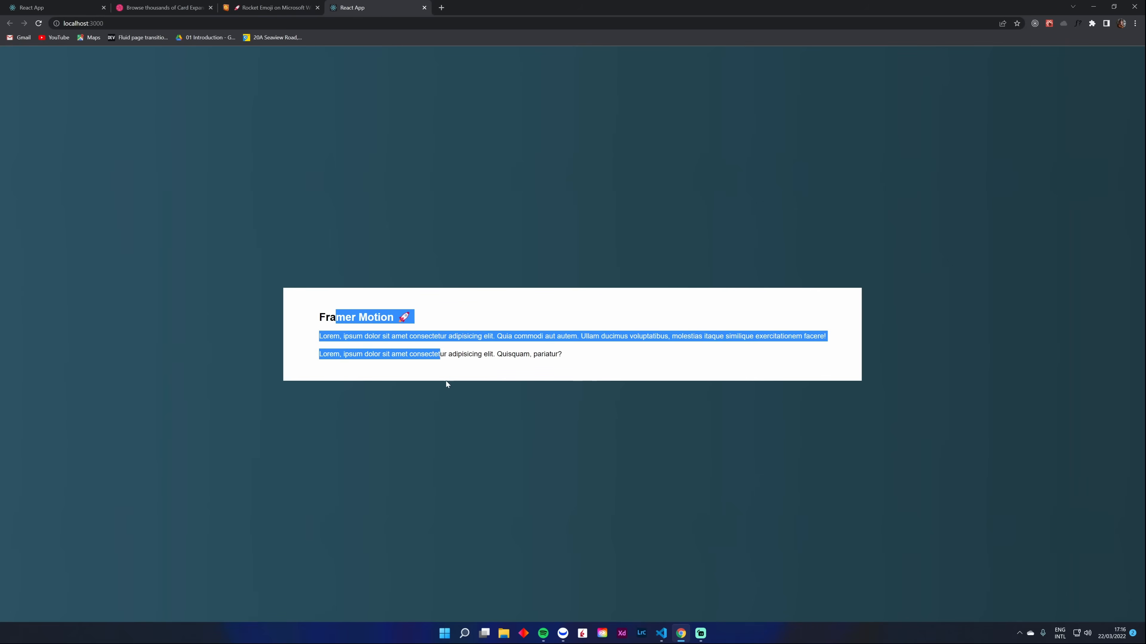
pyautogui.click(611, 357)
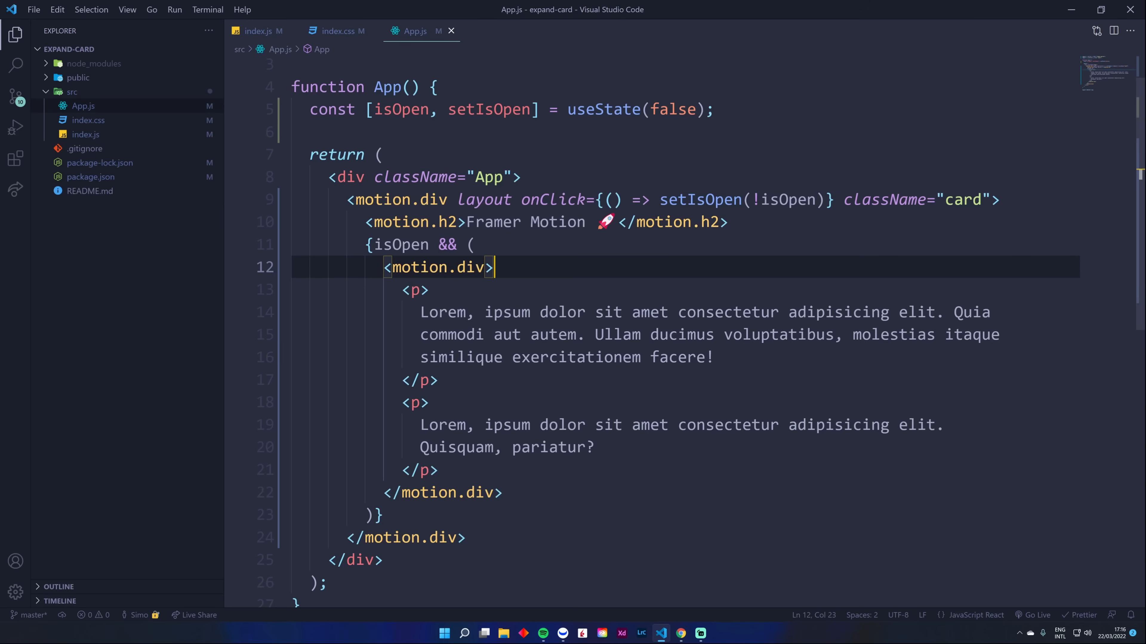
# Step: Add layout="position" to the motion.h2 heading
pyautogui.write('La')
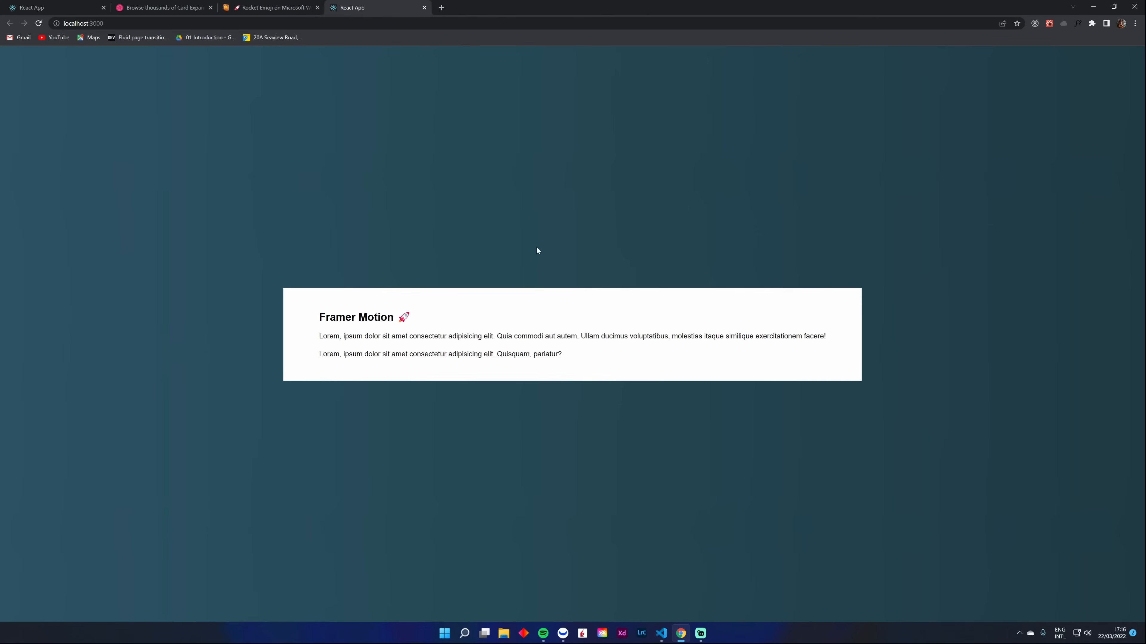
pyautogui.moveTo(583, 331)
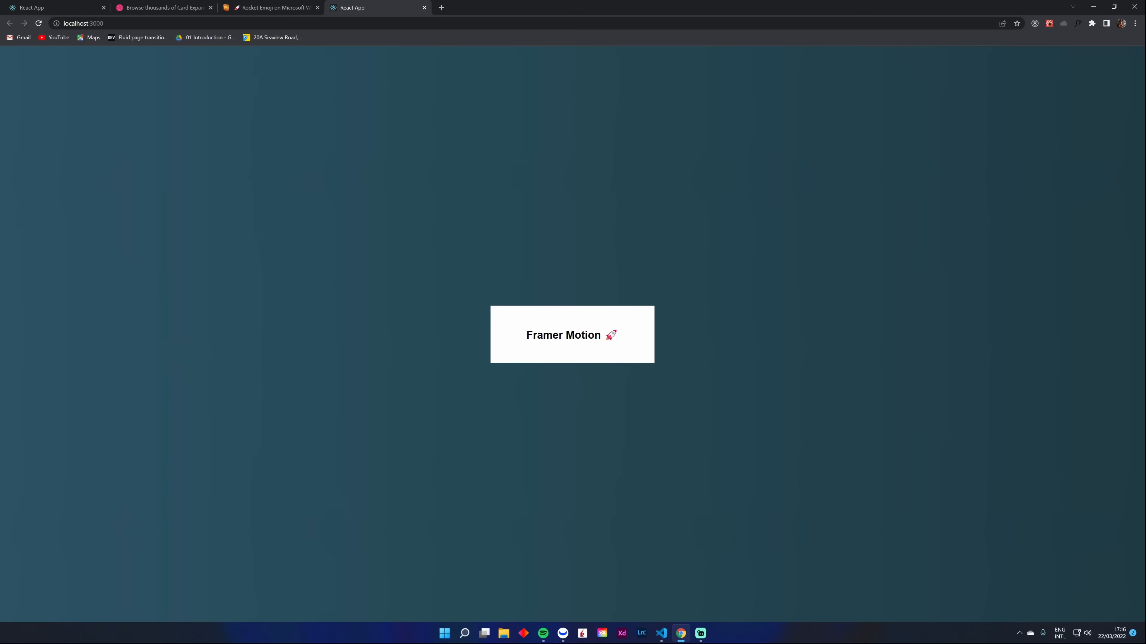
pyautogui.moveTo(566, 329)
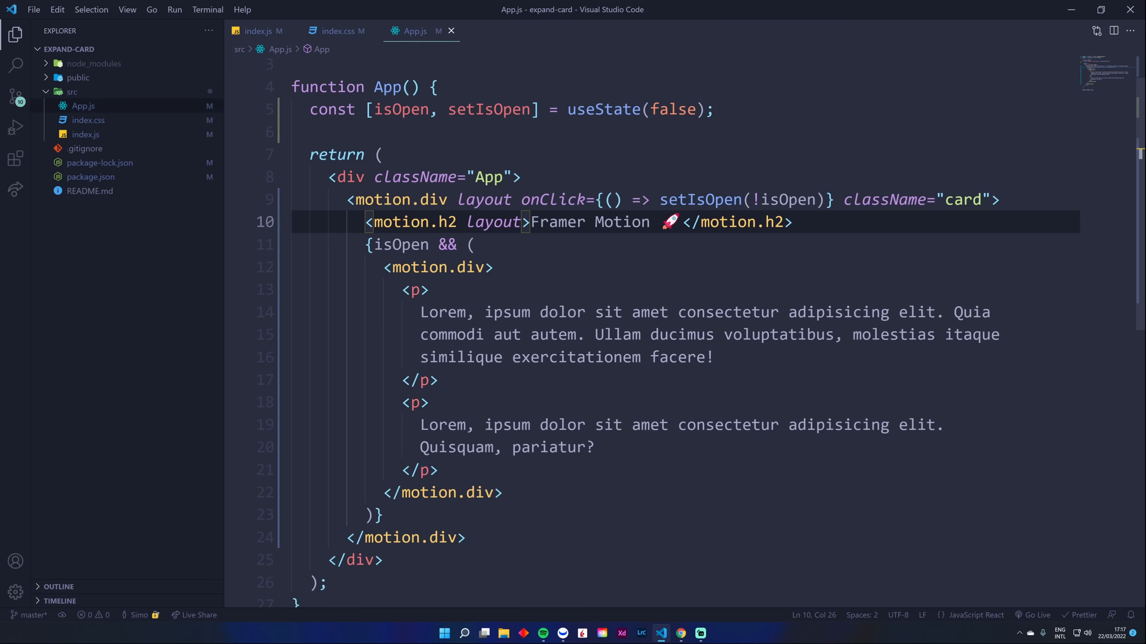
pyautogui.write('="')
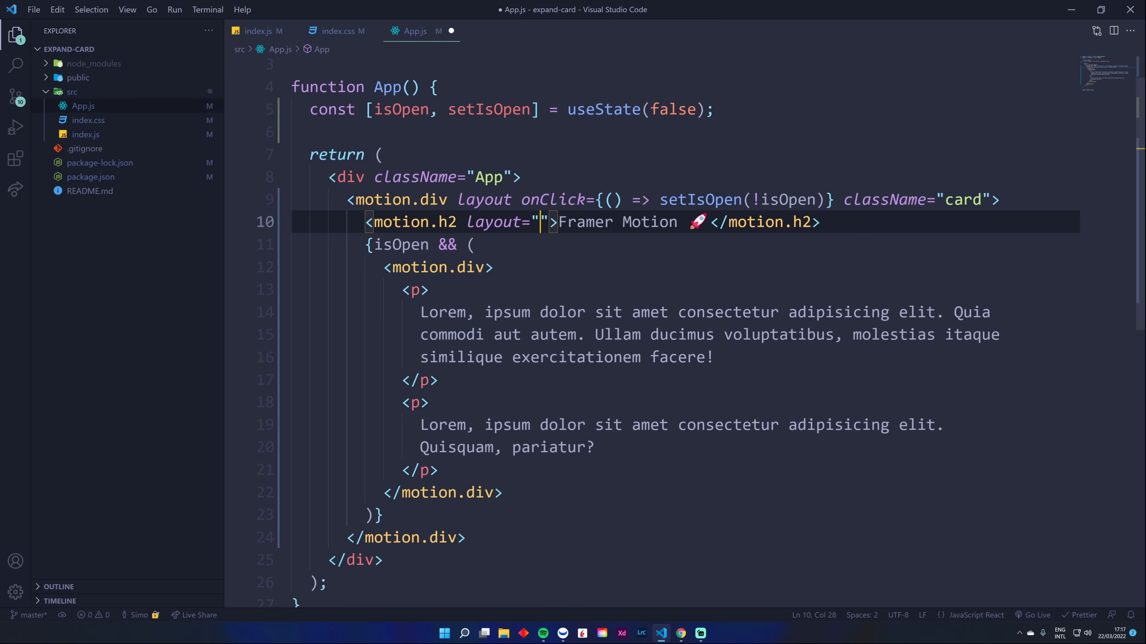
pyautogui.write('position')
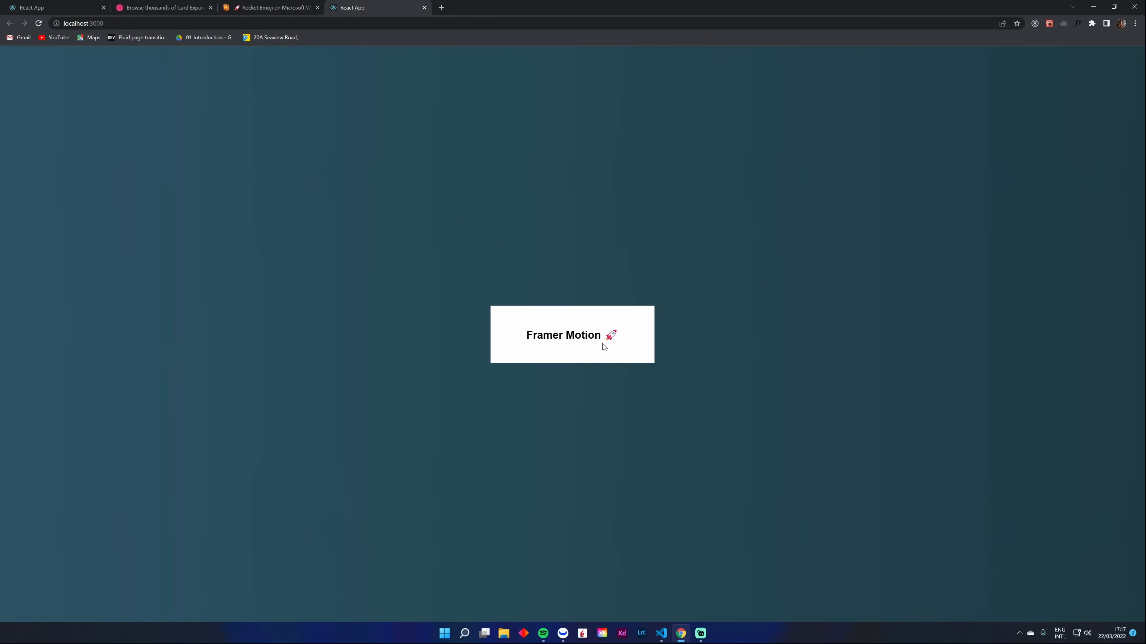
pyautogui.moveTo(608, 349)
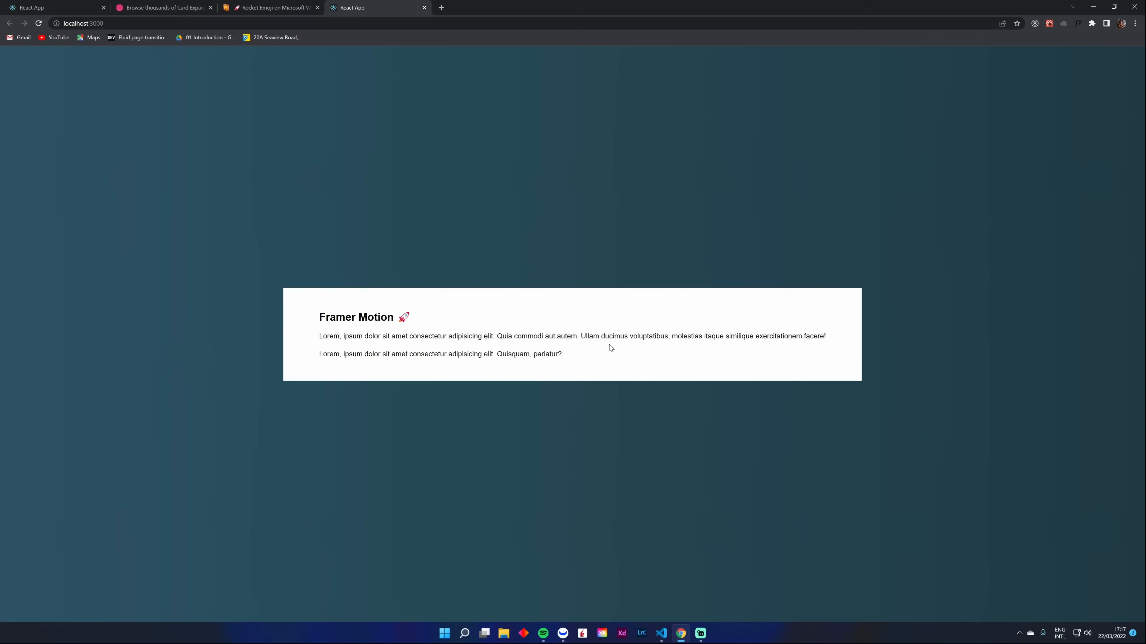
pyautogui.moveTo(605, 365)
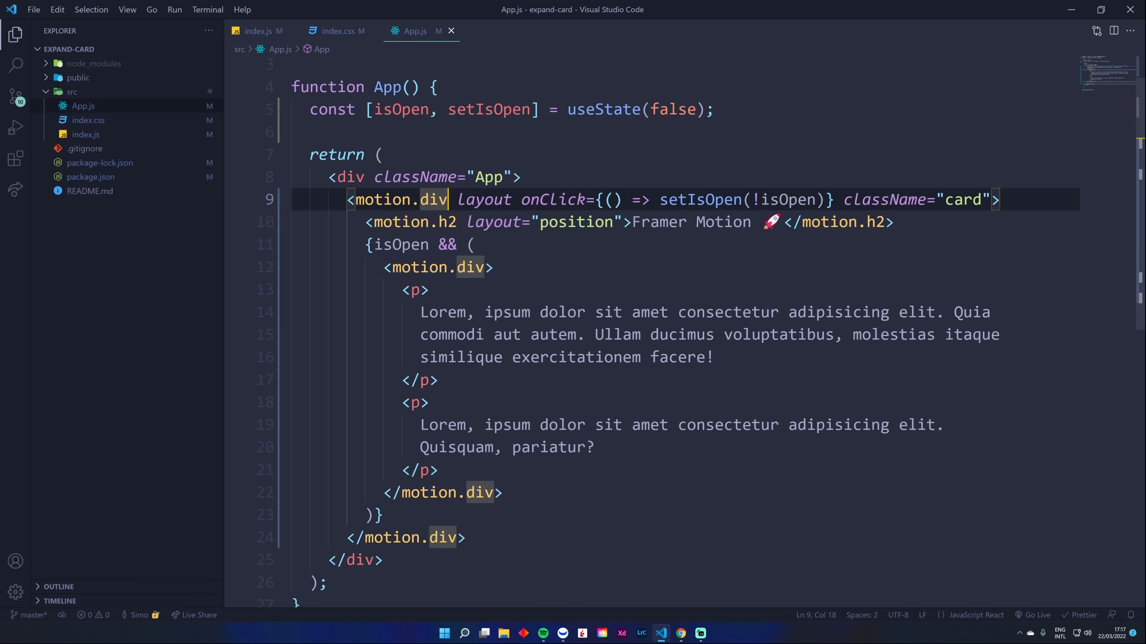
# Step: Add transition={{ layout: { duration: 1 } }} to the card's motion.div
pyautogui.write('transition')
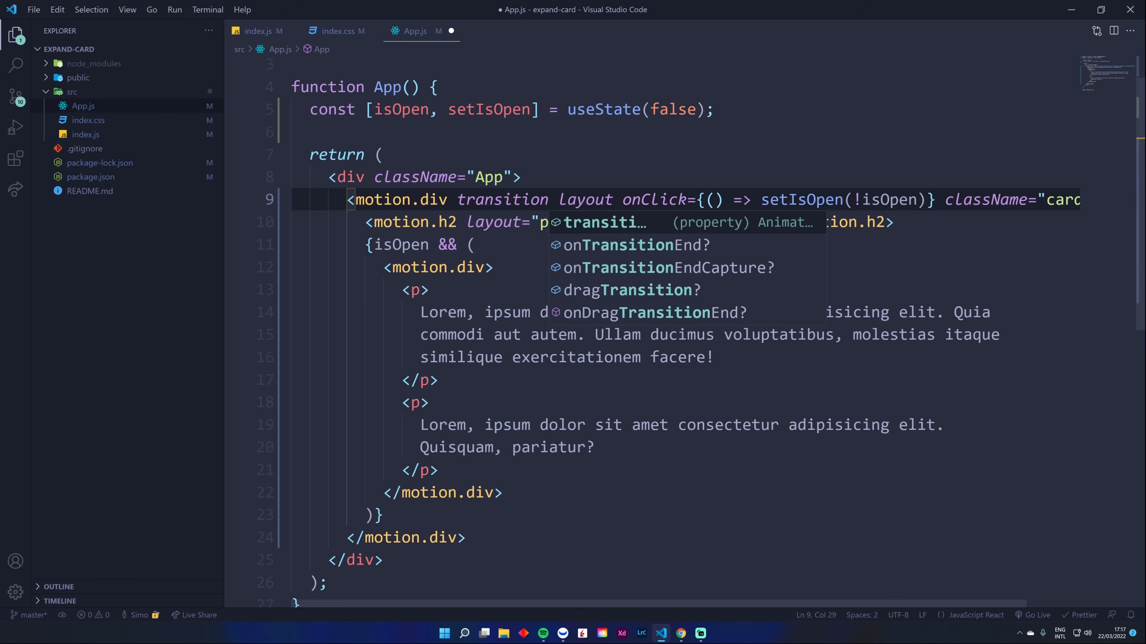
pyautogui.write('{{layout:')
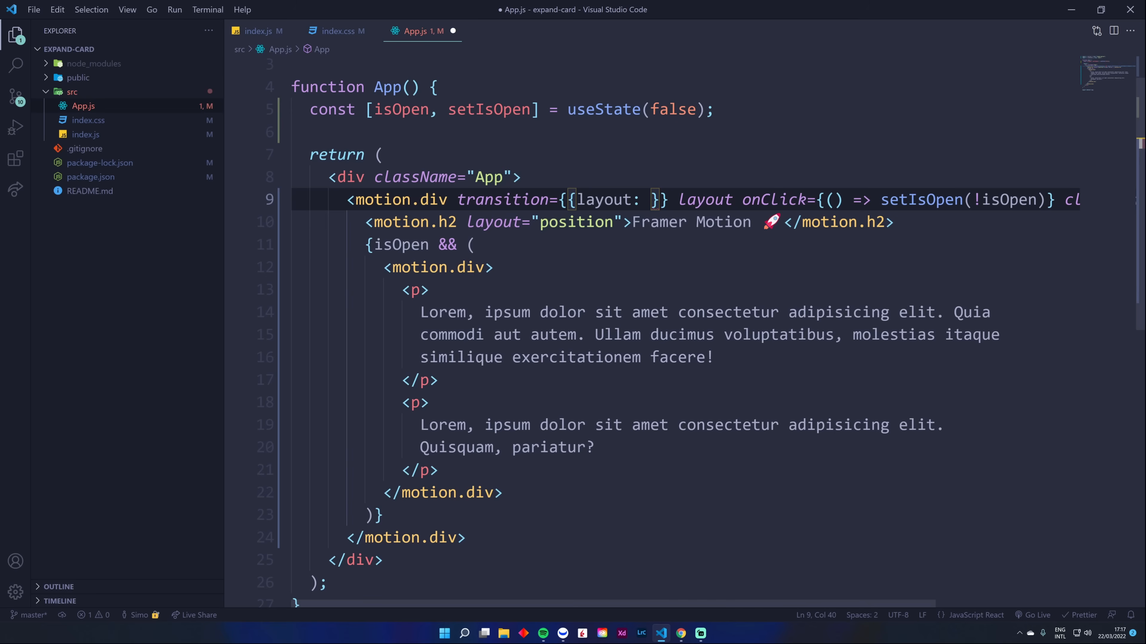
pyautogui.write('du')
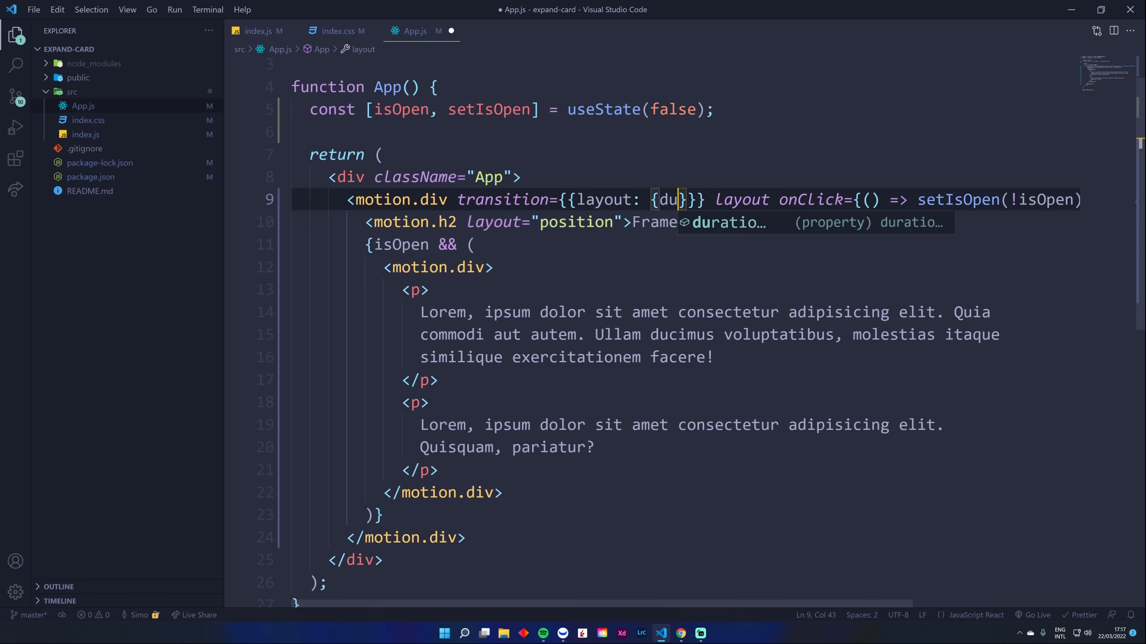
pyautogui.write('ration: 1 } }}')
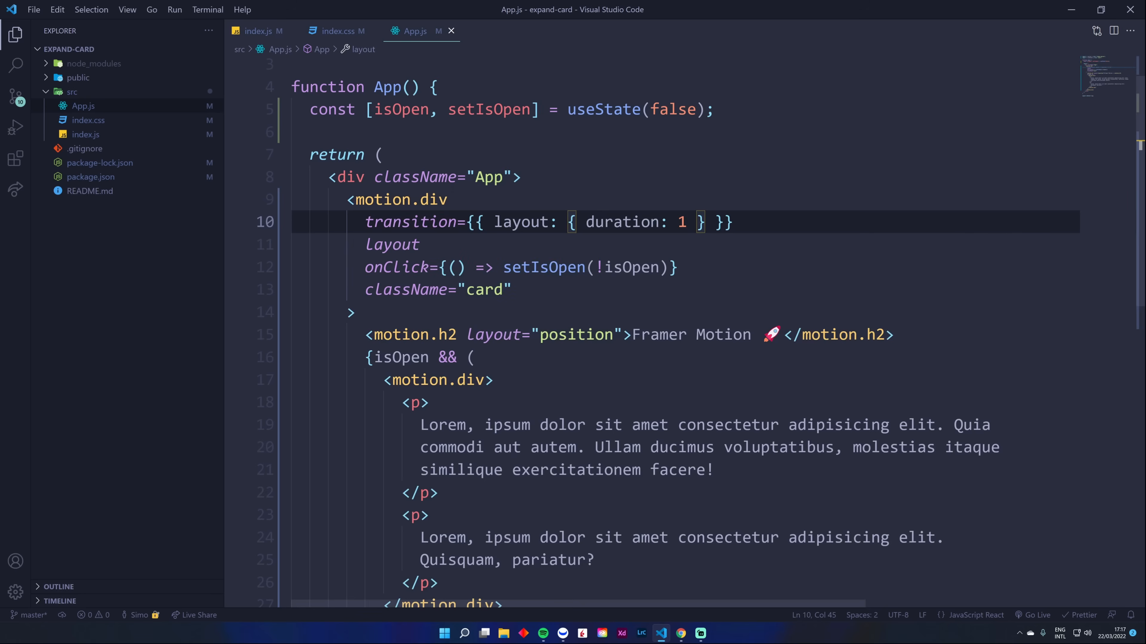
pyautogui.click(681, 634)
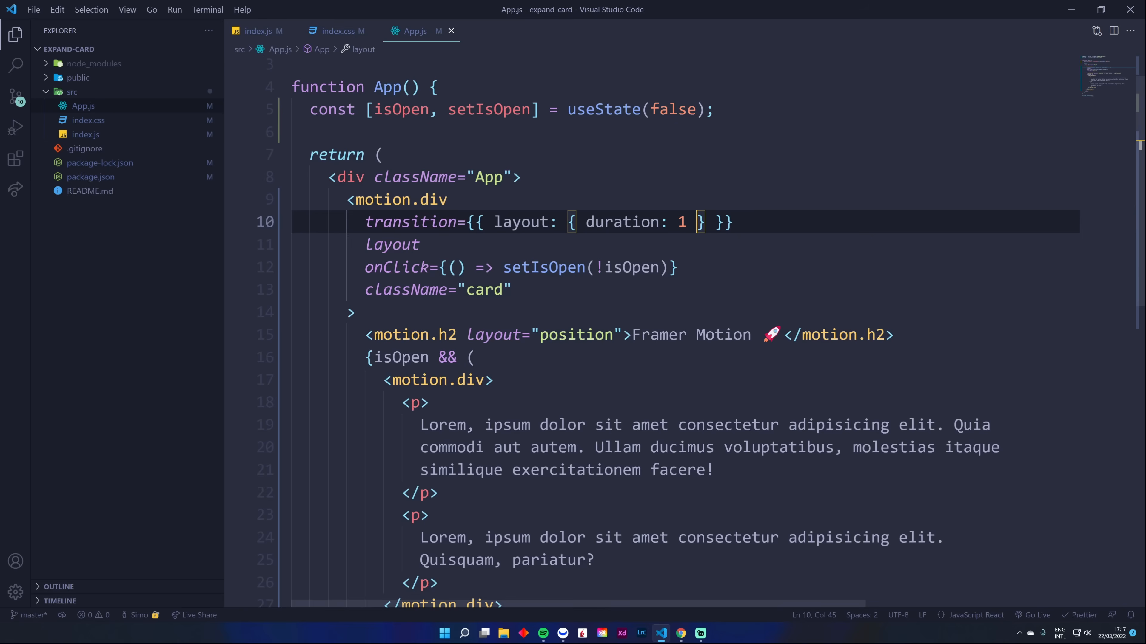
# Step: Extend the layout transition with type: "spring" and save
pyautogui.write(',')
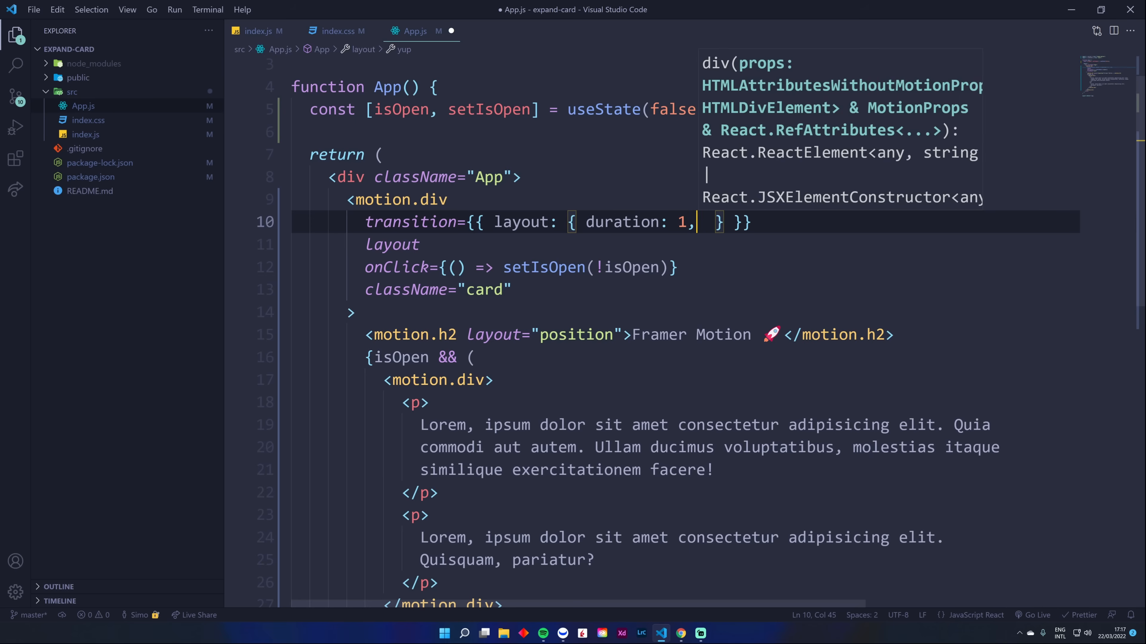
pyautogui.write('type:')
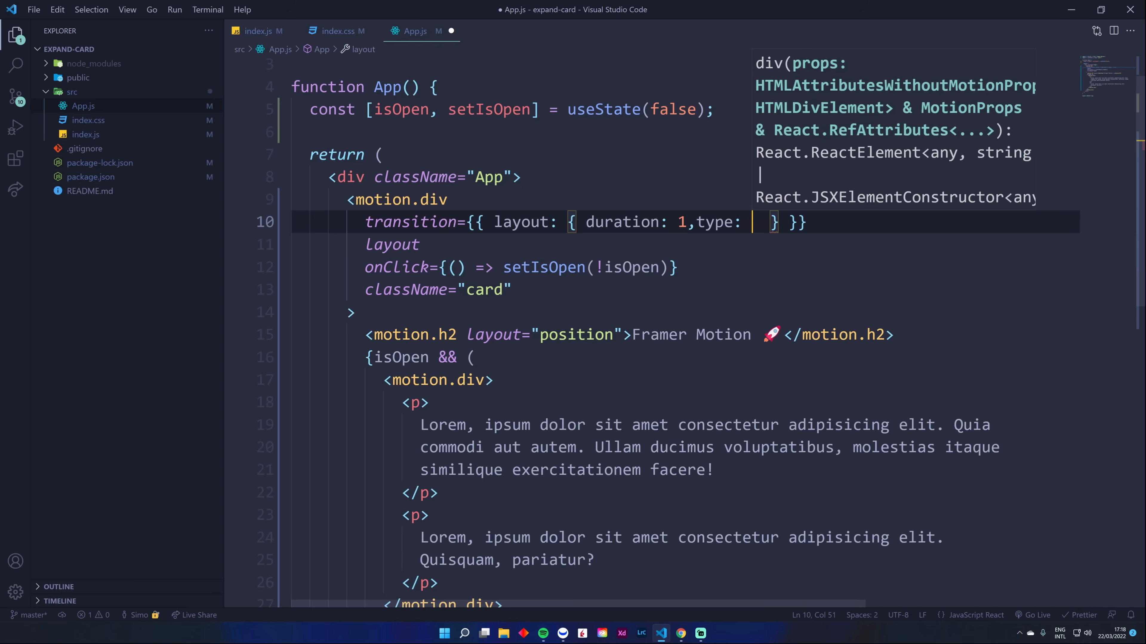
pyautogui.write('"spring"')
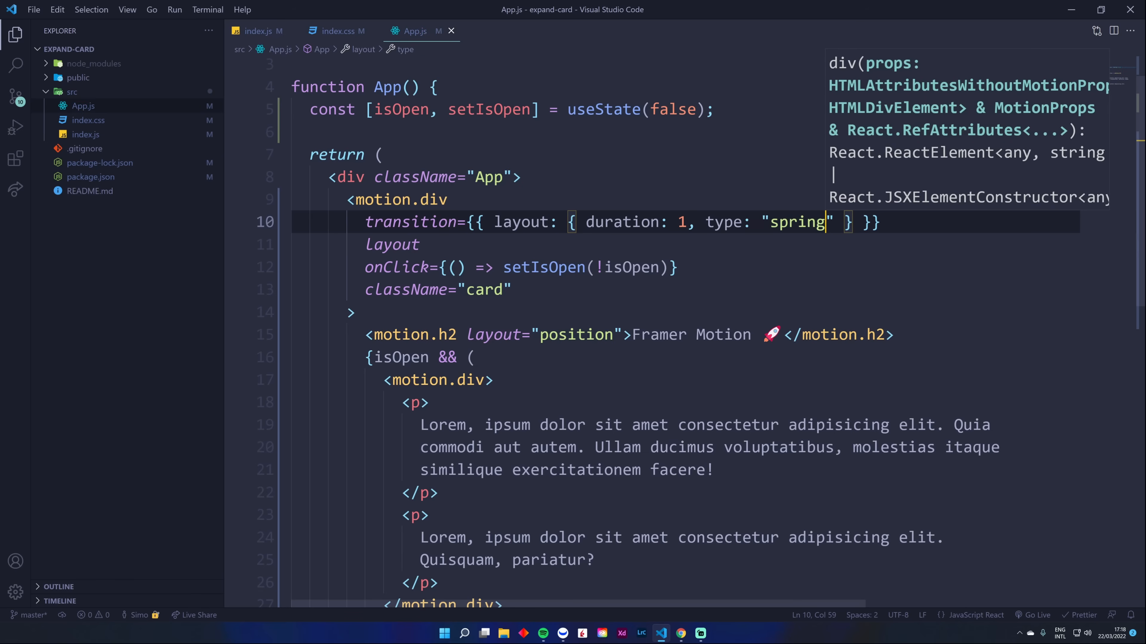
pyautogui.click(680, 633)
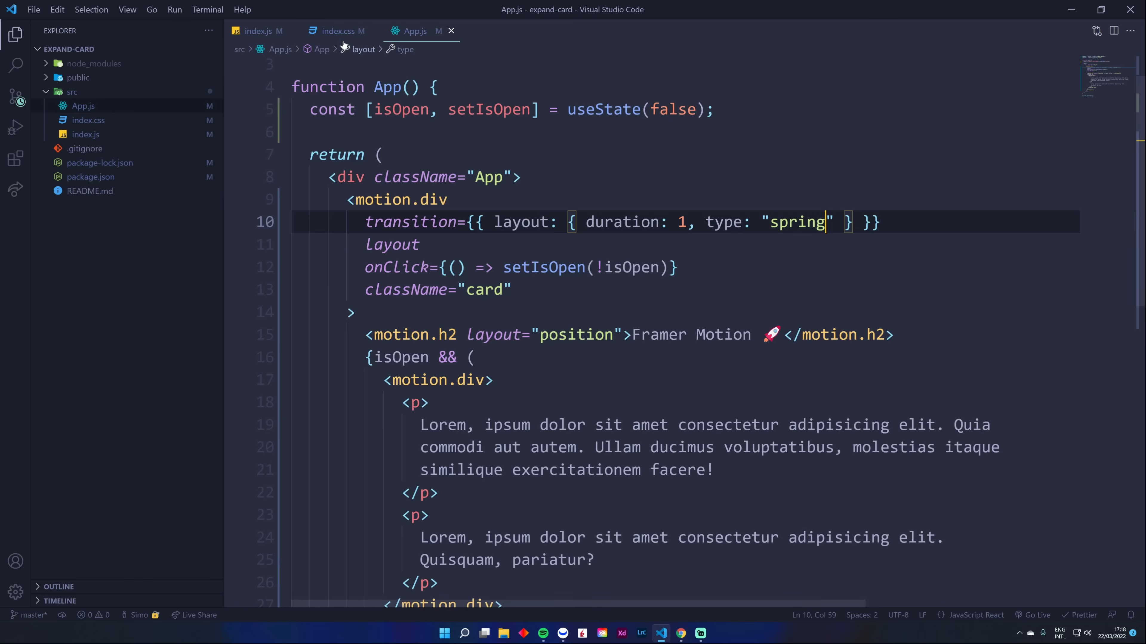
# Step: Give the inner motion.div className="expand" backed by an .expand rule in index.css
pyautogui.click(336, 30)
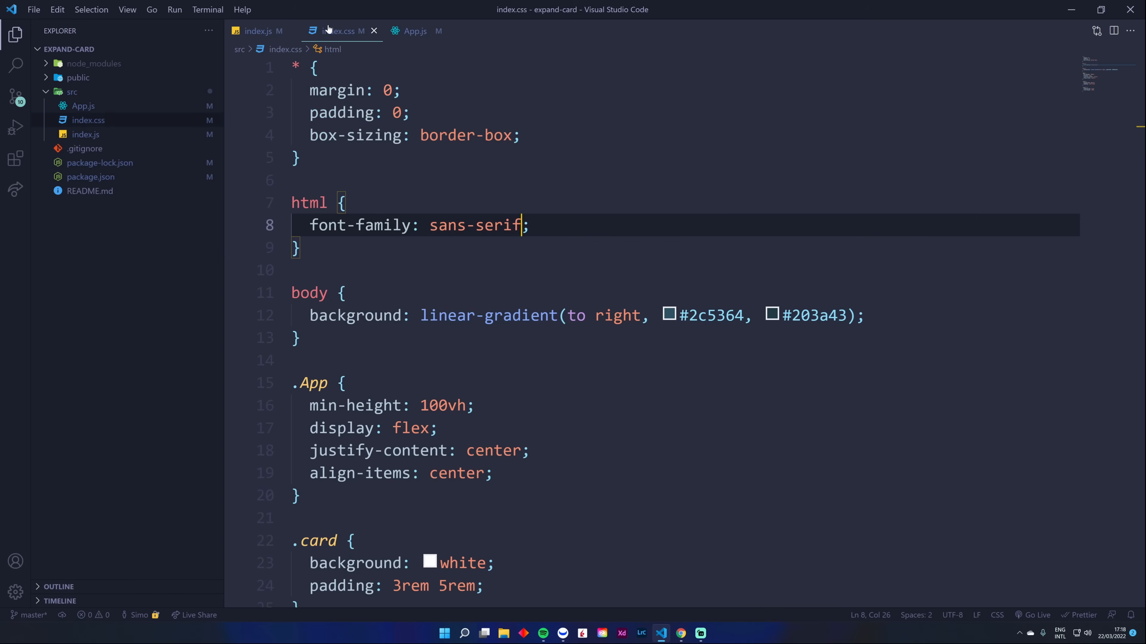
pyautogui.scroll(-3)
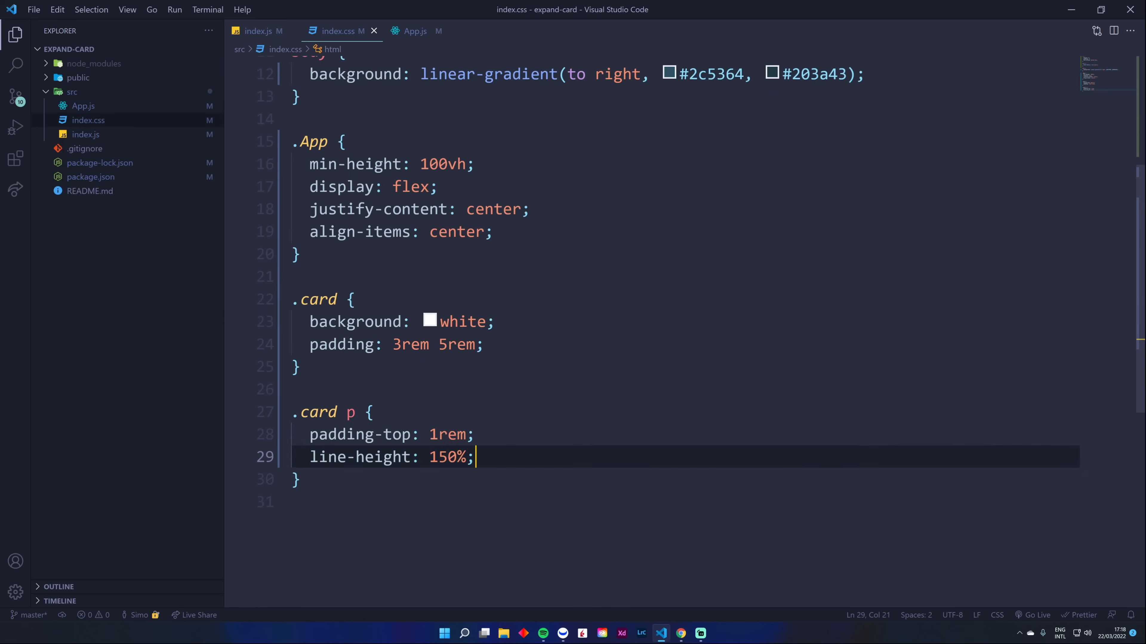
pyautogui.click(259, 30)
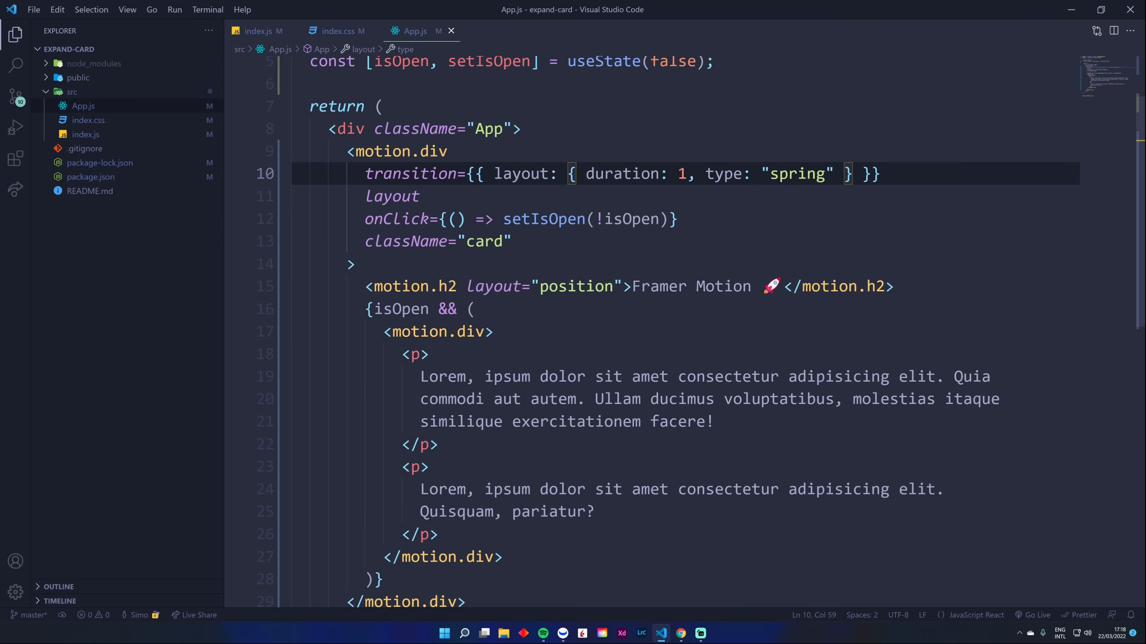
pyautogui.click(488, 327)
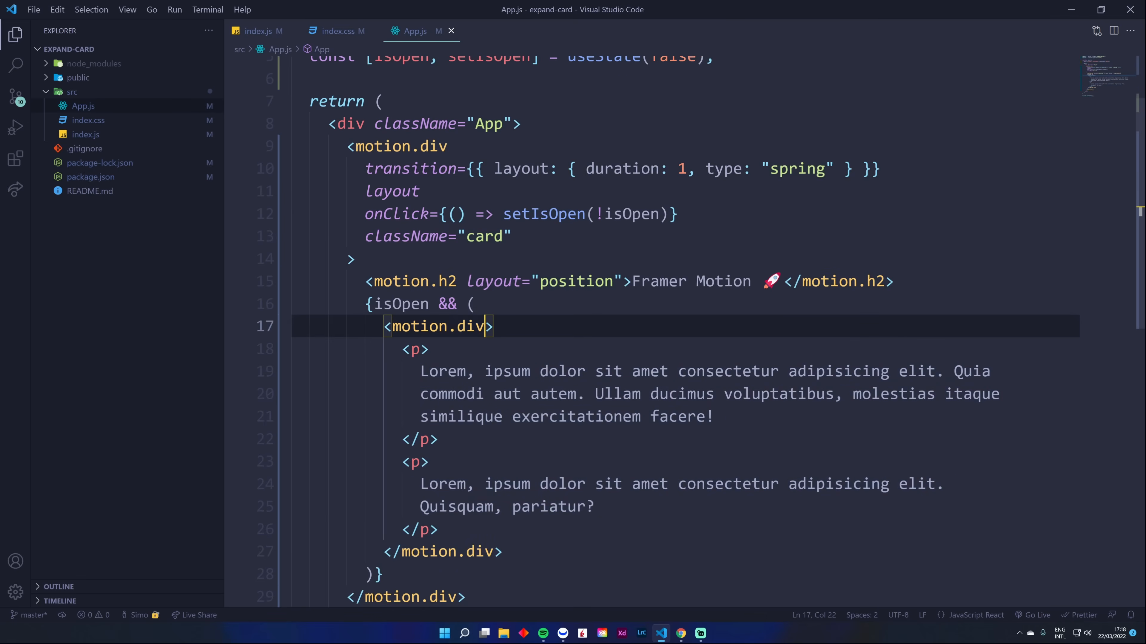
pyautogui.click(341, 31)
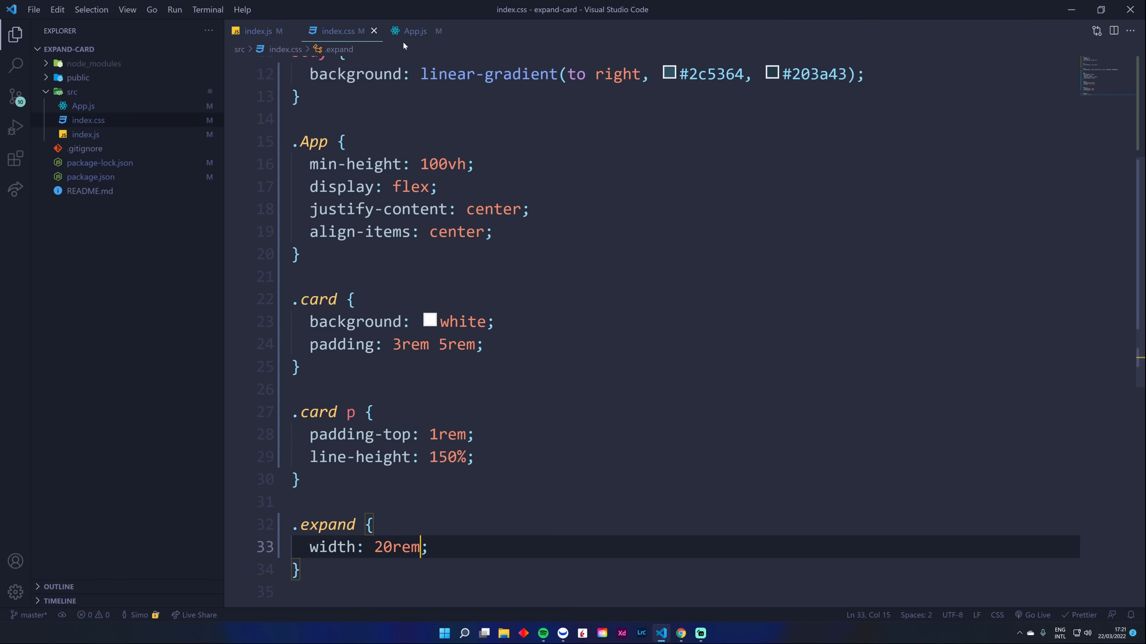
pyautogui.click(415, 30)
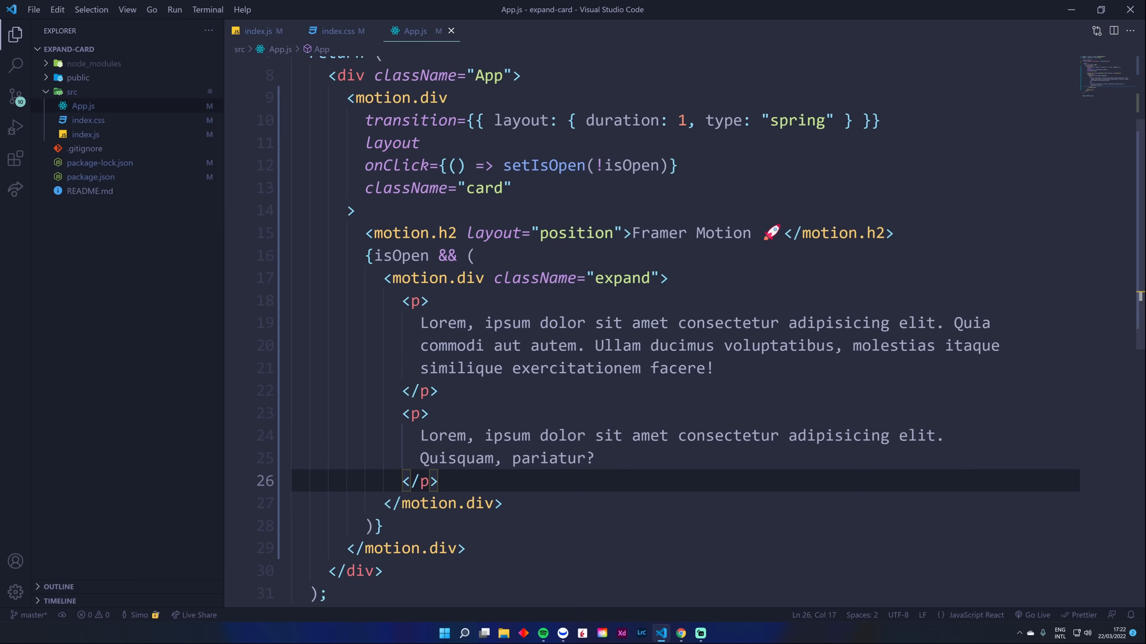
# Step: Add a <button>Hello</button> below the card's paragraphs
pyautogui.write('<button></button>')
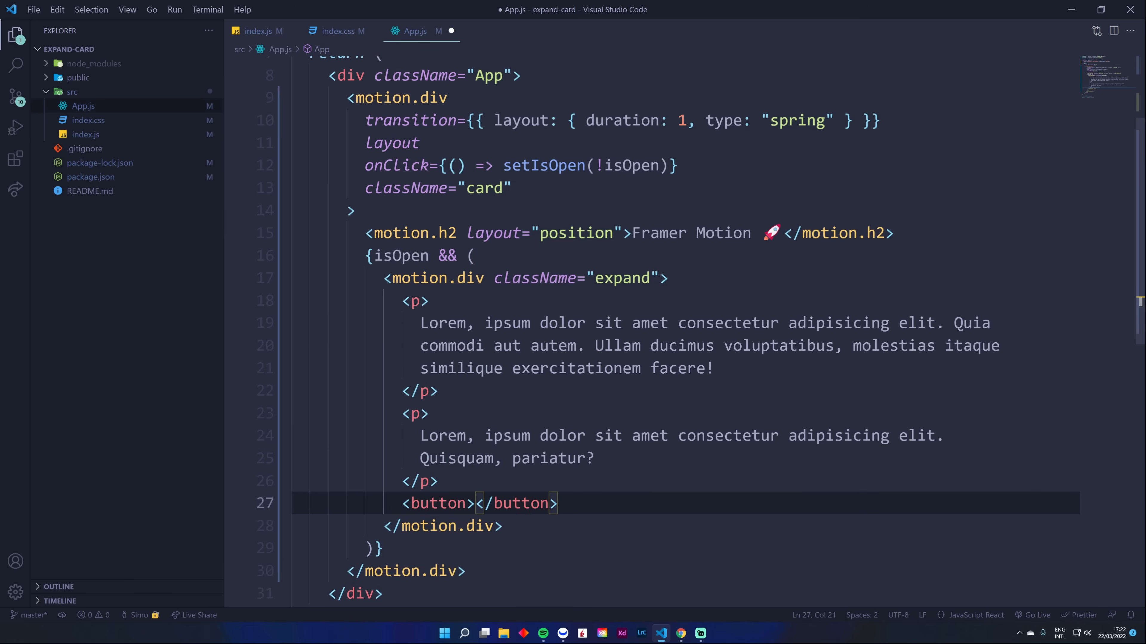
pyautogui.write('Subm')
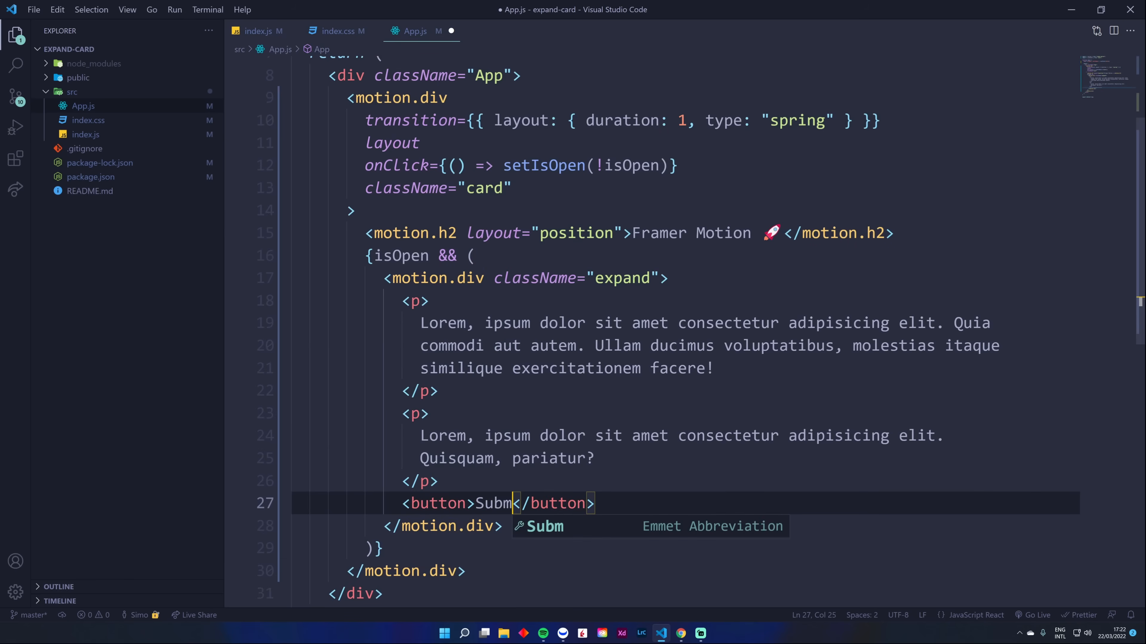
pyautogui.write('Read')
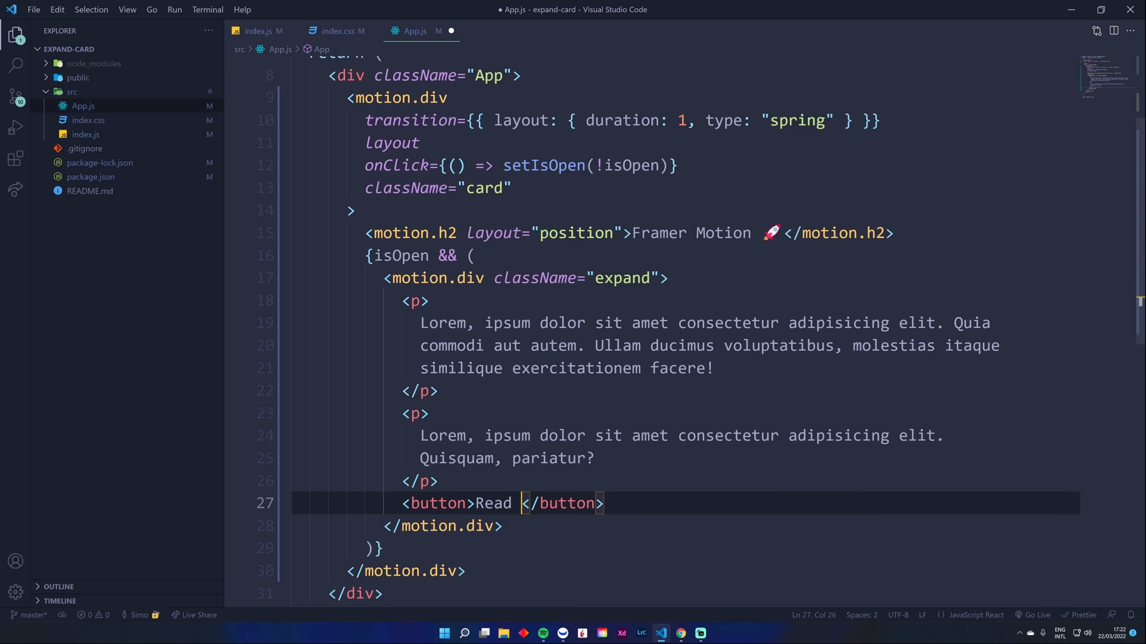
pyautogui.press('Backspace')
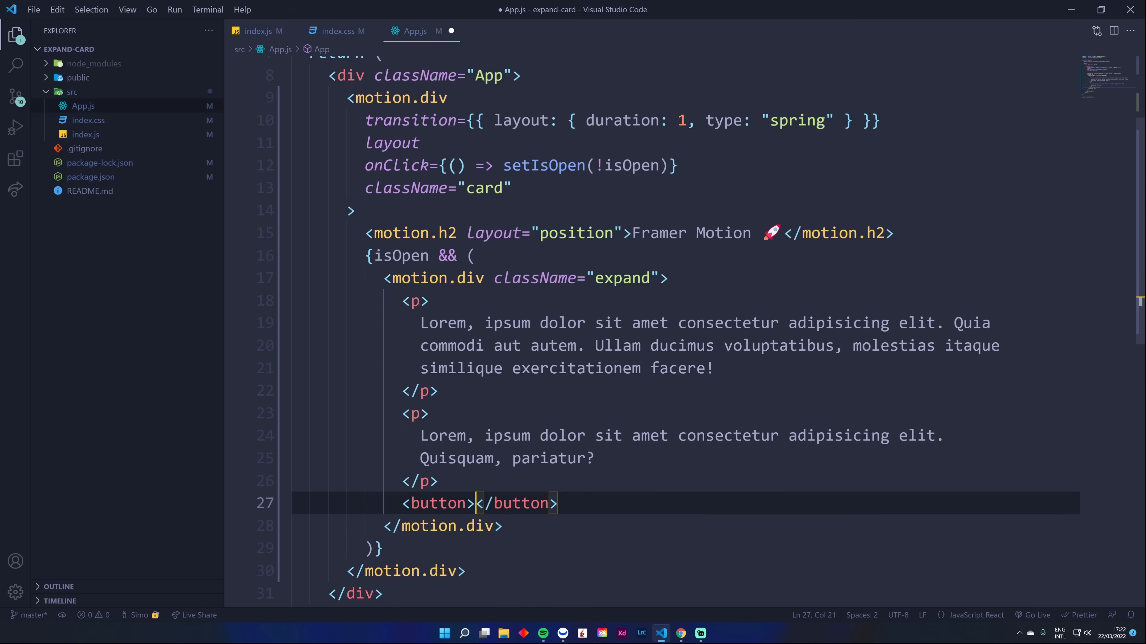
pyautogui.press('Right')
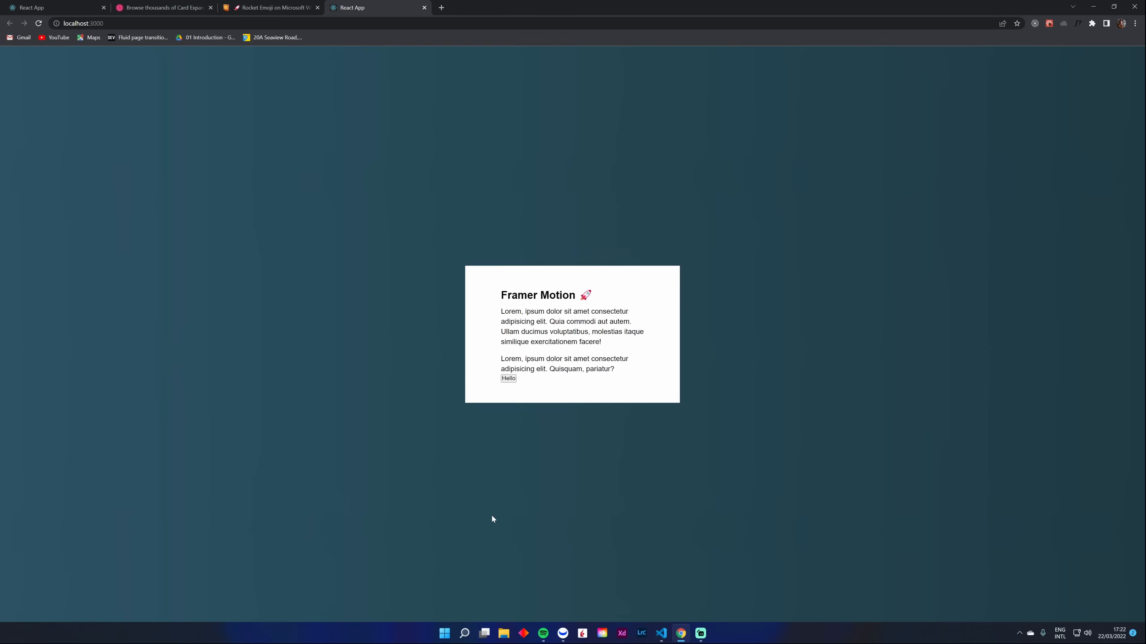
pyautogui.click(661, 634)
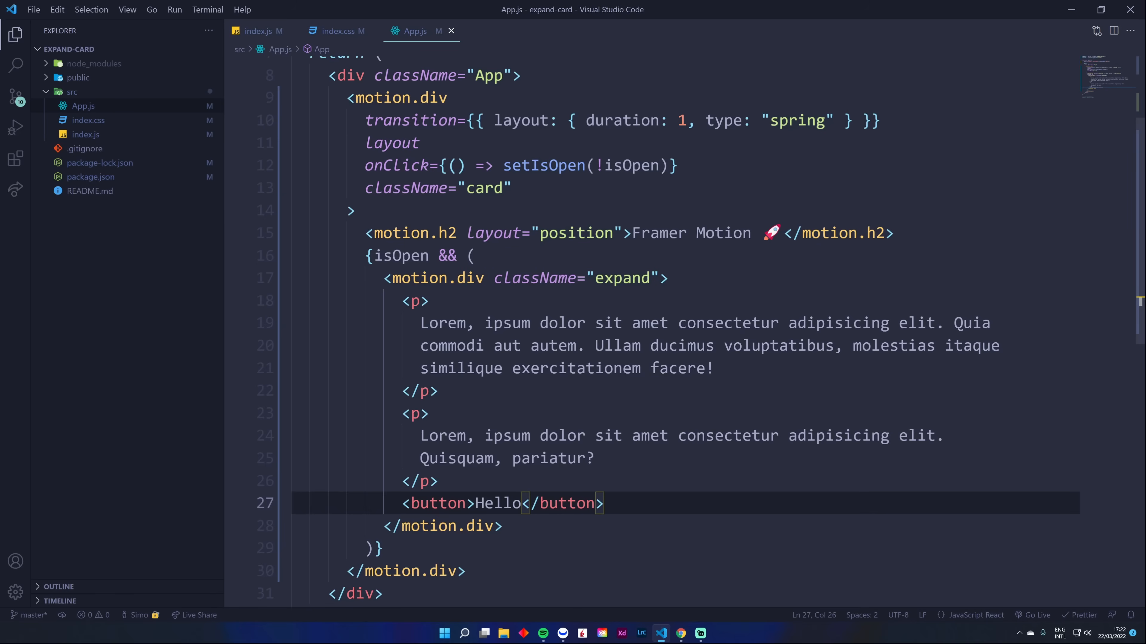
# Step: Set the .expand rule's width to 30rem
pyautogui.doubleClick(621, 277)
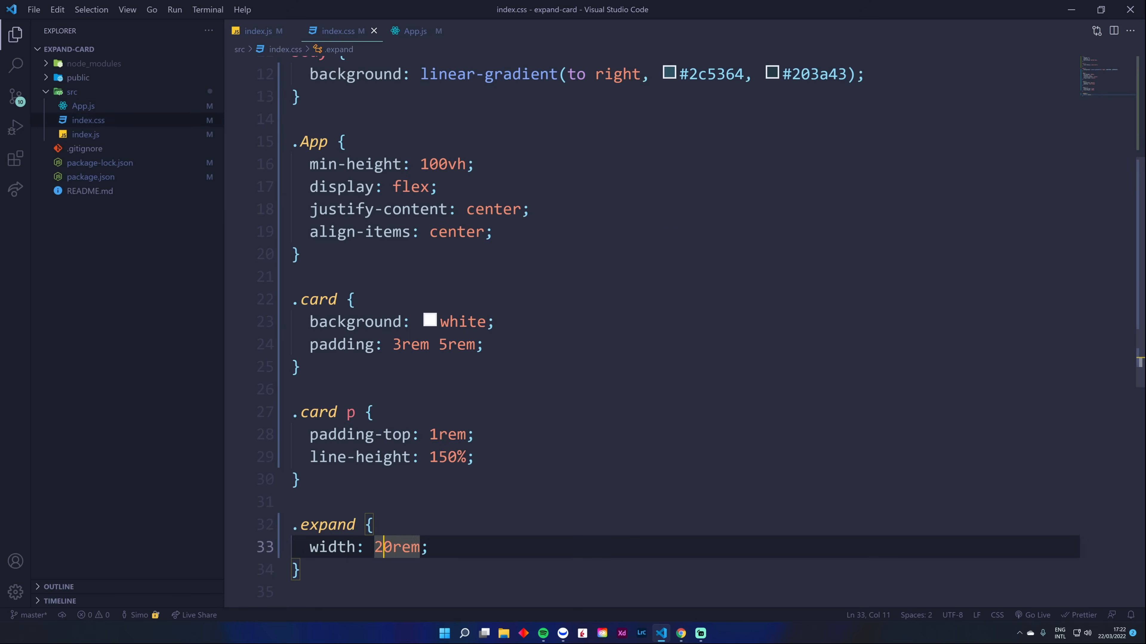
pyautogui.write('3')
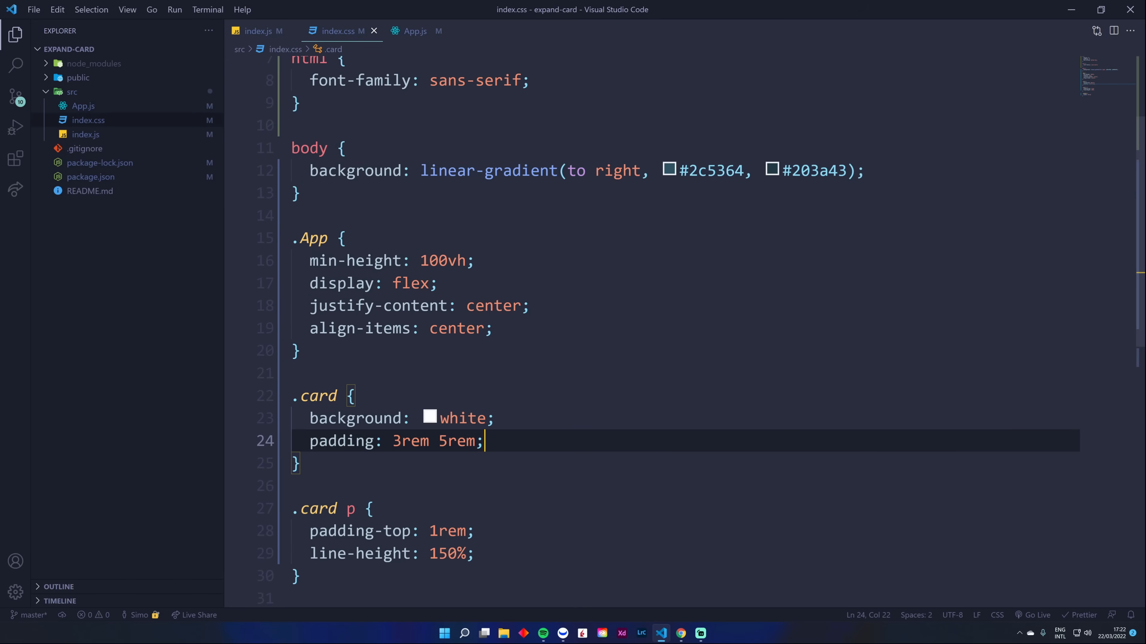
pyautogui.write('border-radis')
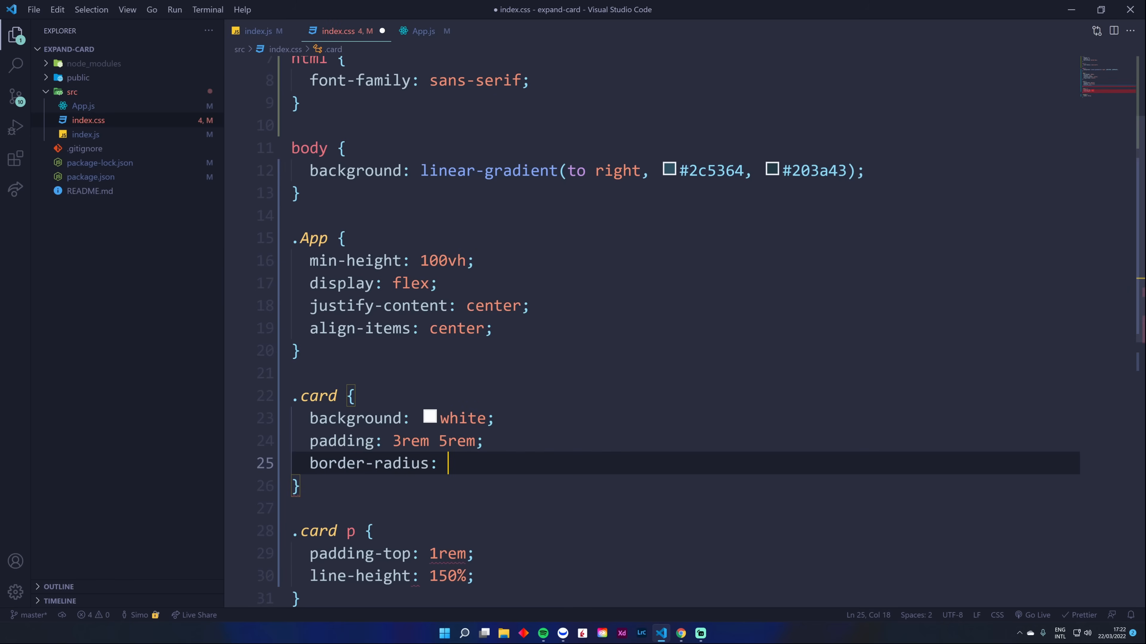
pyautogui.write('2rem;')
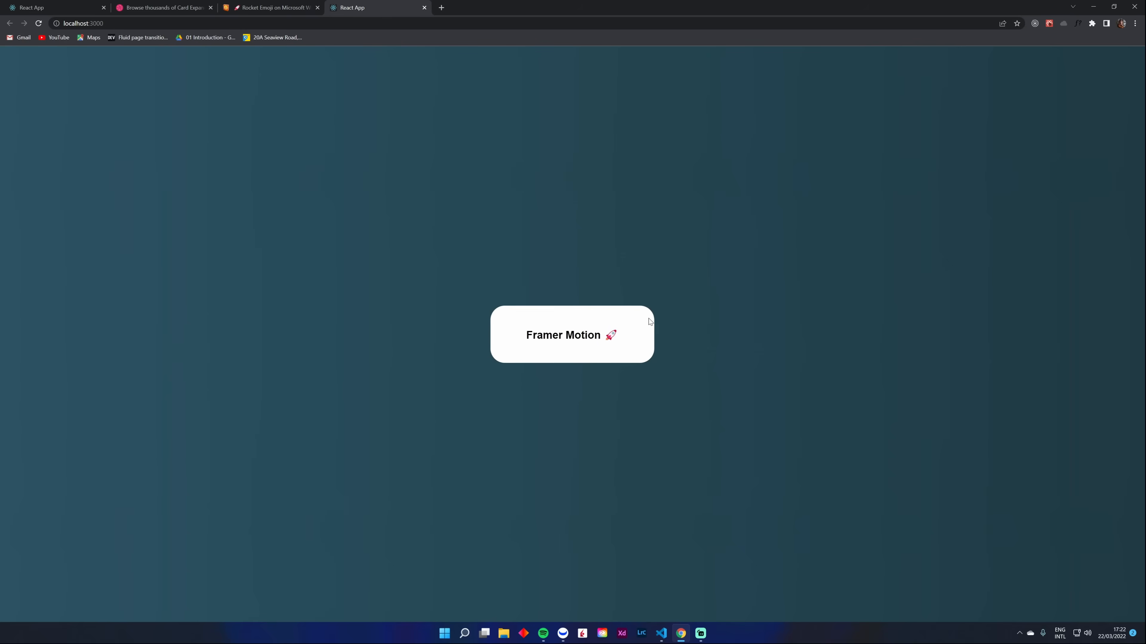
pyautogui.click(572, 334)
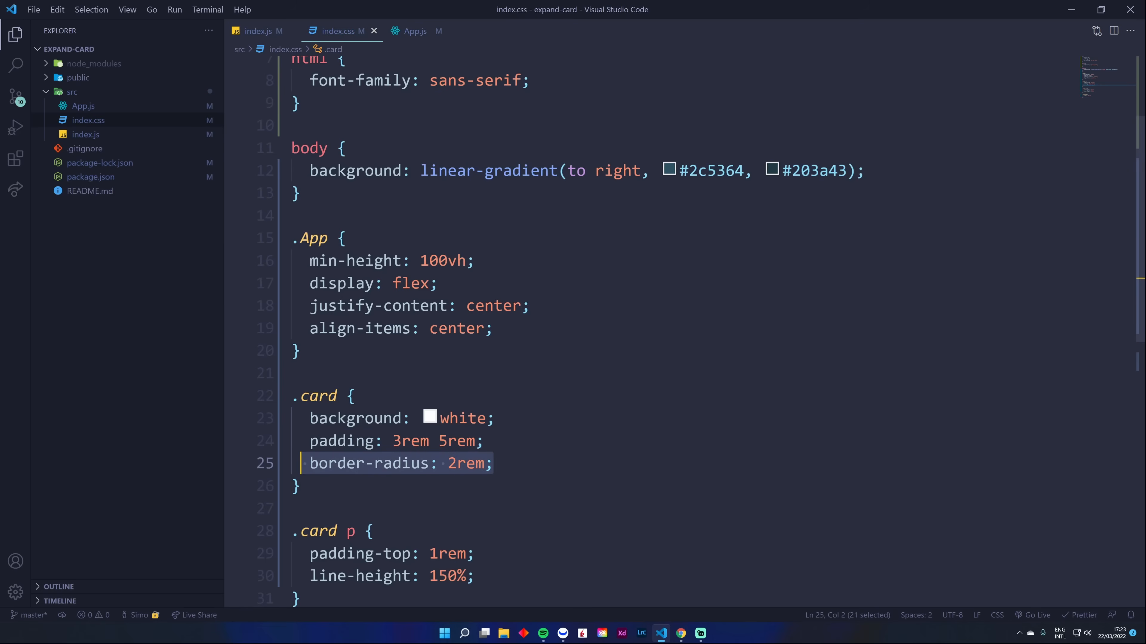
pyautogui.press('Delete')
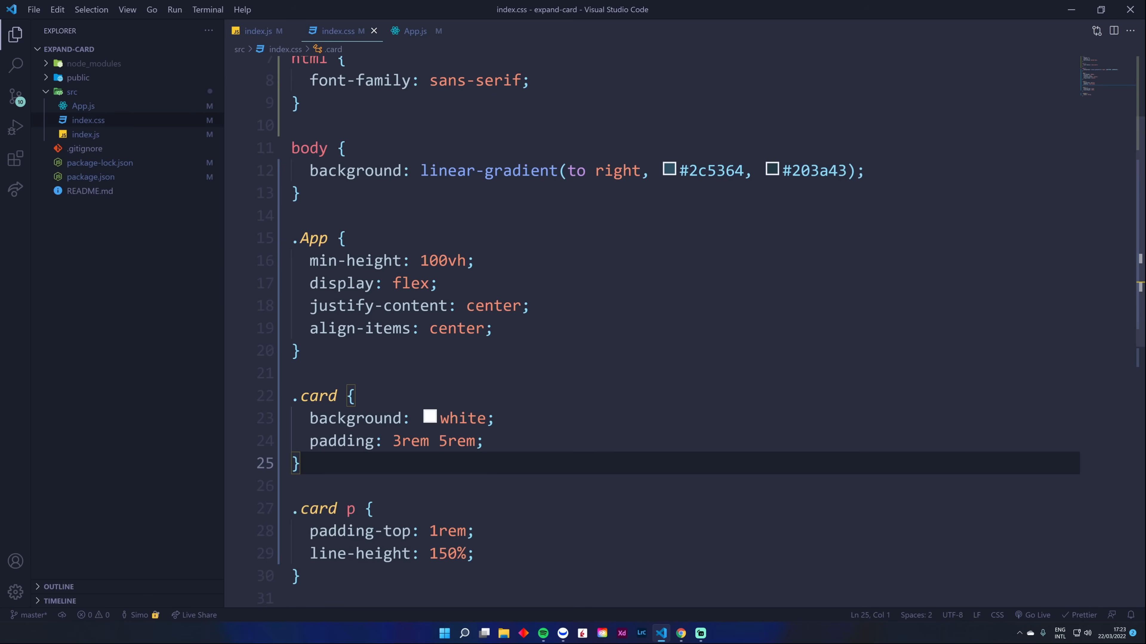
# Step: Add an inline style with borderRadius "1rem" to the card and test the animation
pyautogui.click(414, 31)
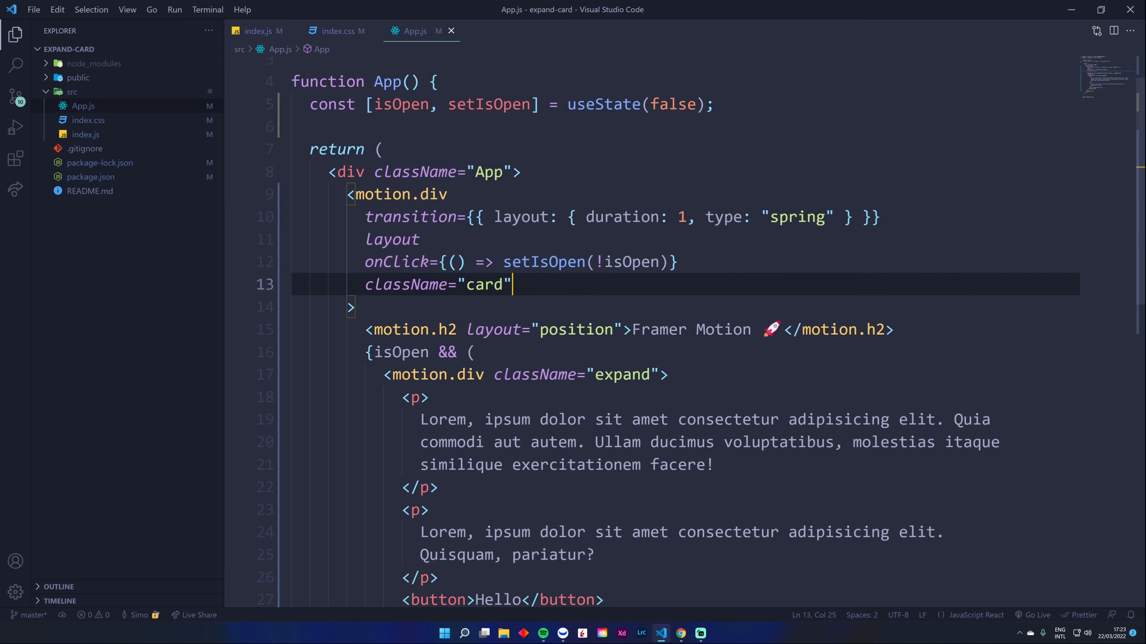
pyautogui.write('style')
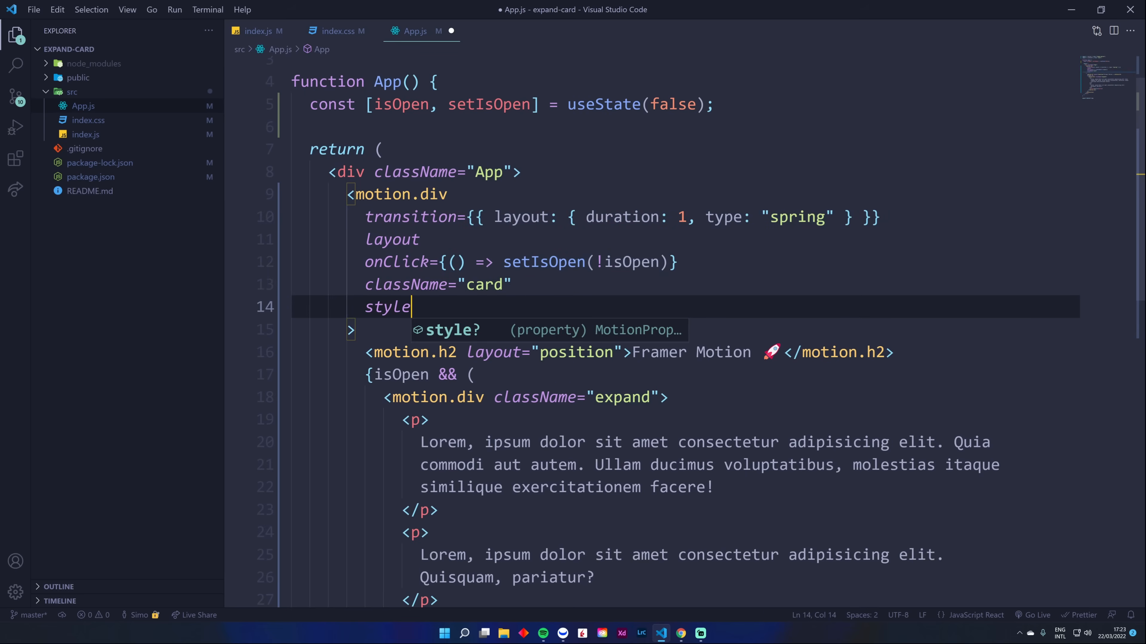
pyautogui.write('={{}}')
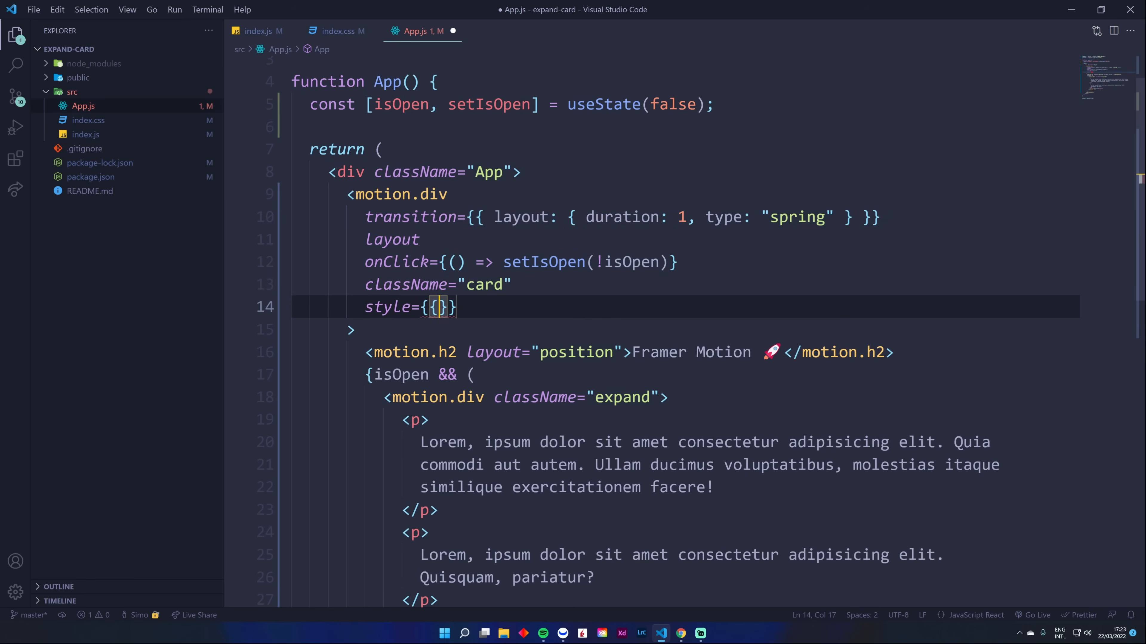
pyautogui.write('borderR')
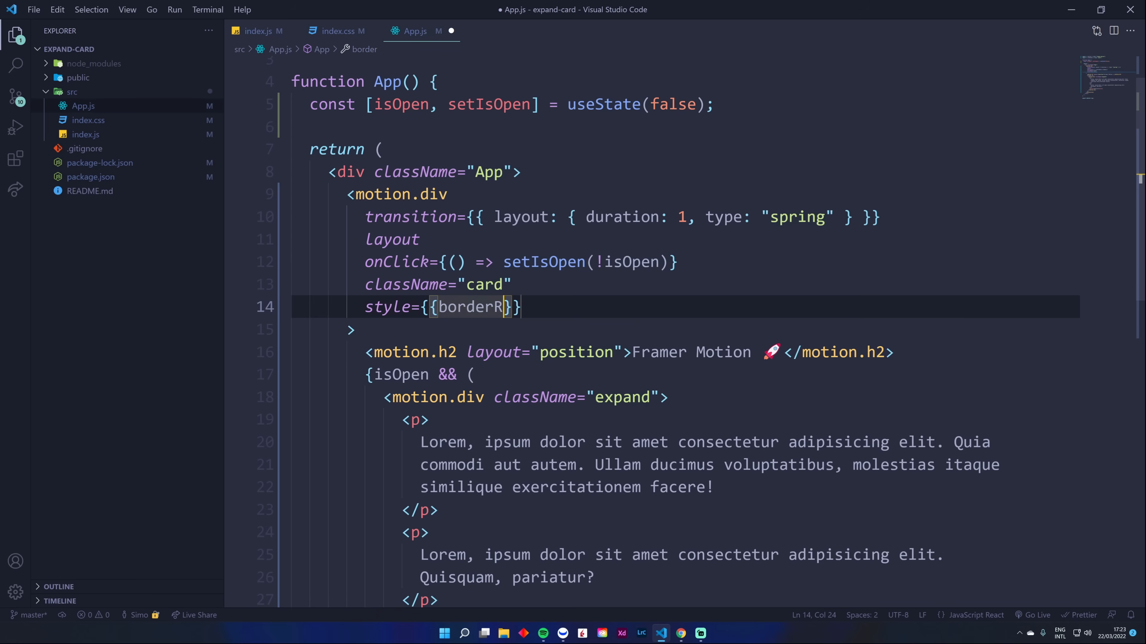
pyautogui.write('adius:')
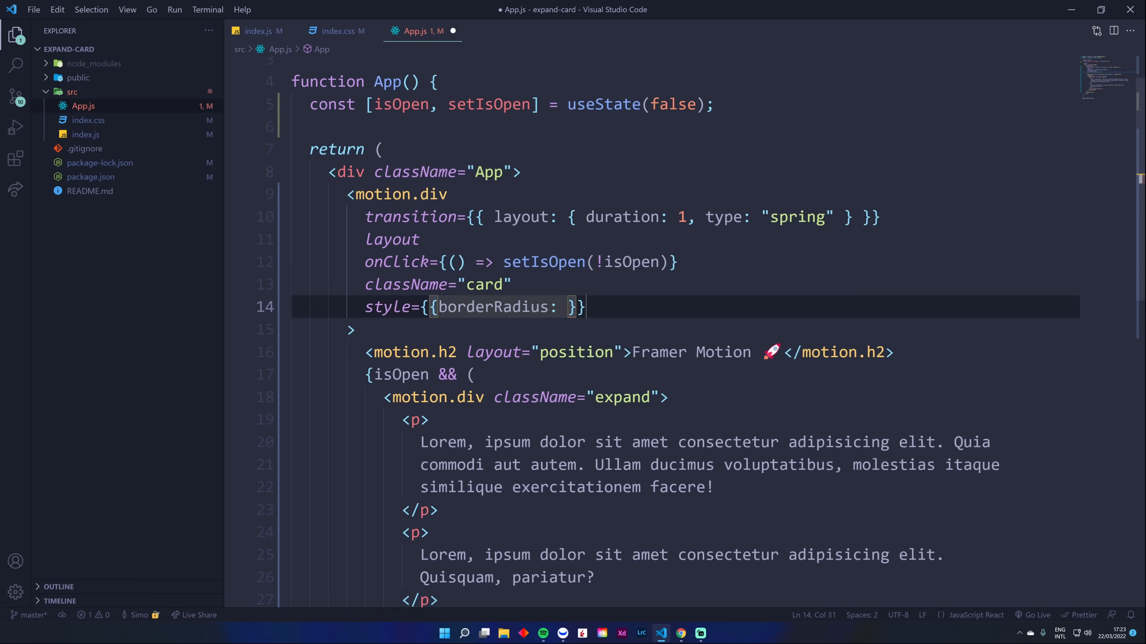
pyautogui.write("'")
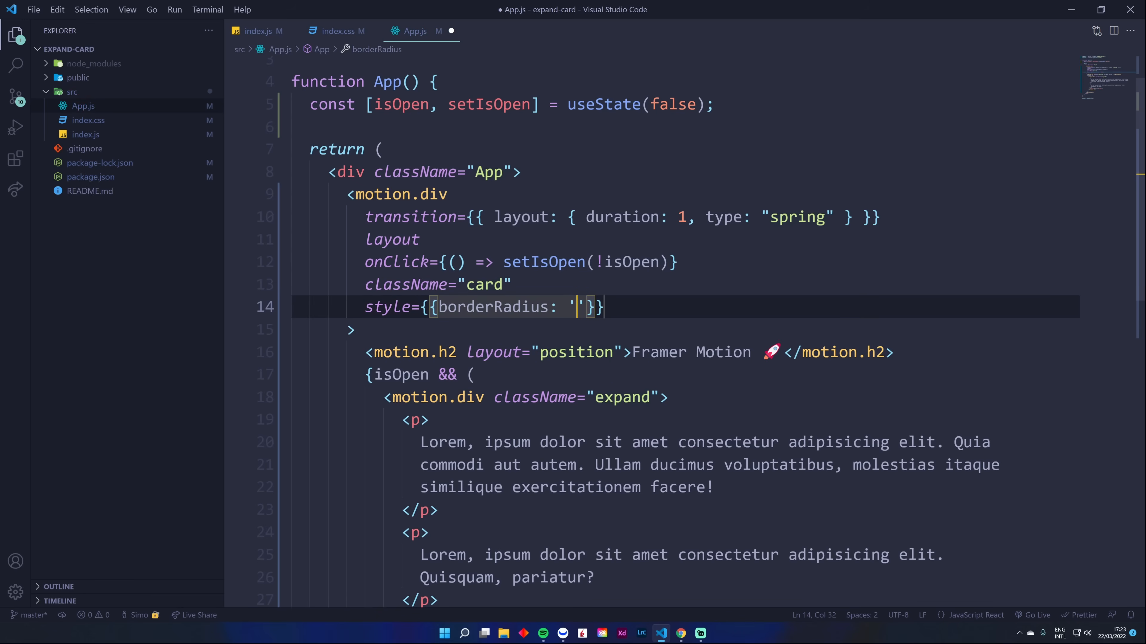
pyautogui.click(681, 634)
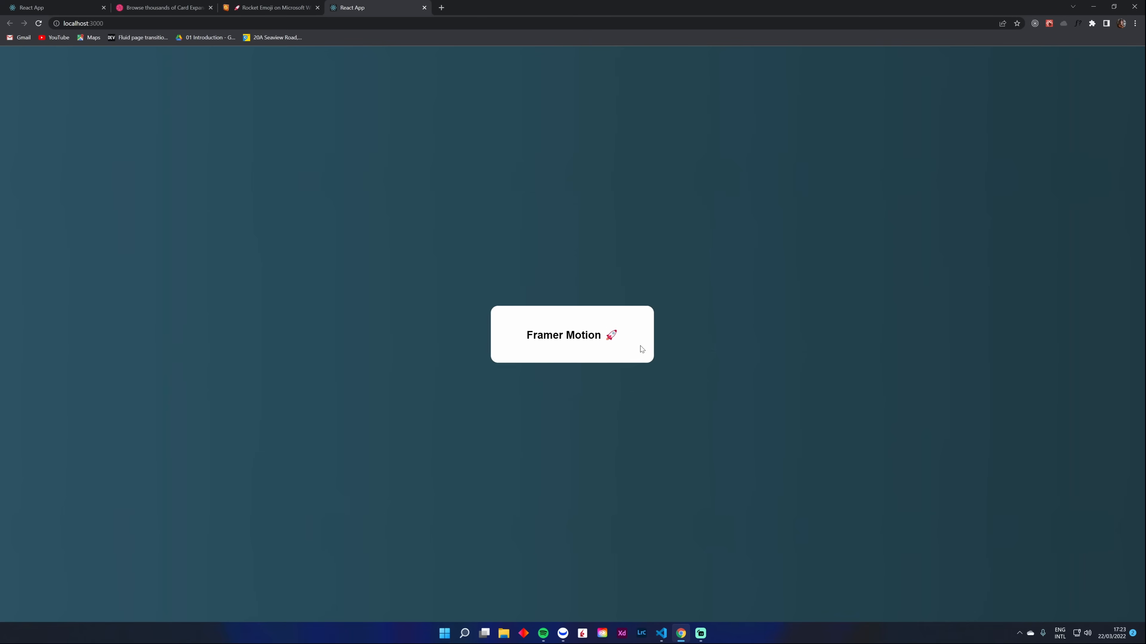
pyautogui.click(572, 335)
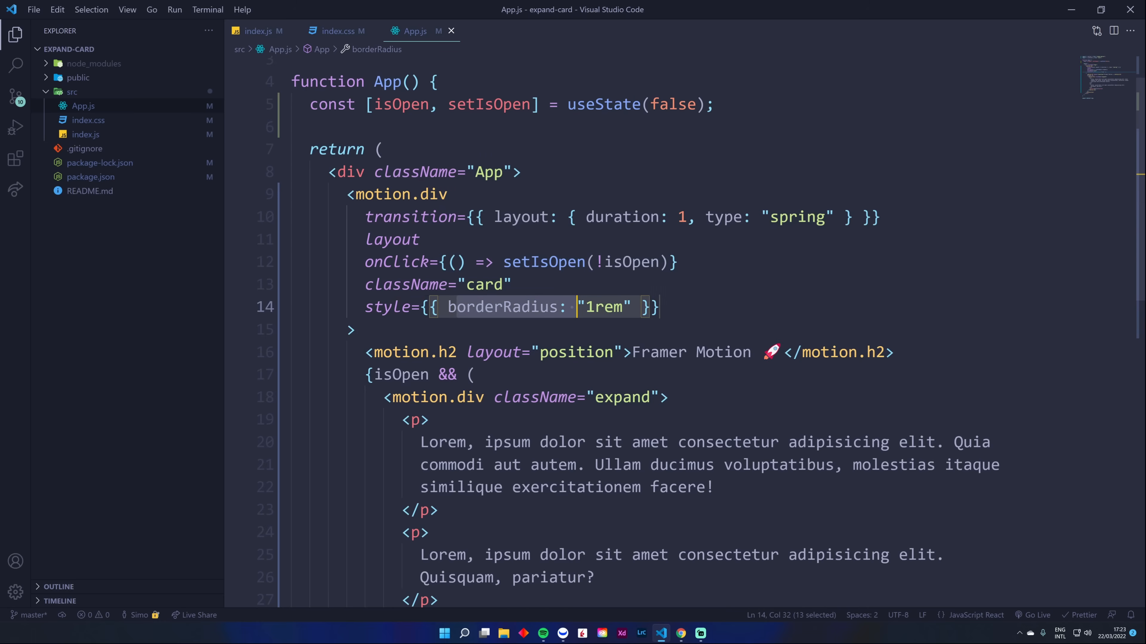
# Step: Add boxShadow: "0px 10px 30px rgba(0,0,0, 0.5)" after borderRadius and save
pyautogui.write(',')
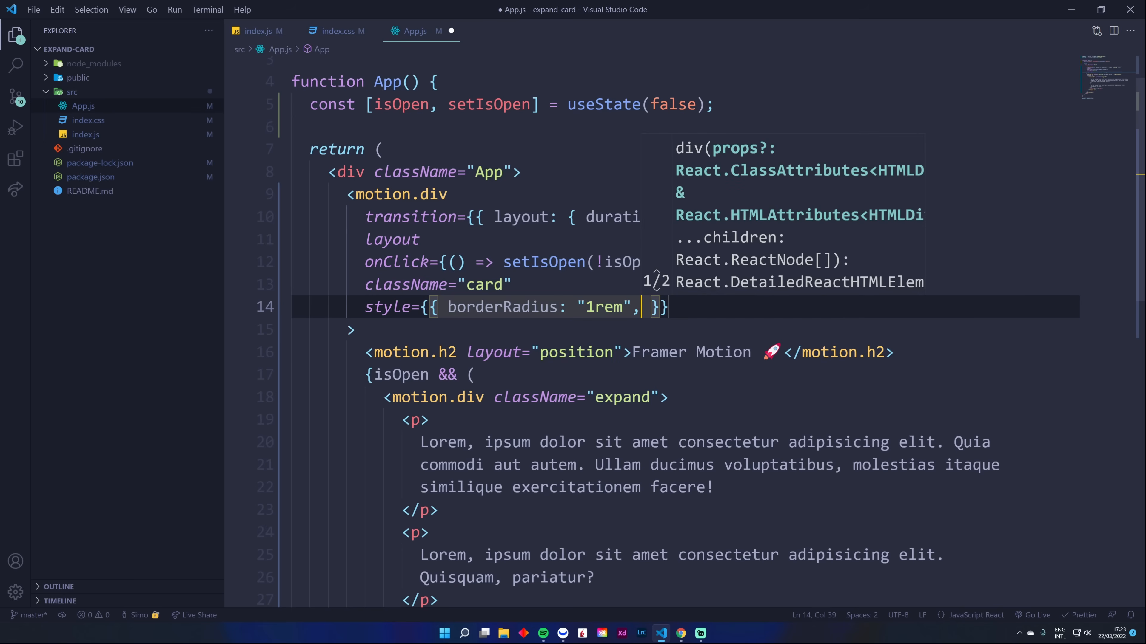
pyautogui.write('b')
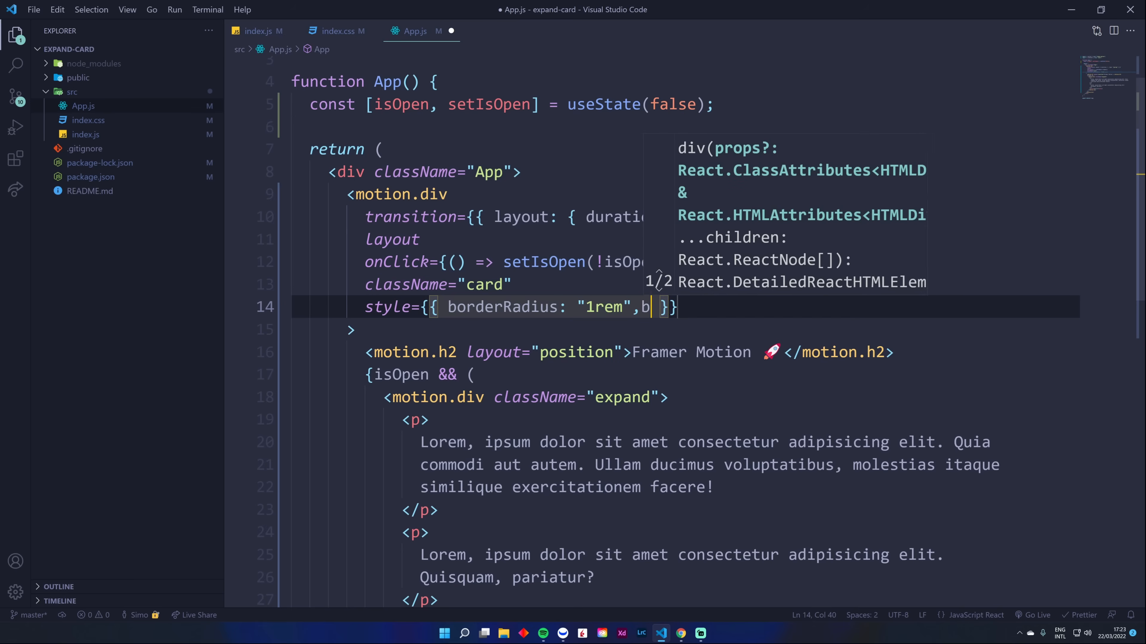
pyautogui.write("oxShadow: '")
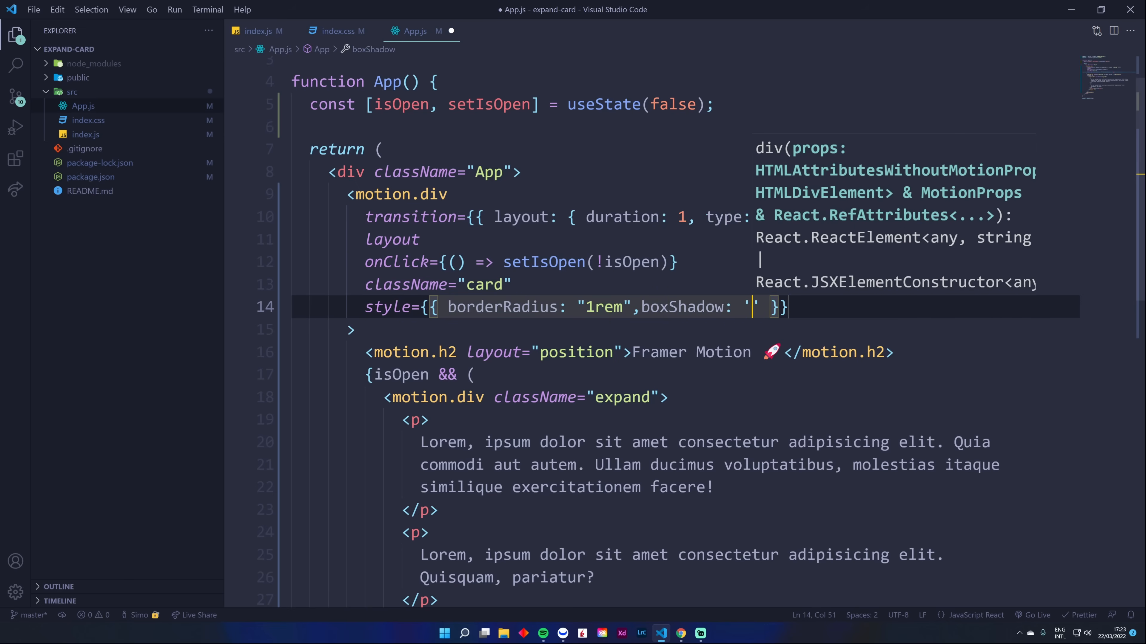
pyautogui.write('0px 10px 30px rgba(0,0,0, 0.5')
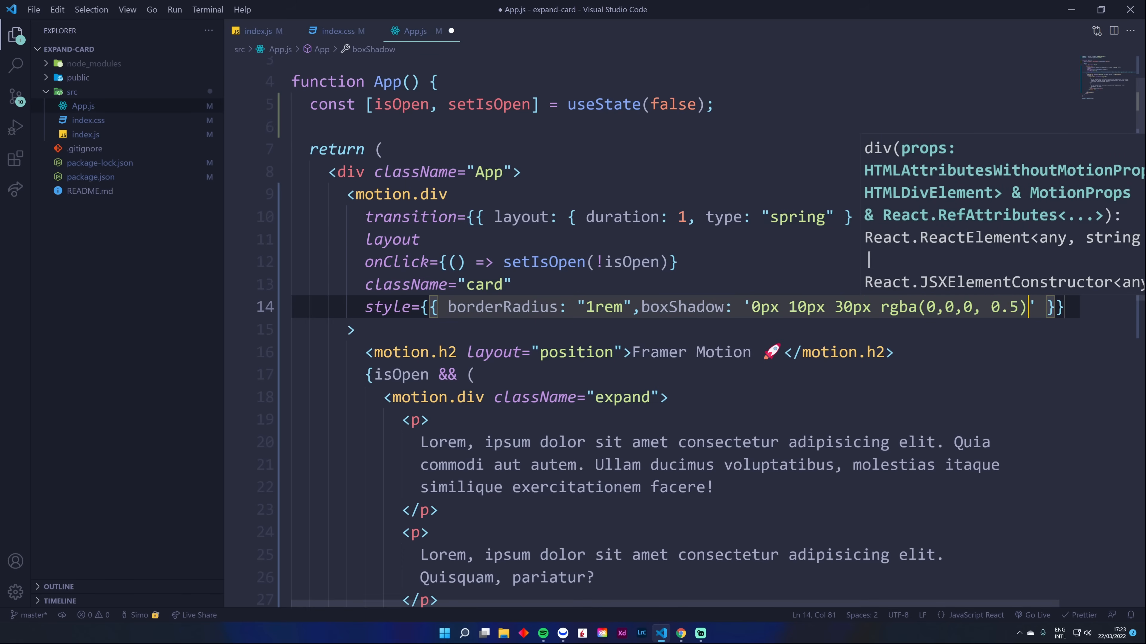
pyautogui.click(680, 633)
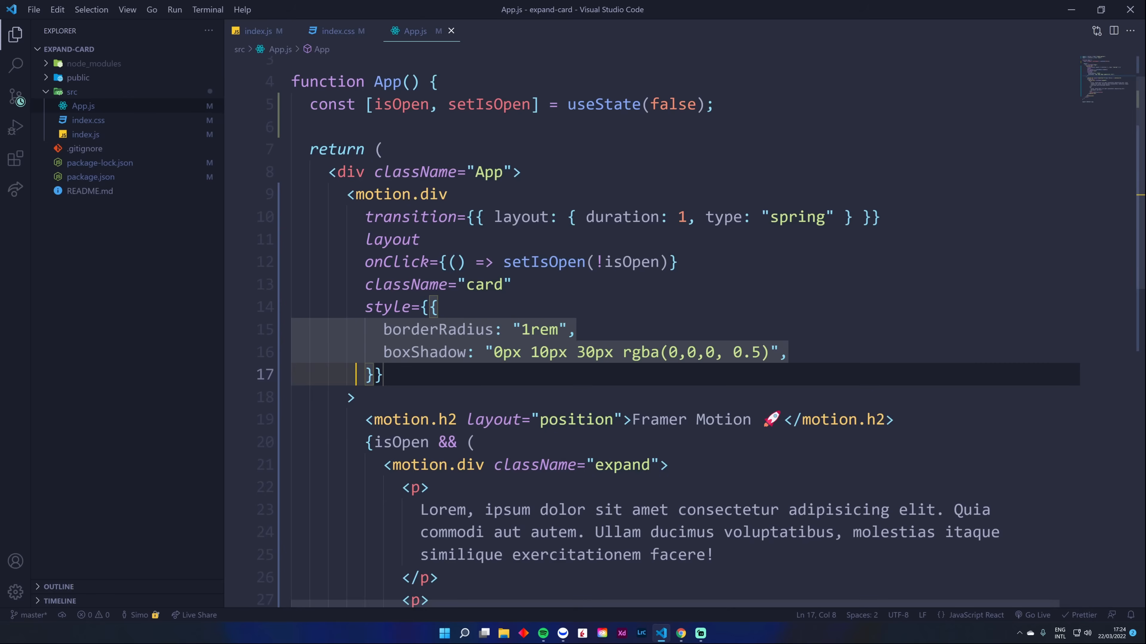
# Step: Give the inner motion.div initial={{ opacity: 0 }} and animate={{ opacity: 1 }}
pyautogui.scroll(-3)
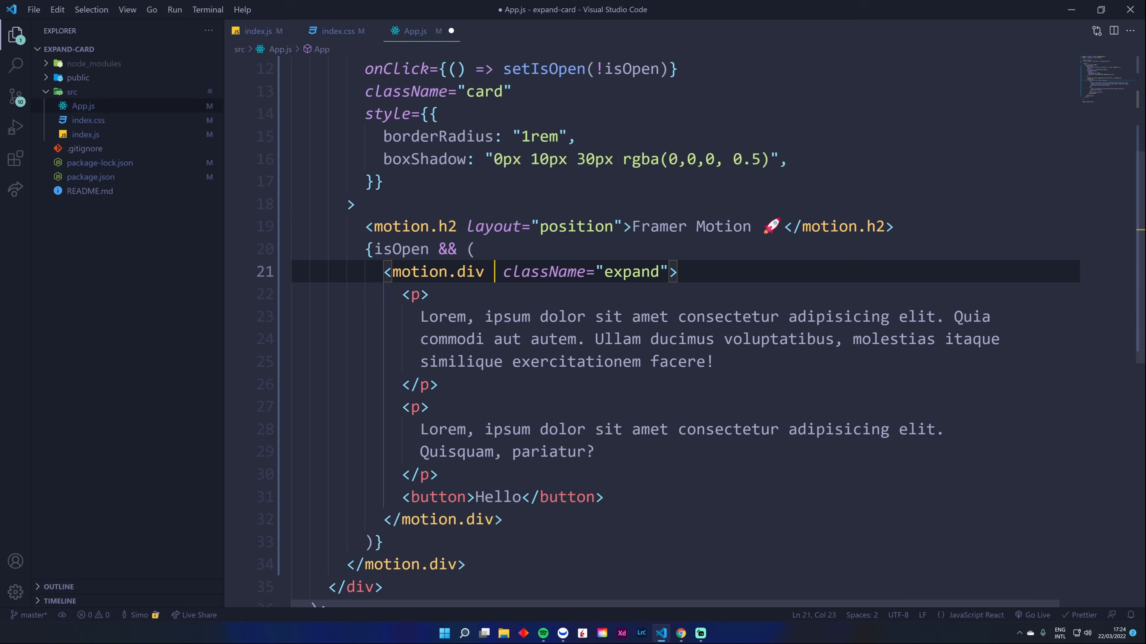
pyautogui.write('initial={{')
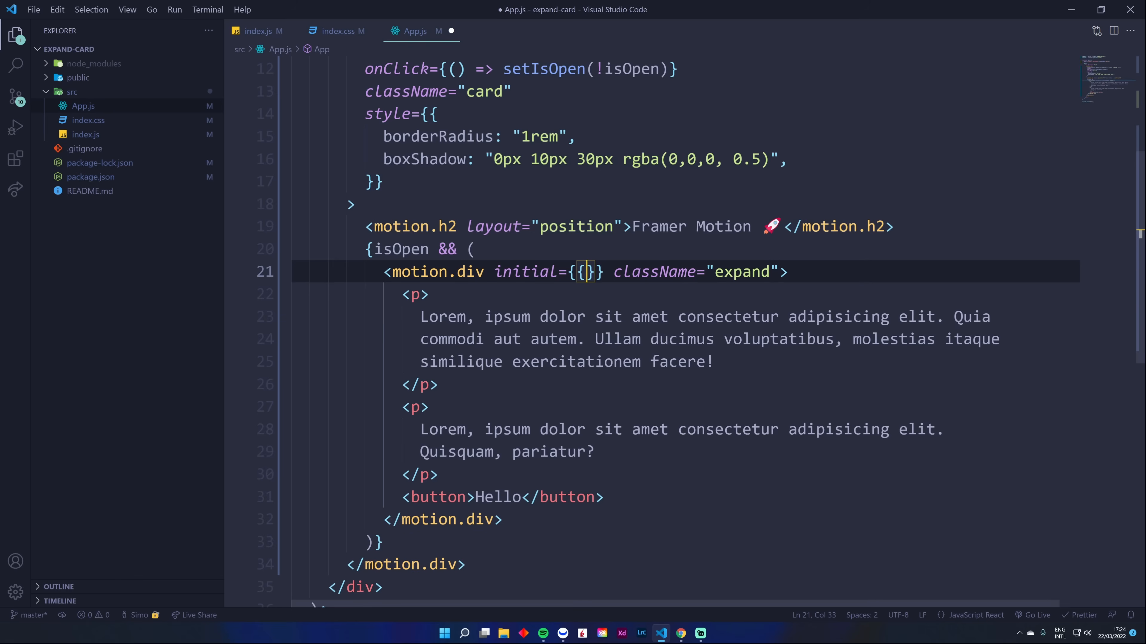
pyautogui.write('opacity: 0')
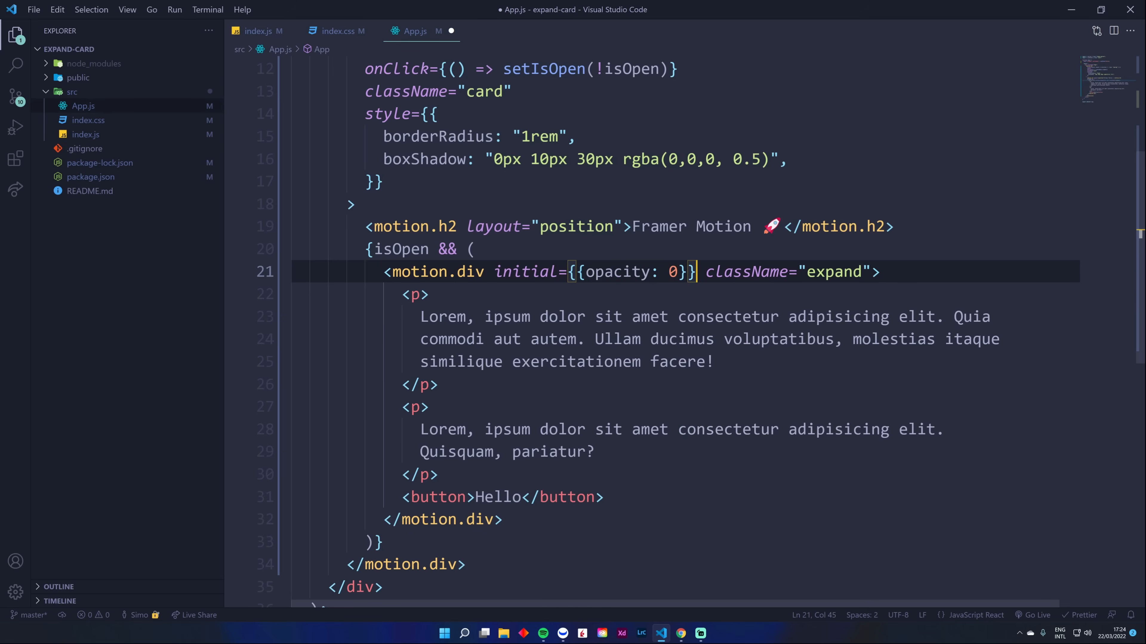
pyautogui.write('animate+')
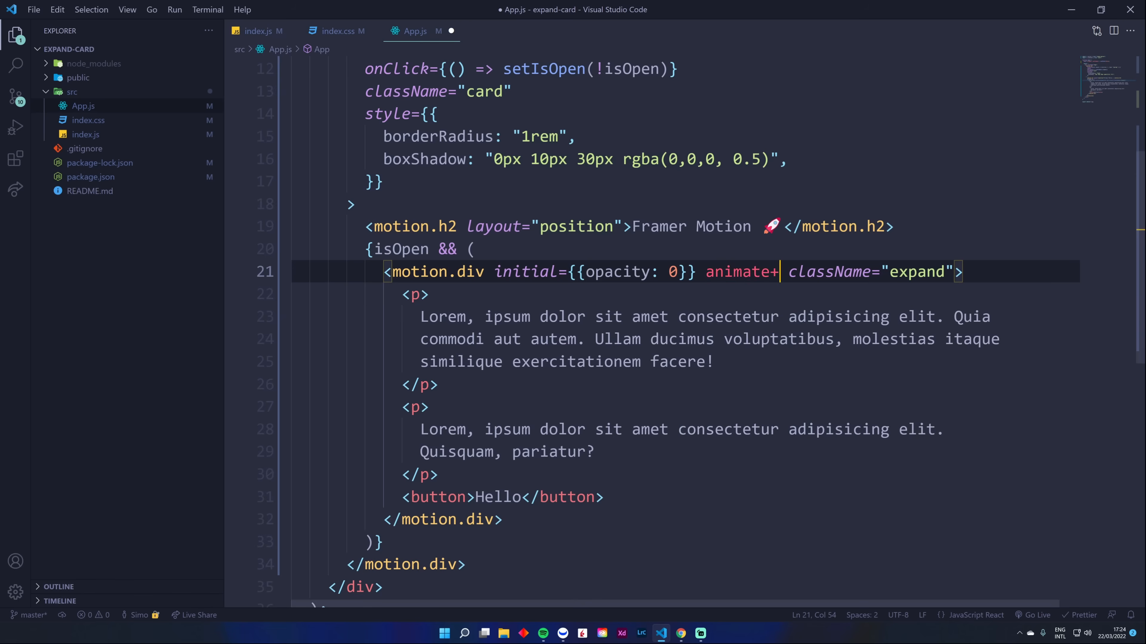
pyautogui.write('={{opac')
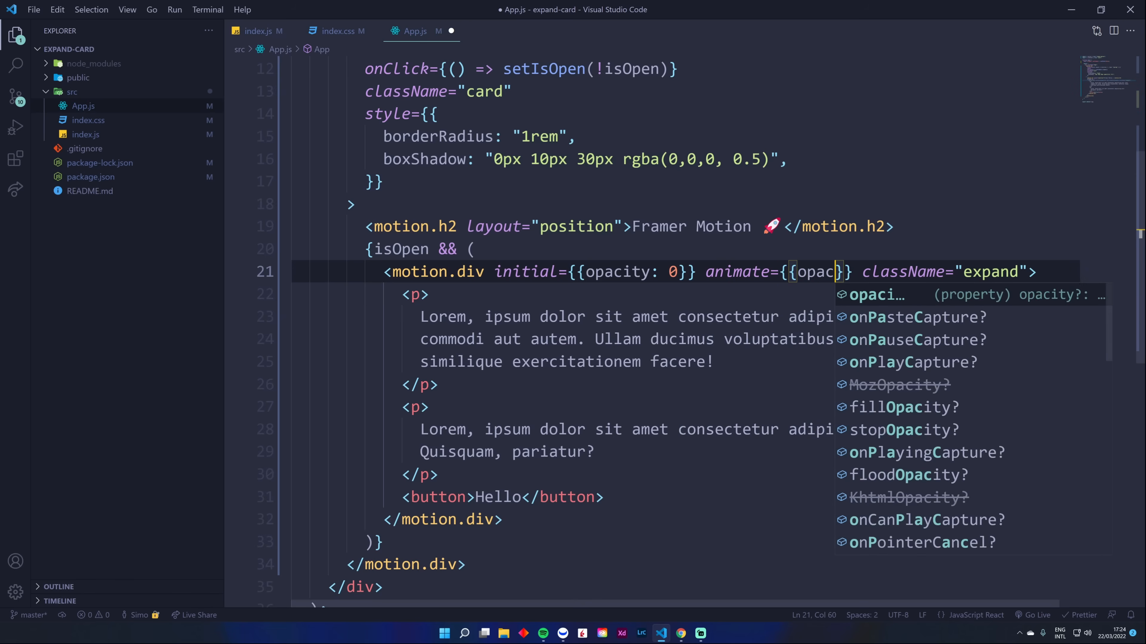
pyautogui.write('opacity: 1')
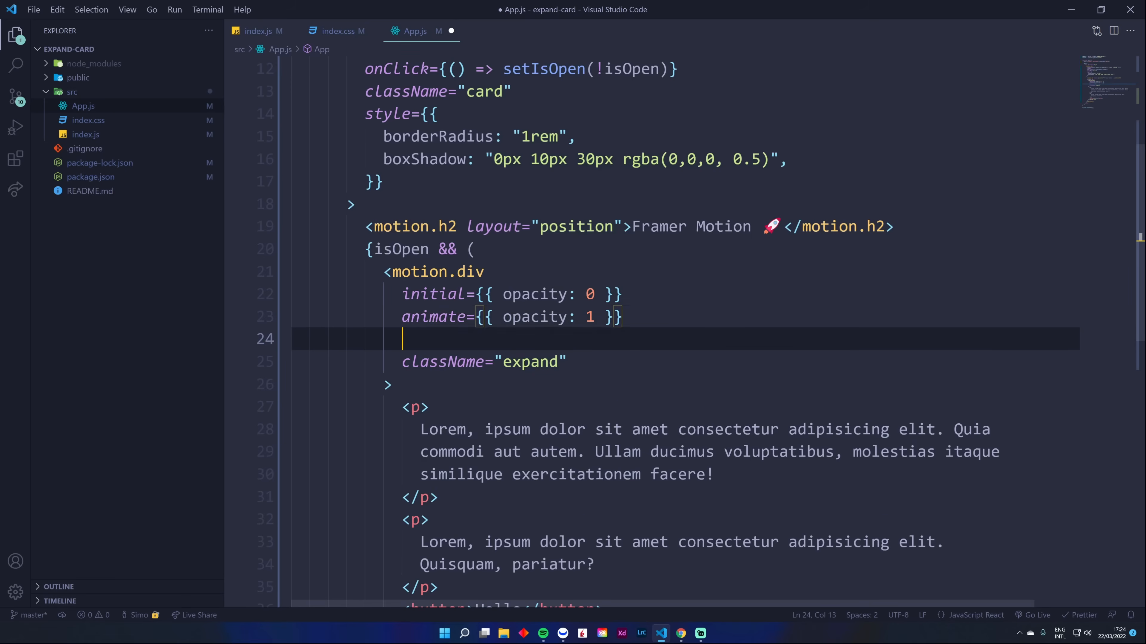
# Step: Add transition={{ duration: 1 }} to the fade-in and check it in the card
pyautogui.write('transition: ;')
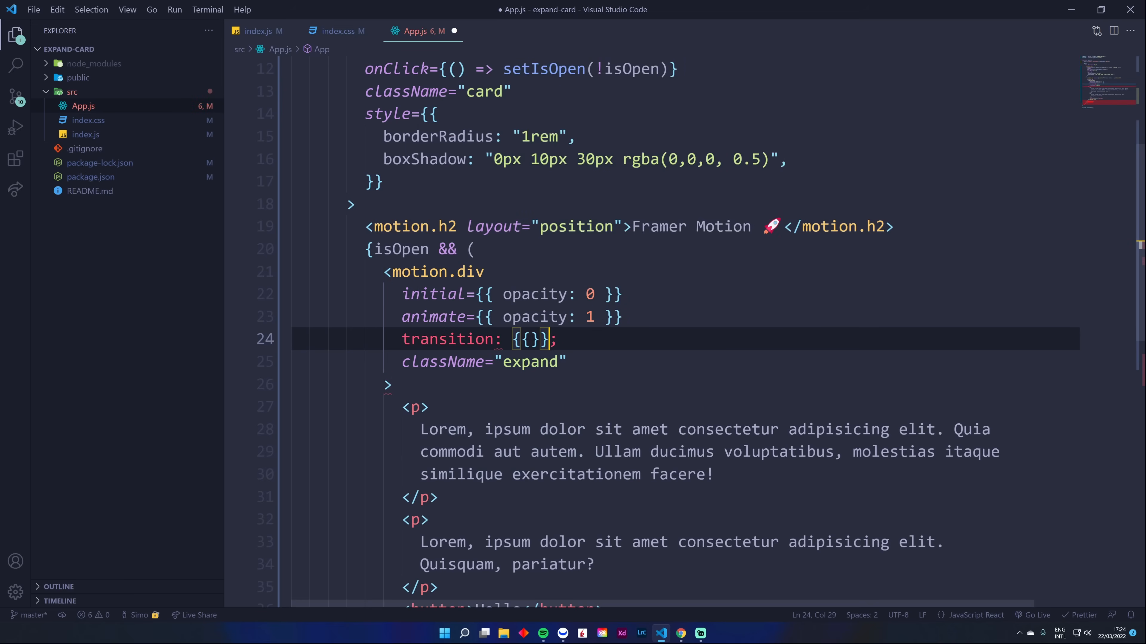
pyautogui.press('BackSpace')
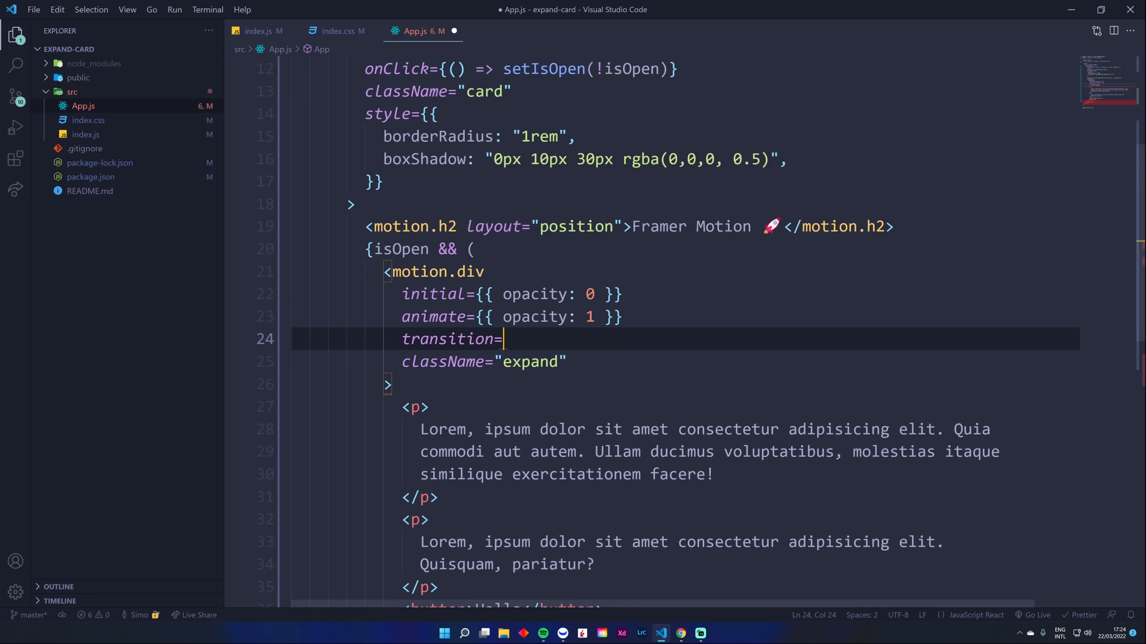
pyautogui.write('{{duration:}}')
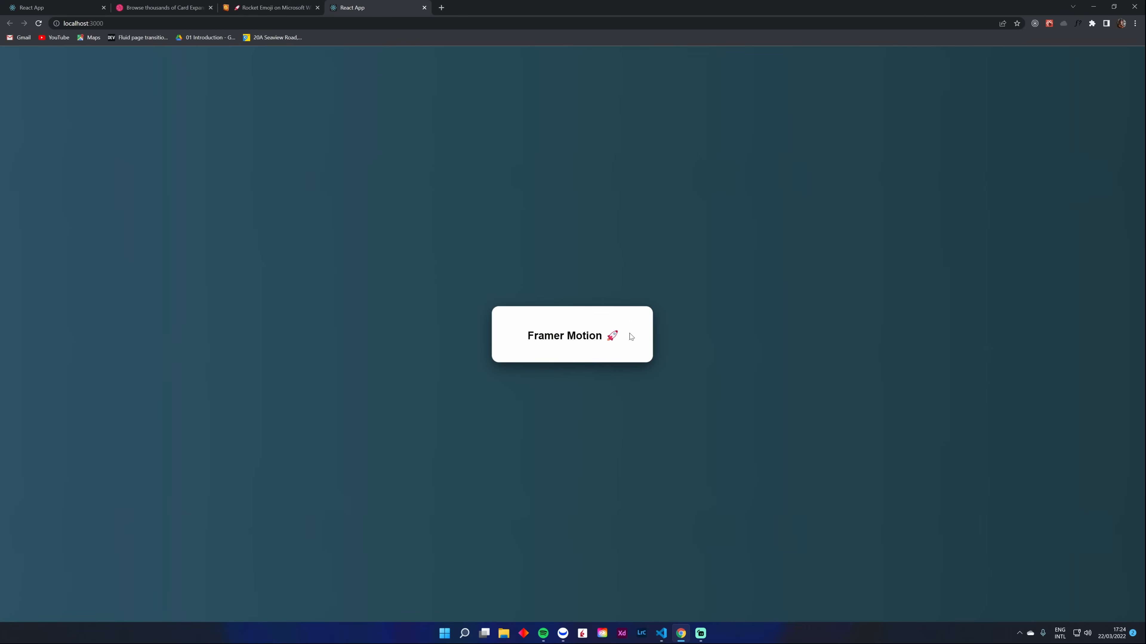
pyautogui.click(572, 335)
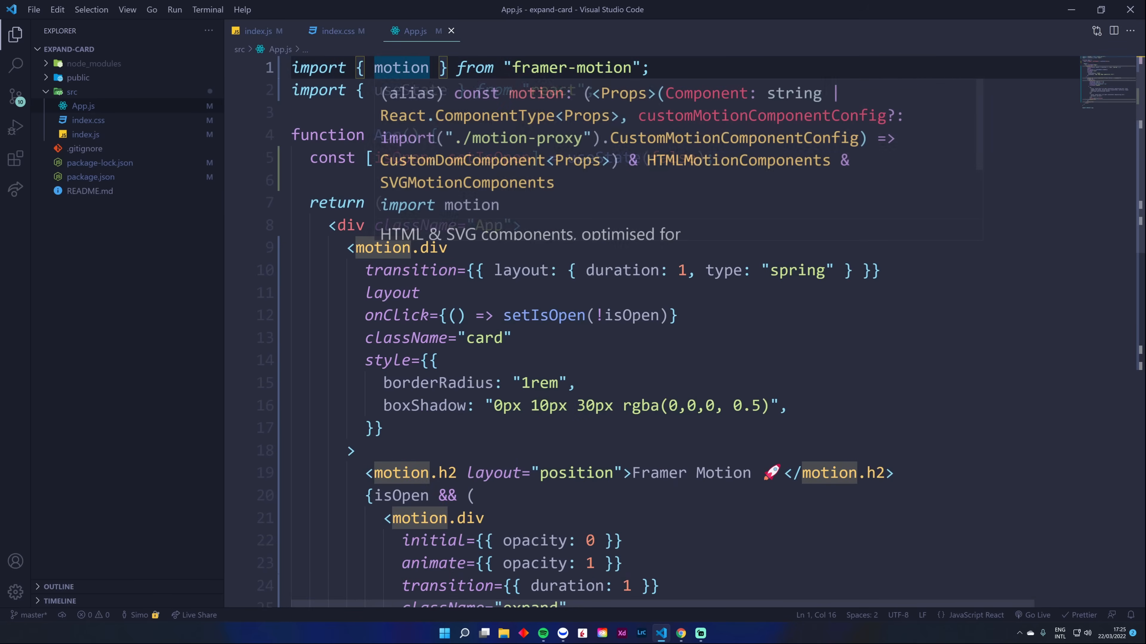
# Step: Import AnimatePresence, wrap the {isOpen && (...)} block in it and add exit={{ opacity: 0 }}
pyautogui.write(', AnimatePresence')
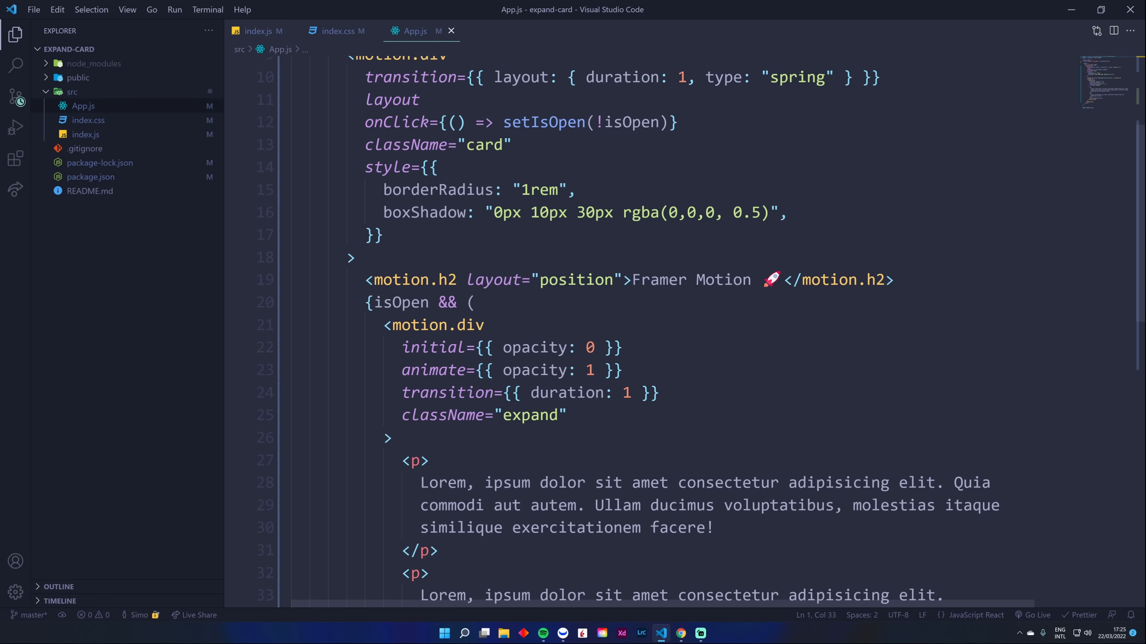
pyautogui.write('AnimatePresence>')
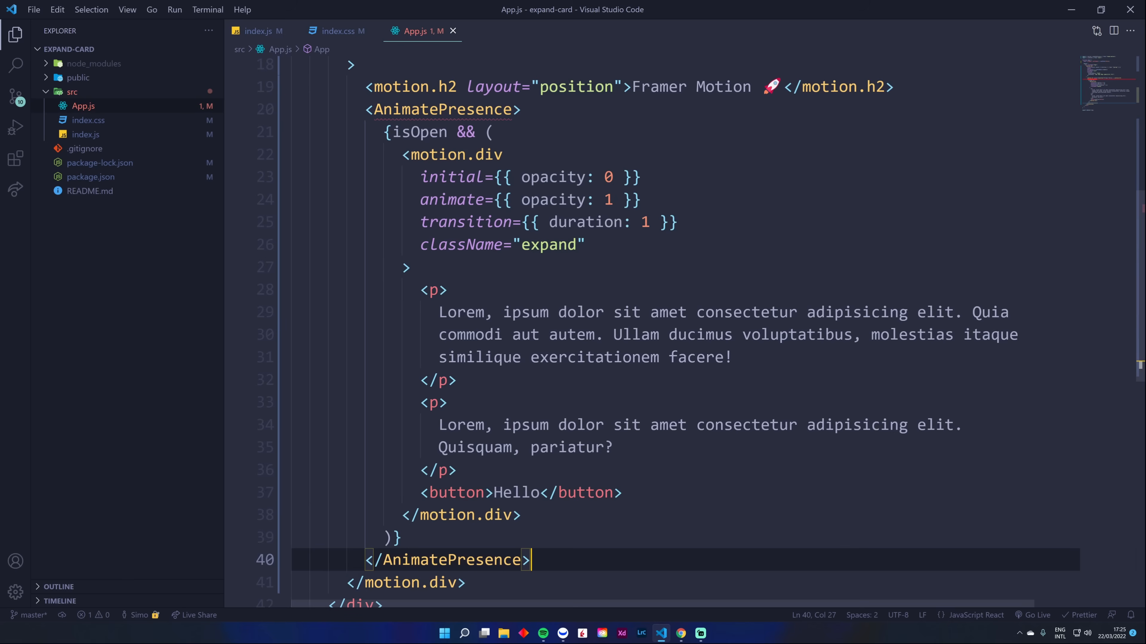
pyautogui.write('exit={{')
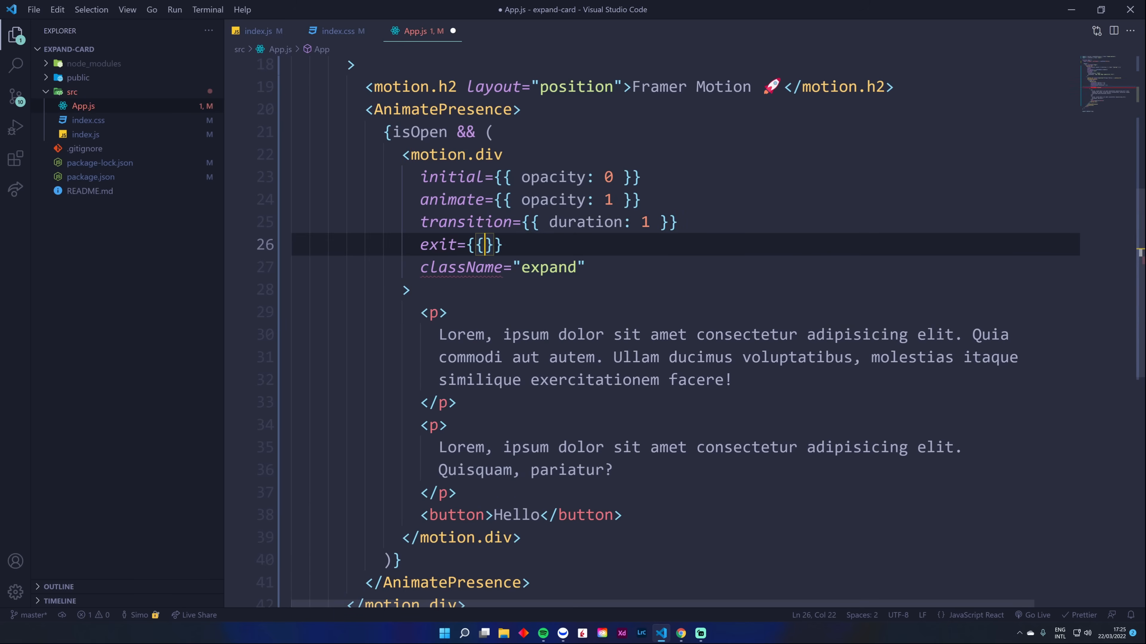
pyautogui.write('opacity')
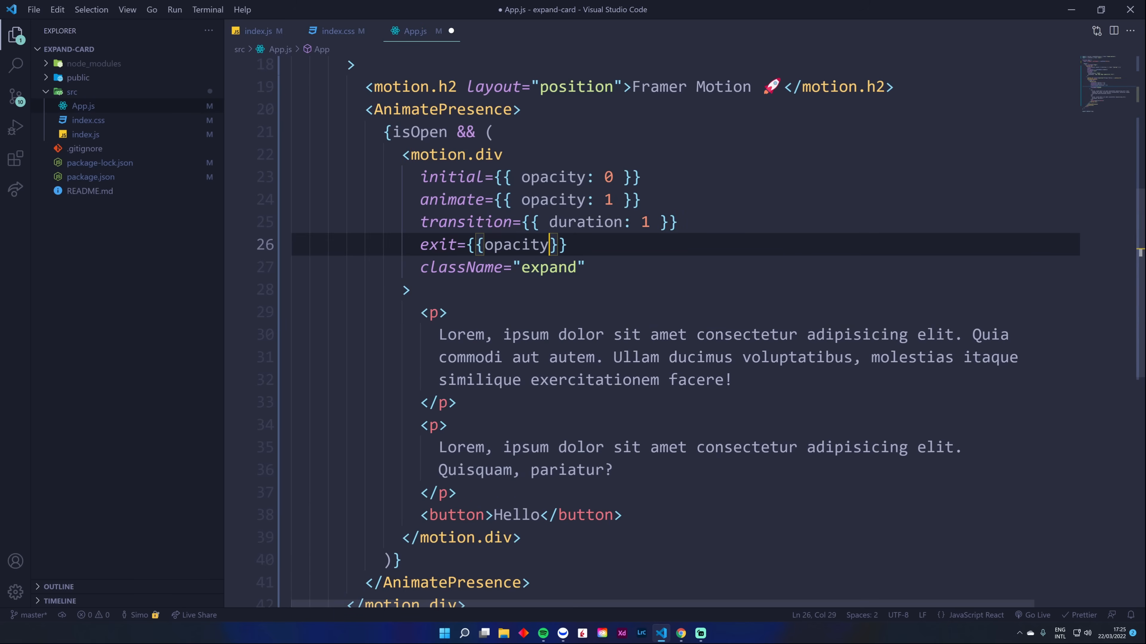
pyautogui.write(': 0')
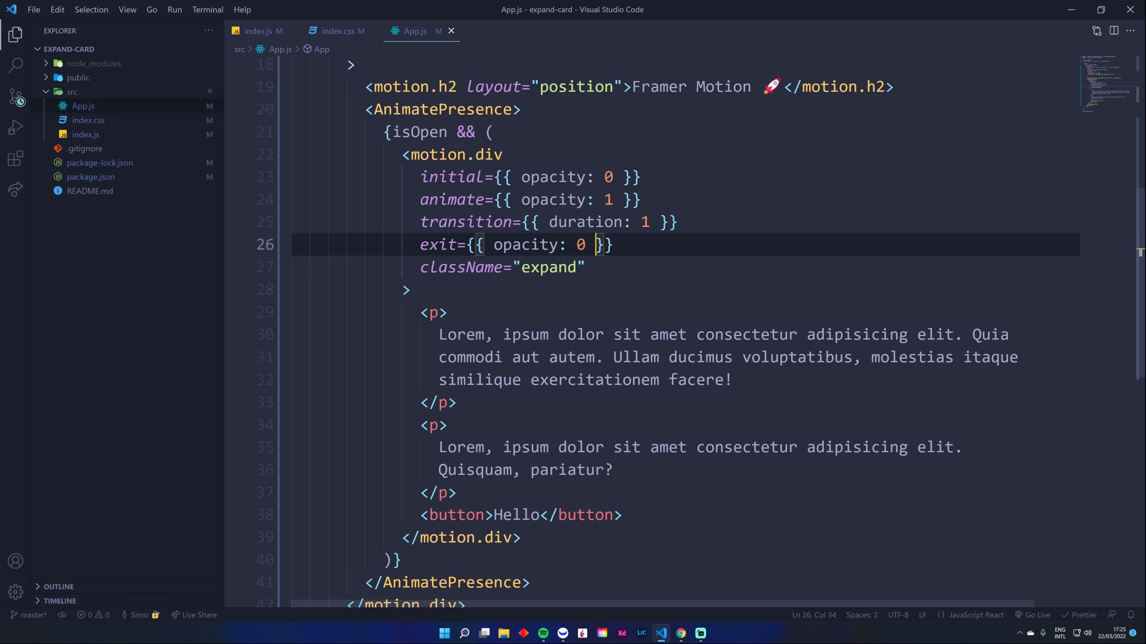
pyautogui.click(681, 633)
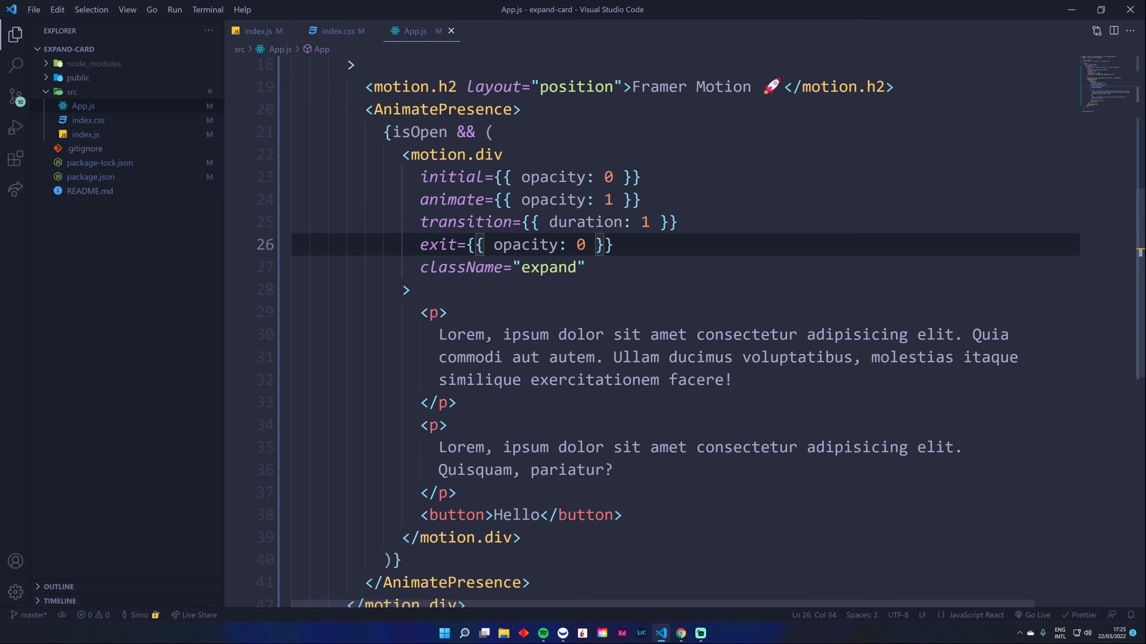
# Step: Add the layout prop to the inner motion.div after className="expand"
pyautogui.click(584, 268)
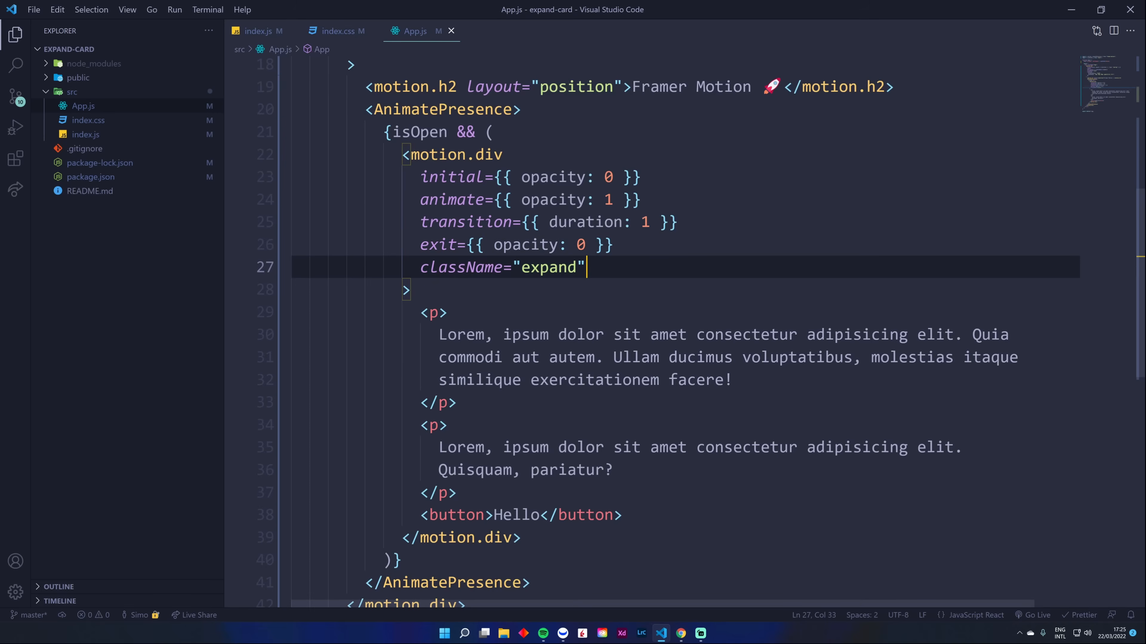
pyautogui.write('layout')
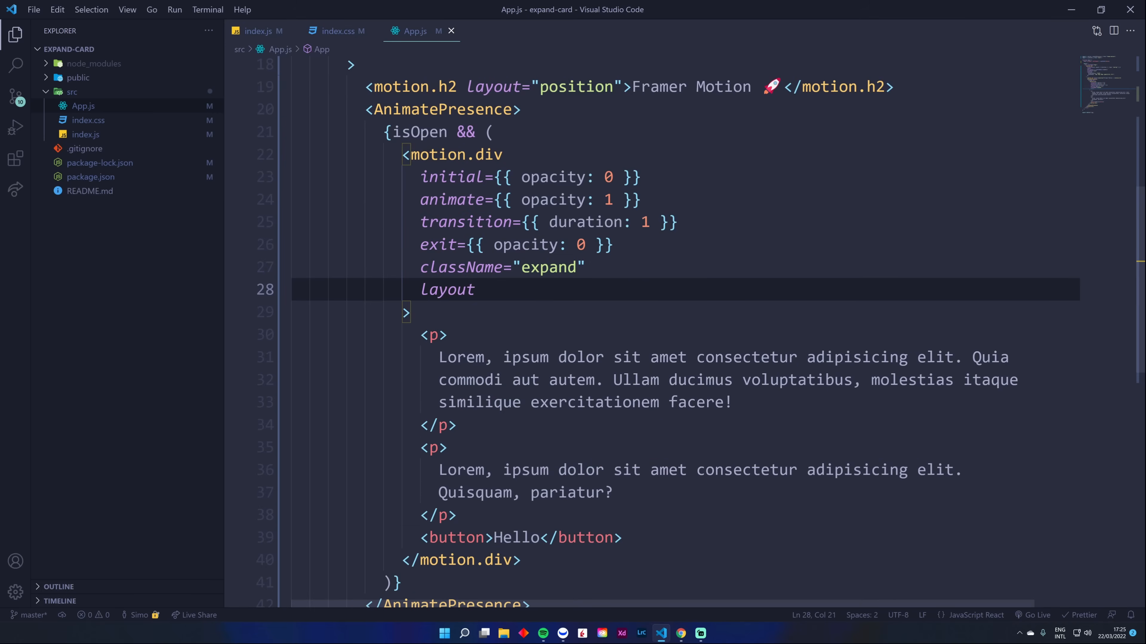